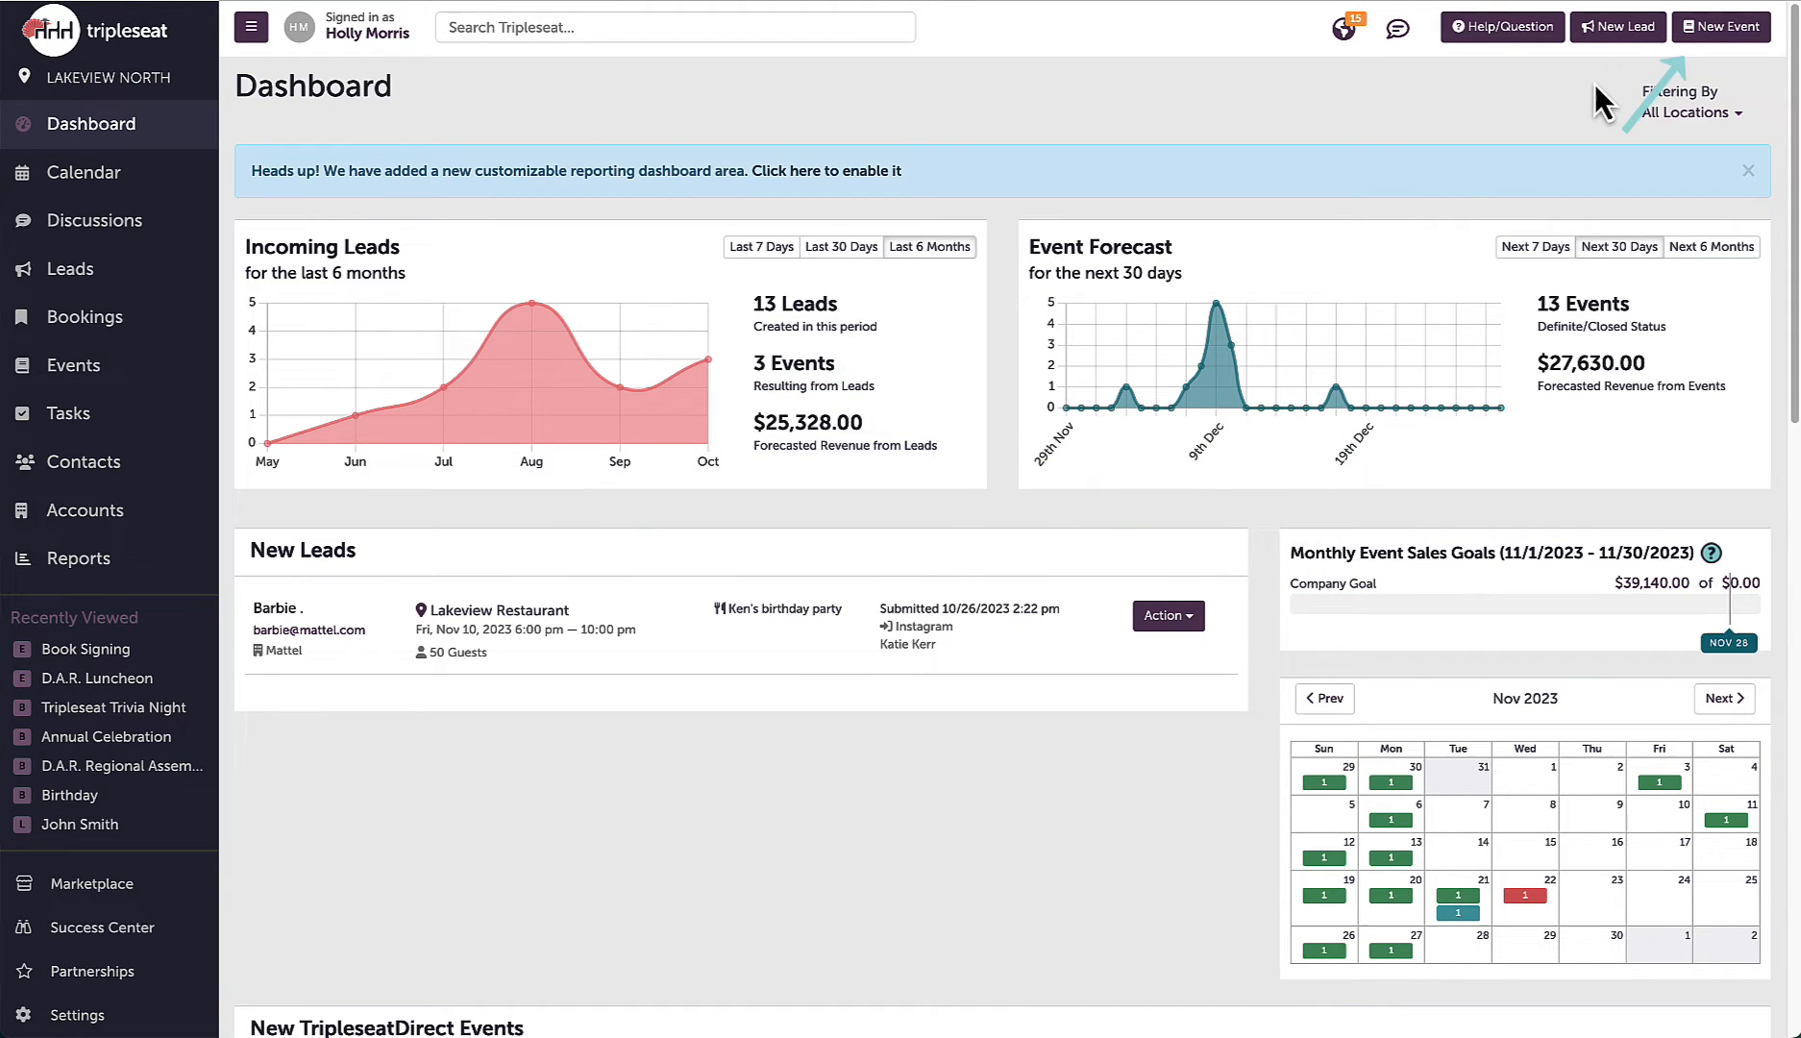
mouse_move(1745, 71)
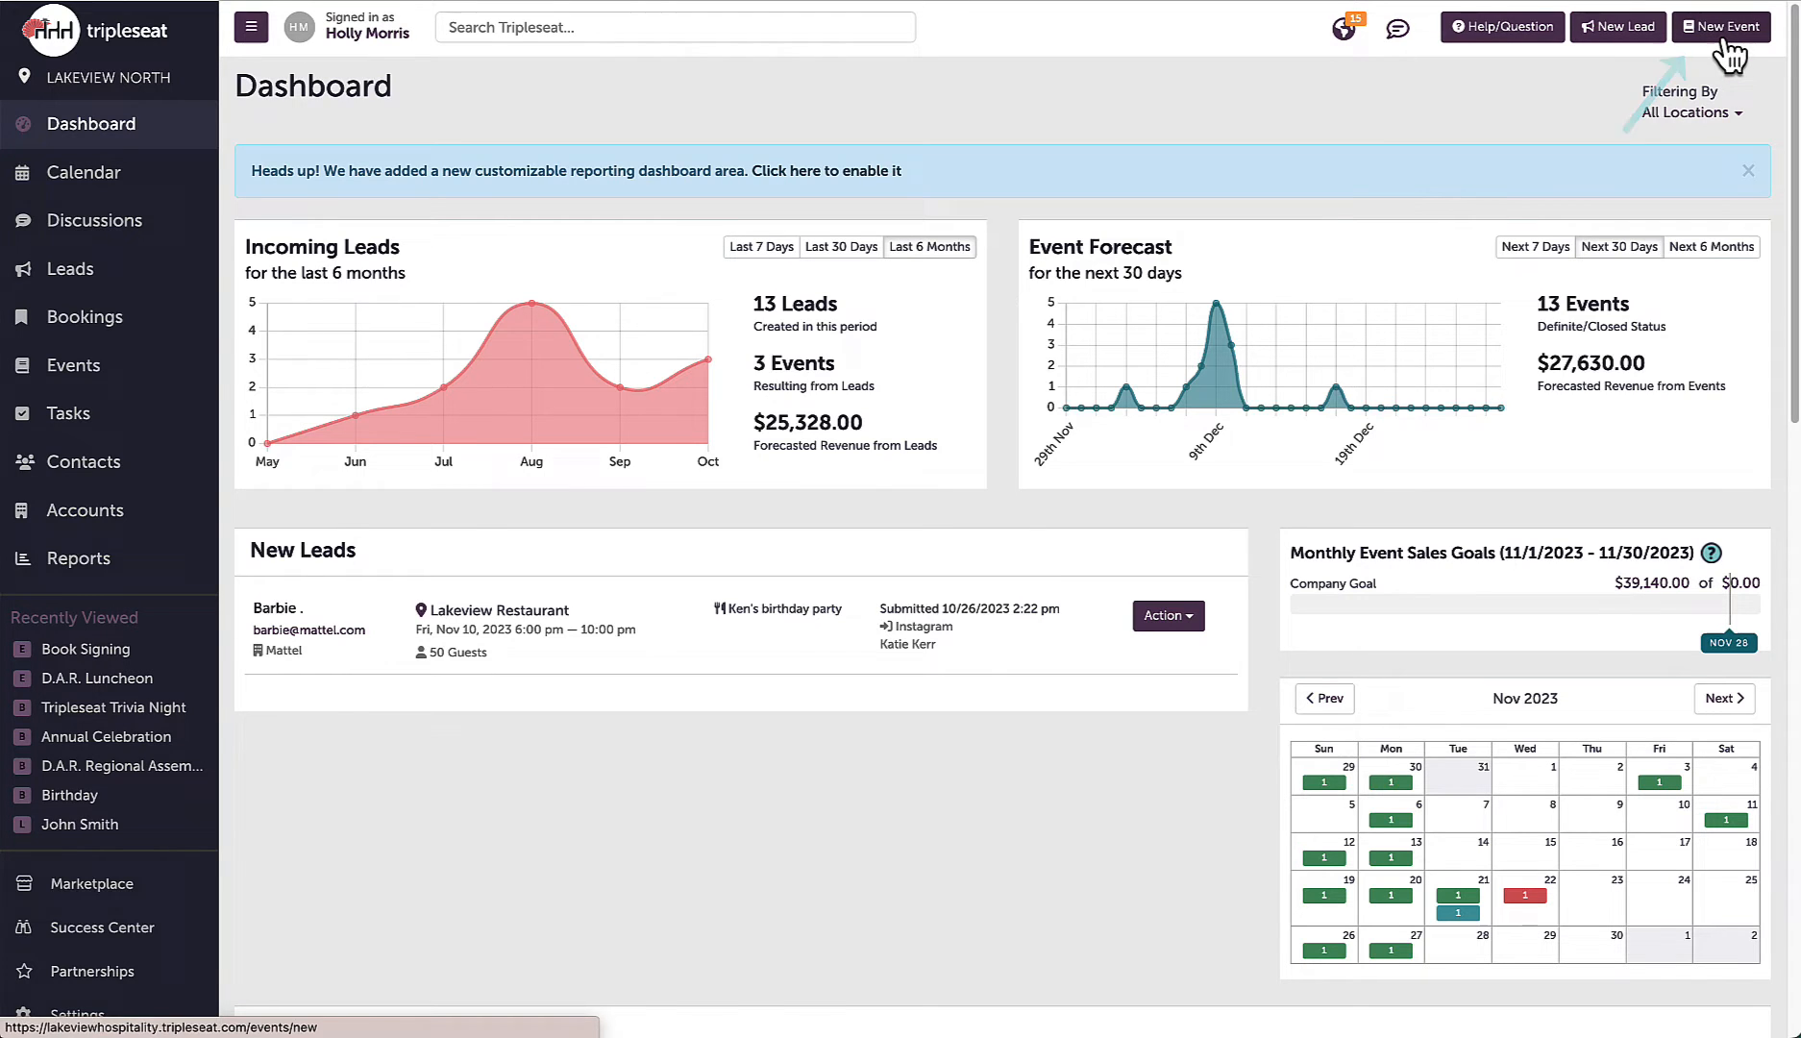
Start a blank New Event form from the top bar, date defaulting to 11/28/2023
left_click(1720, 27)
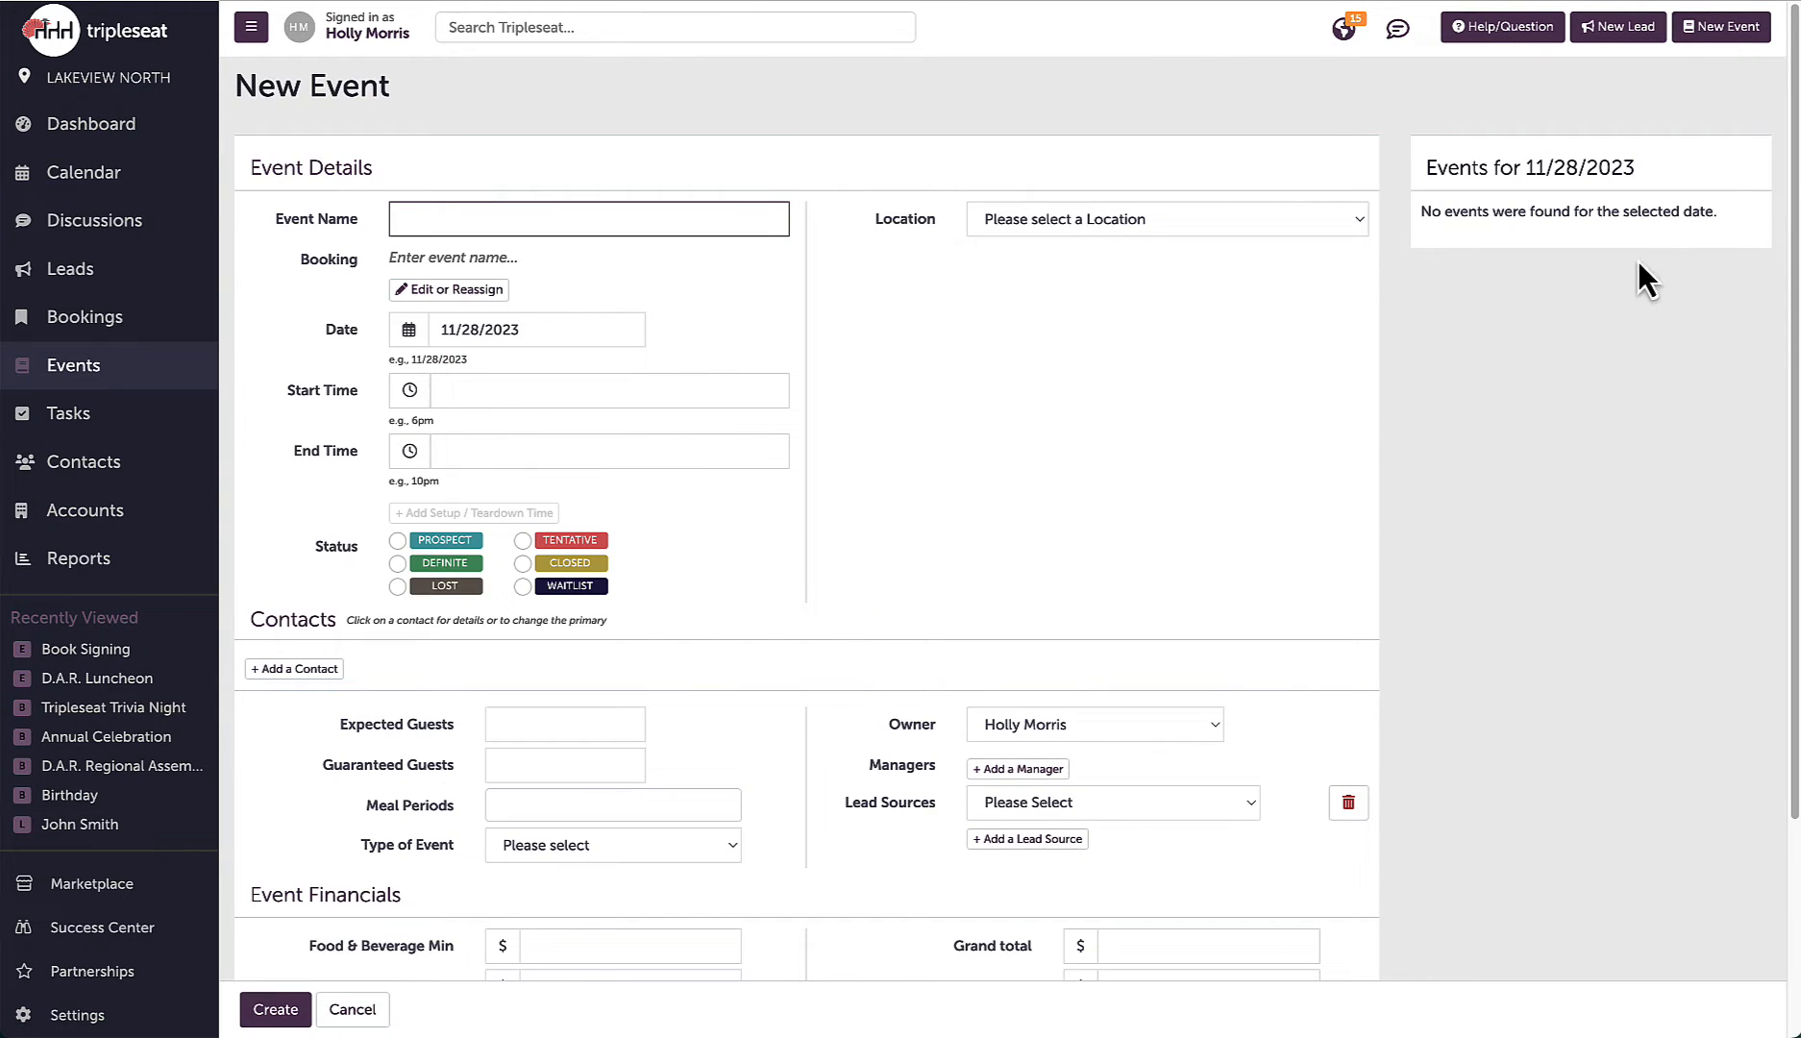
scroll("down", 3)
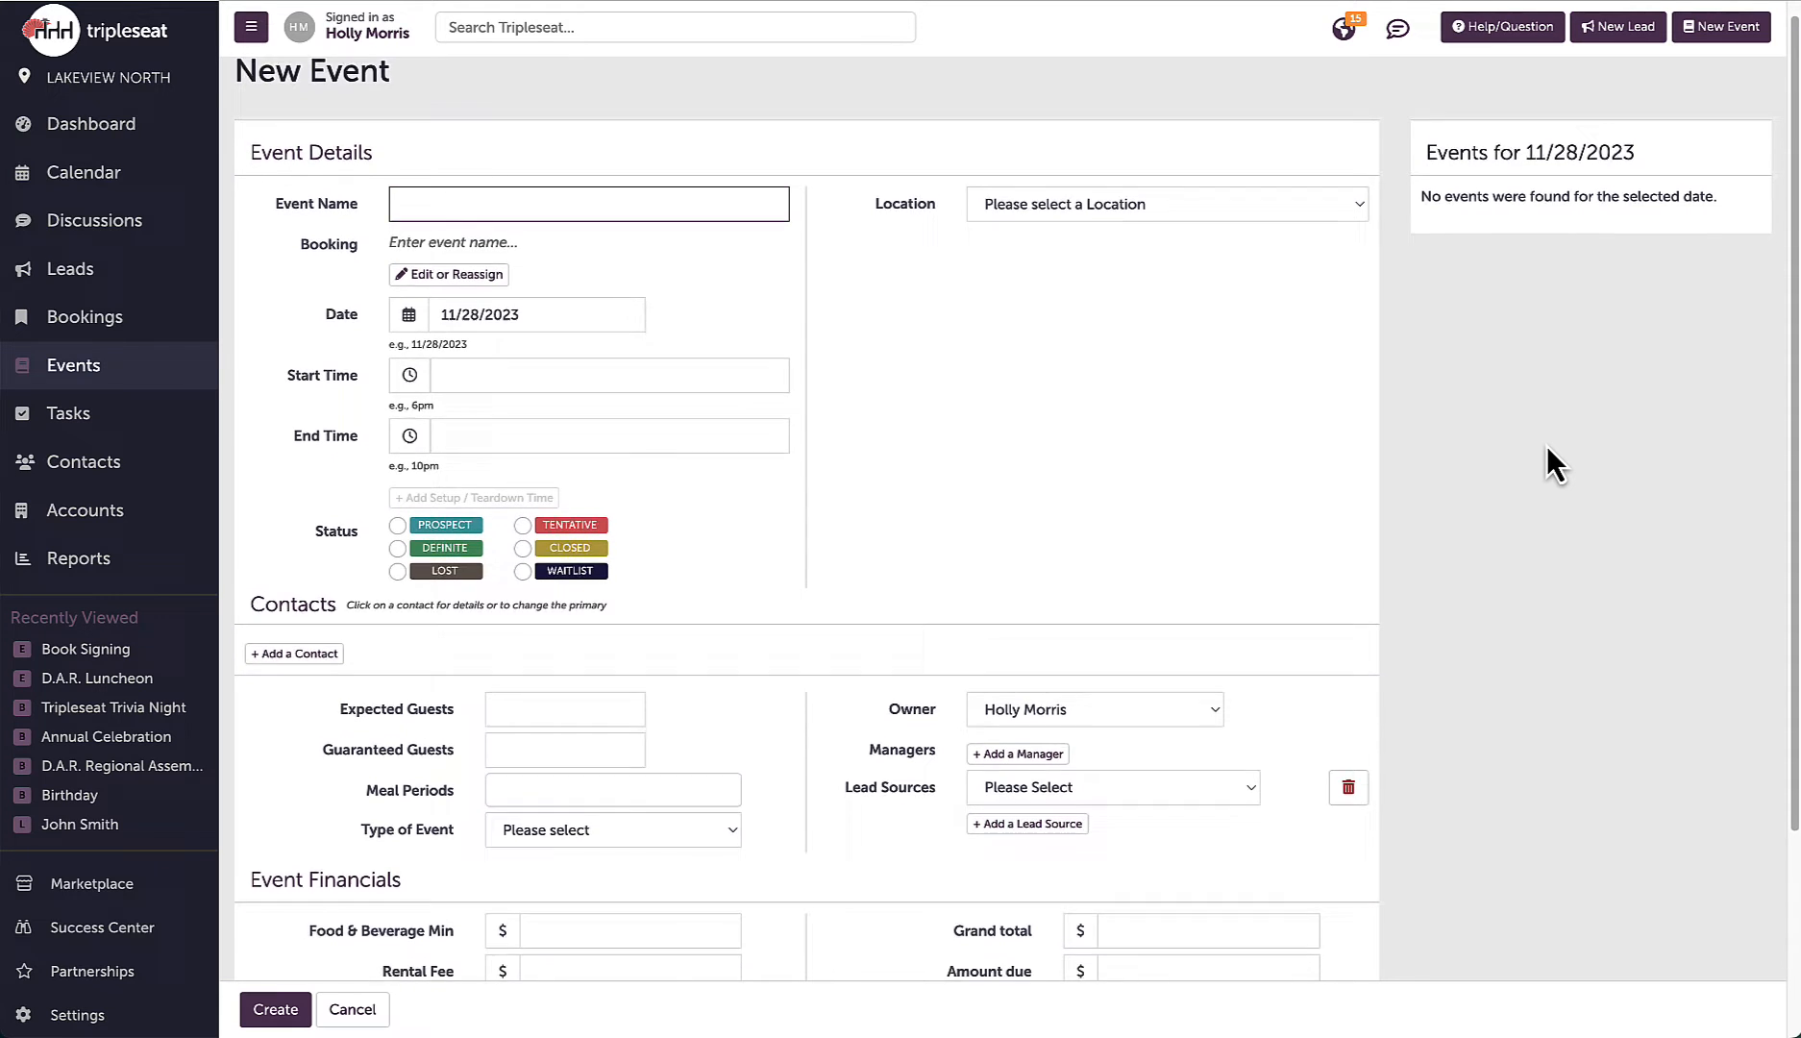
scroll("down", 3)
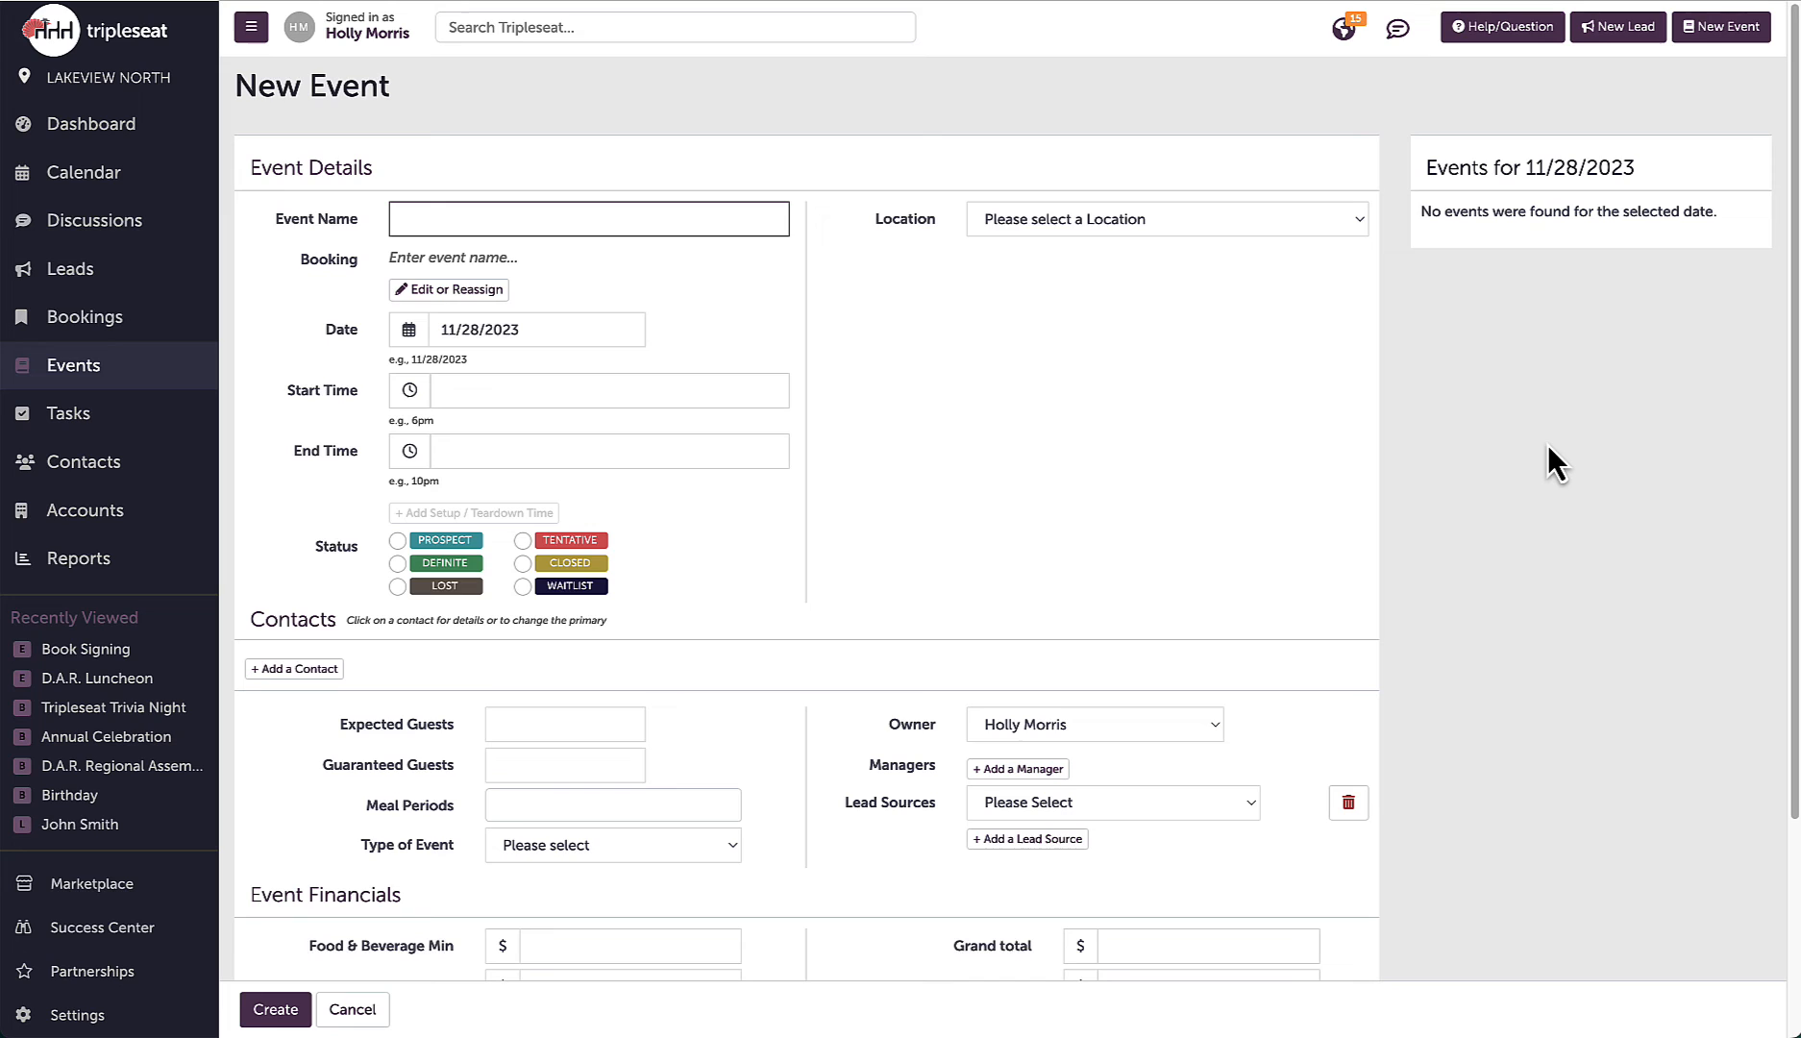
mouse_move(1568, 463)
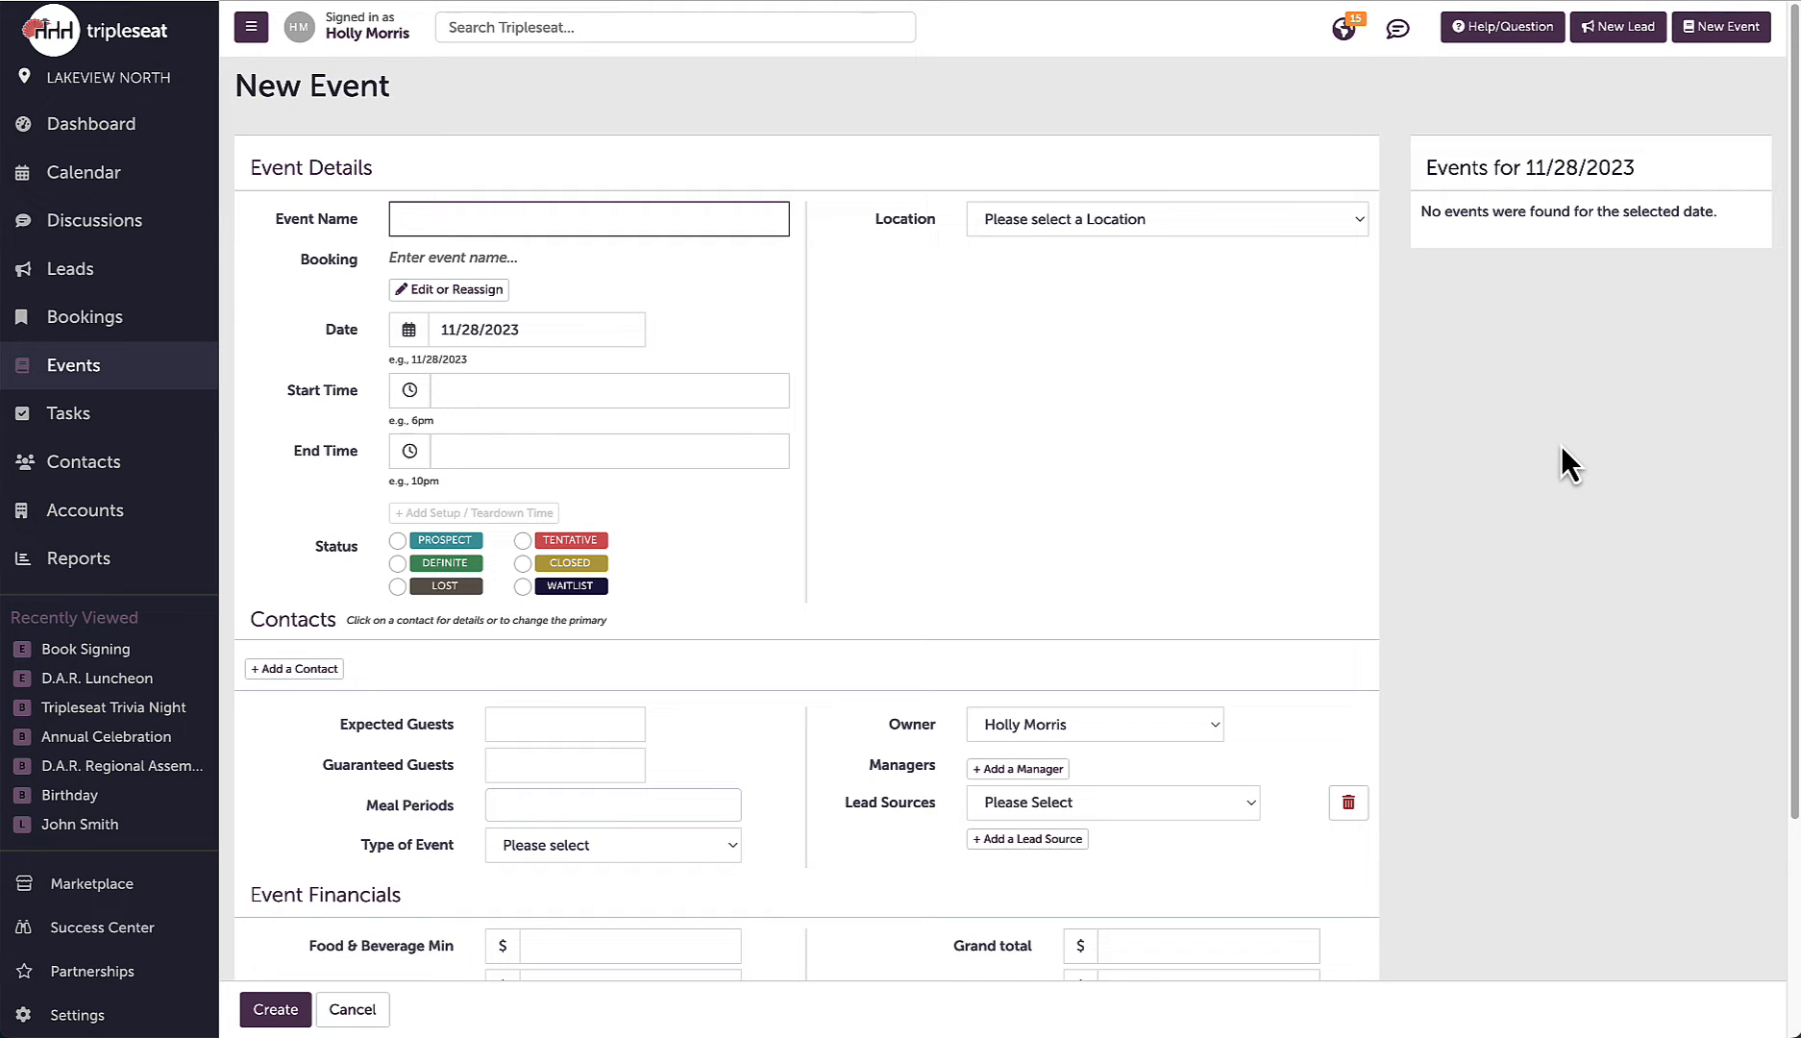
left_click(87, 173)
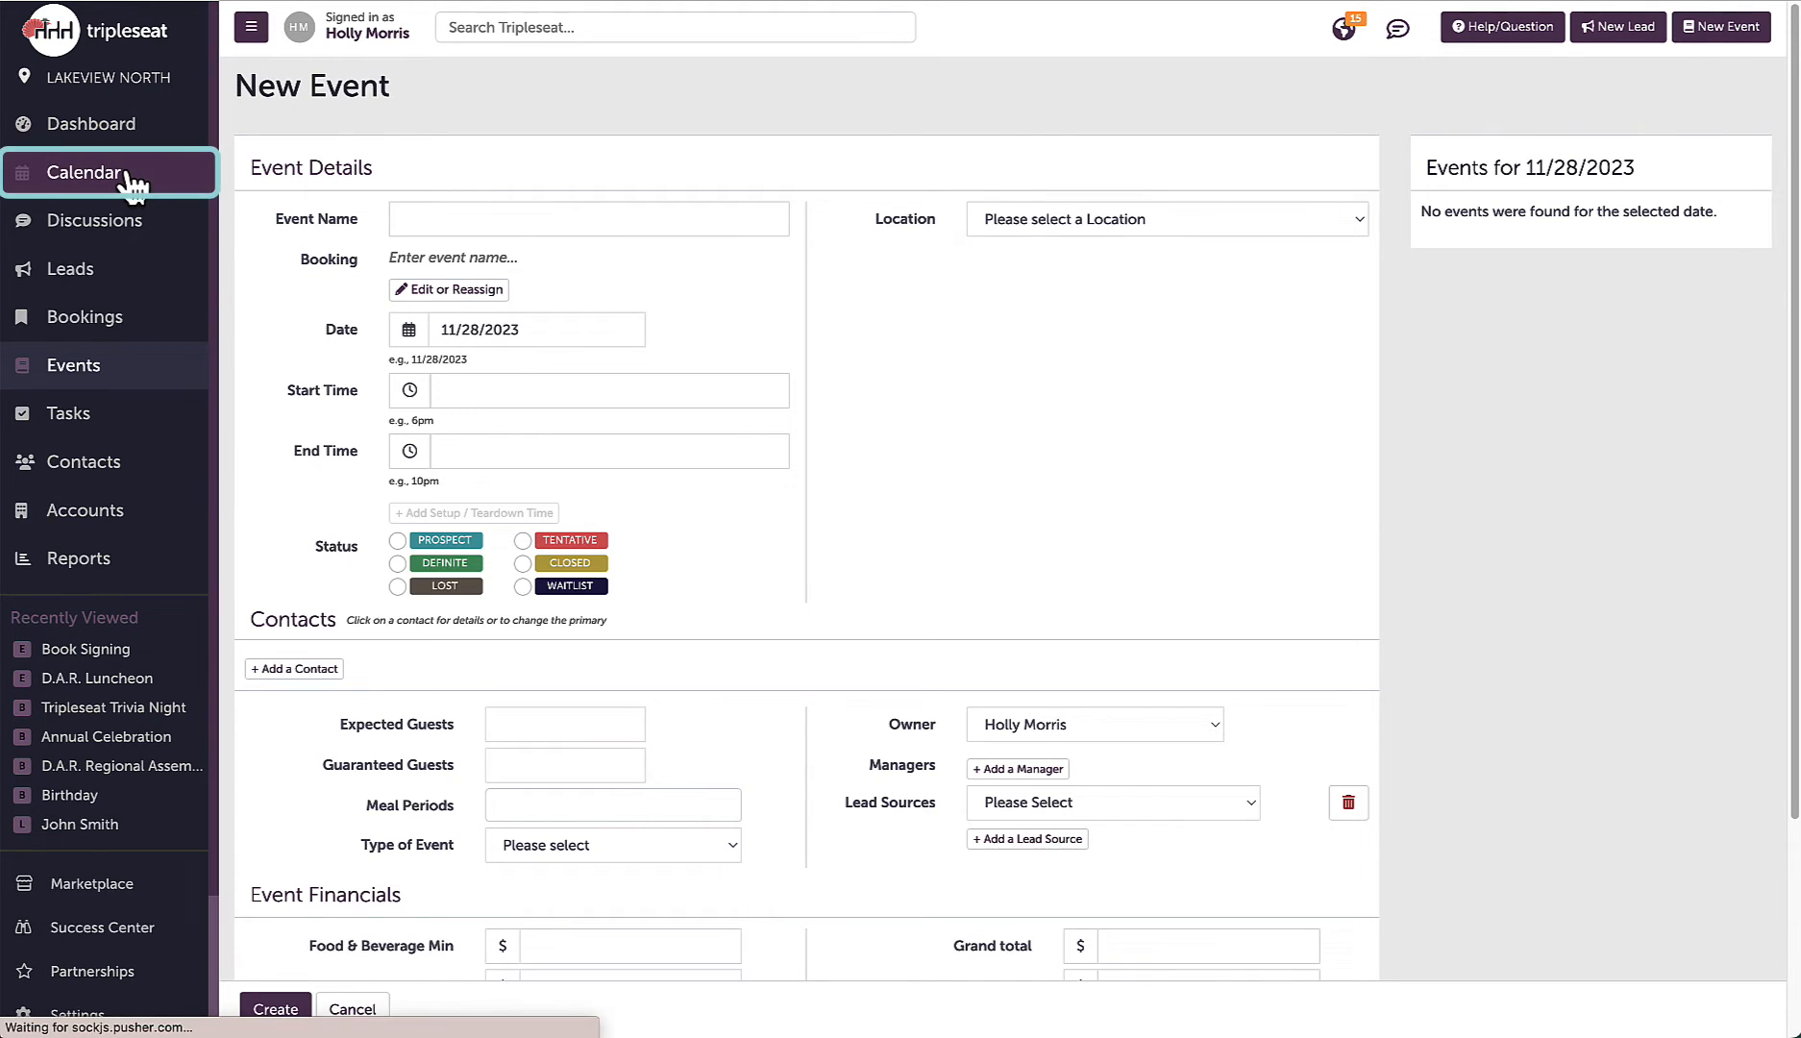
Show the December 2023 calendar and quick-create an event on Wed, Dec 6
left_click(84, 173)
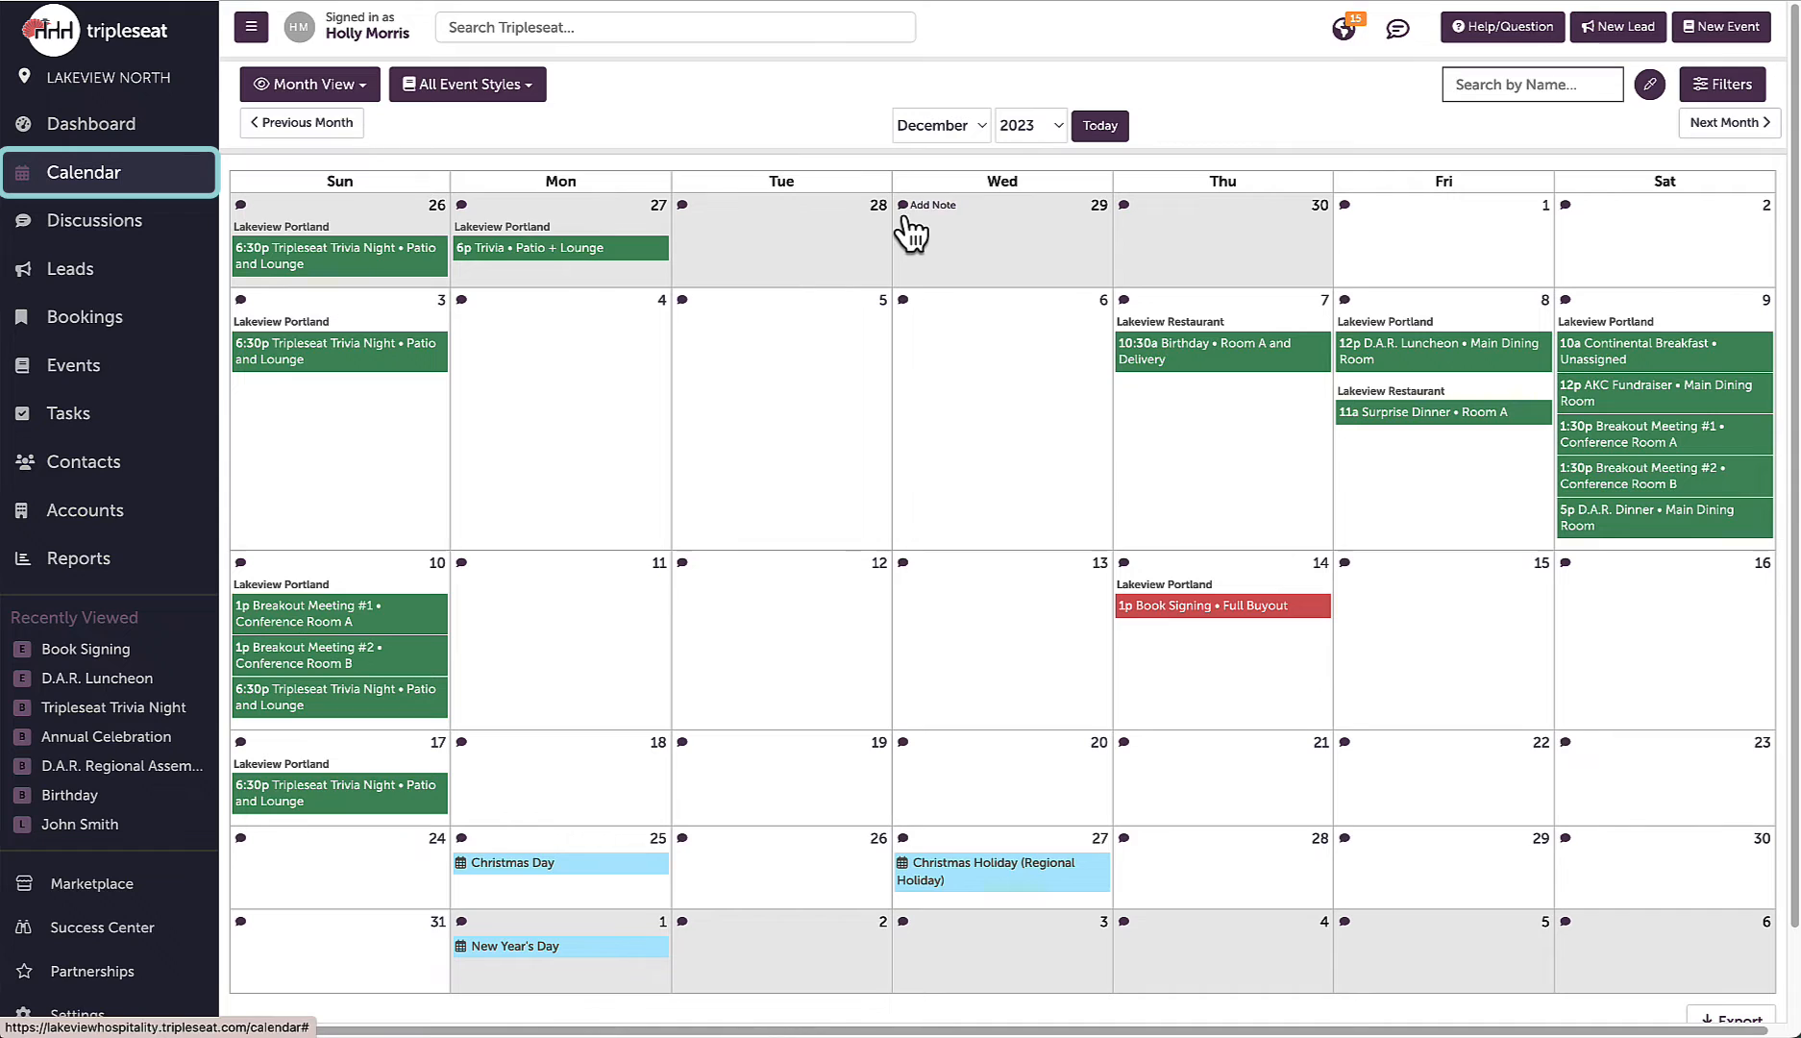
mouse_move(1146, 310)
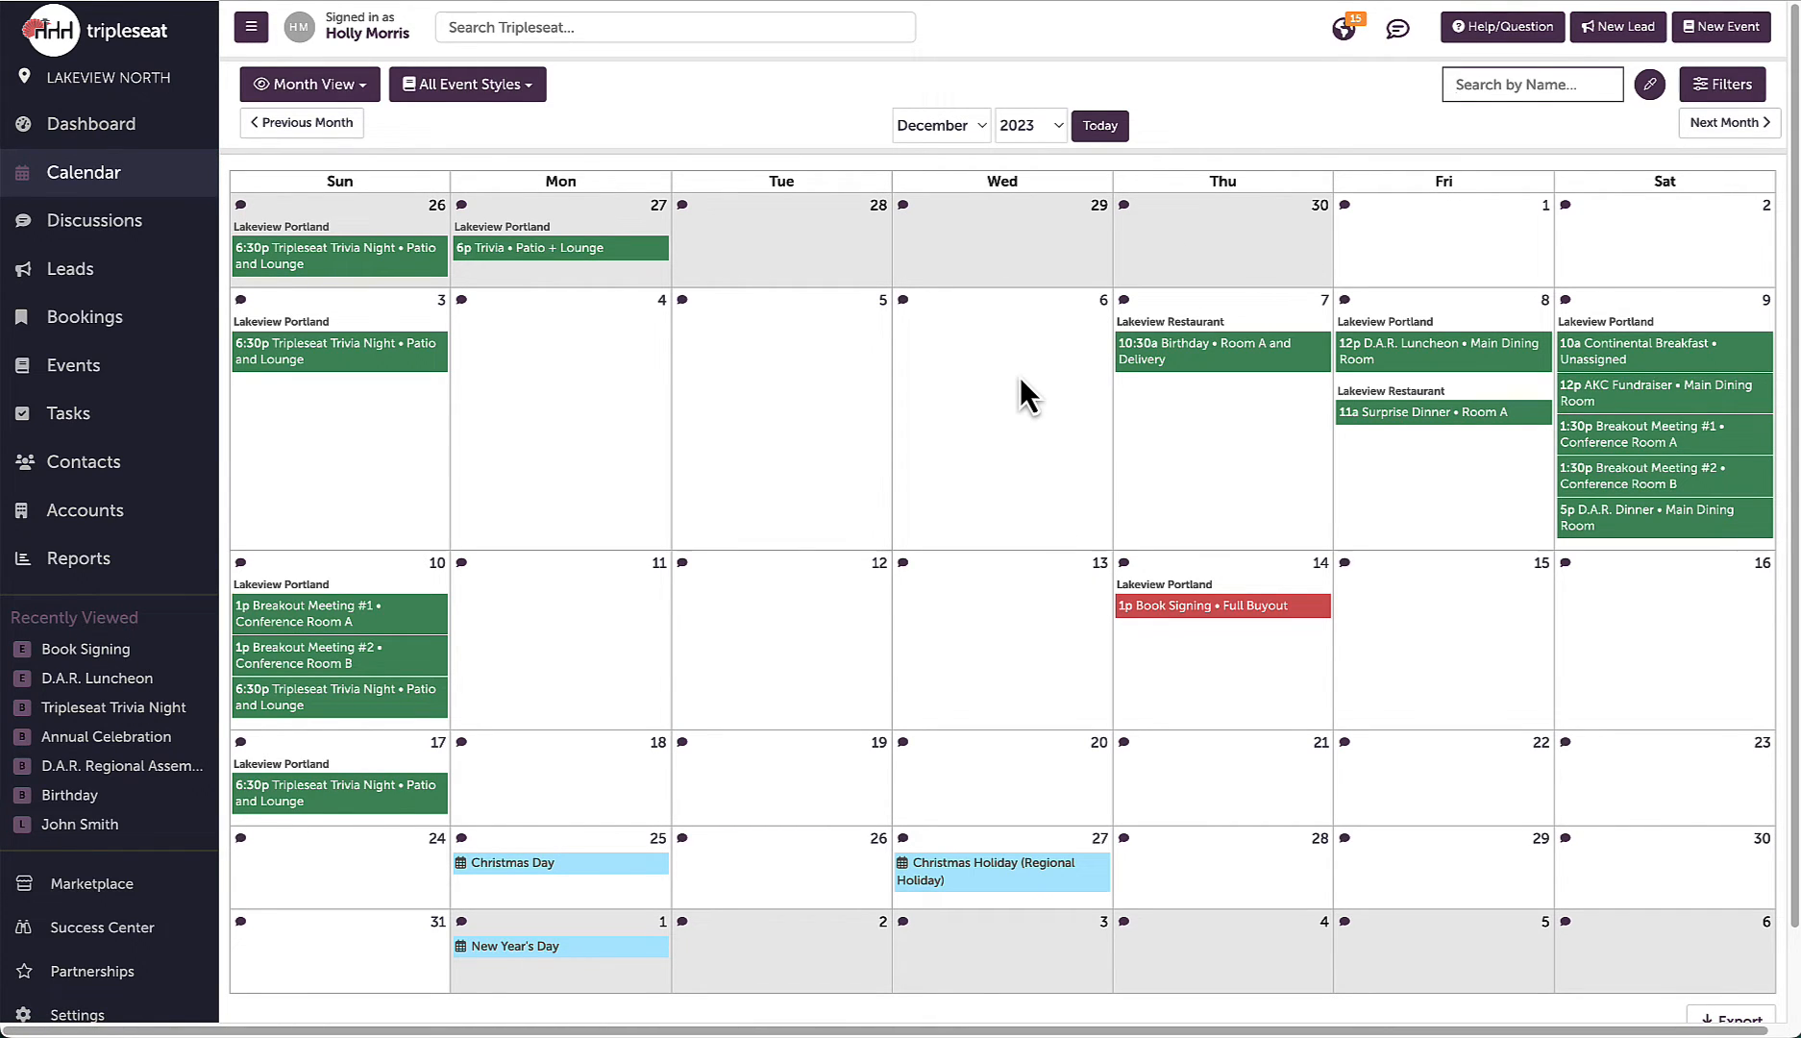
left_click(1000, 413)
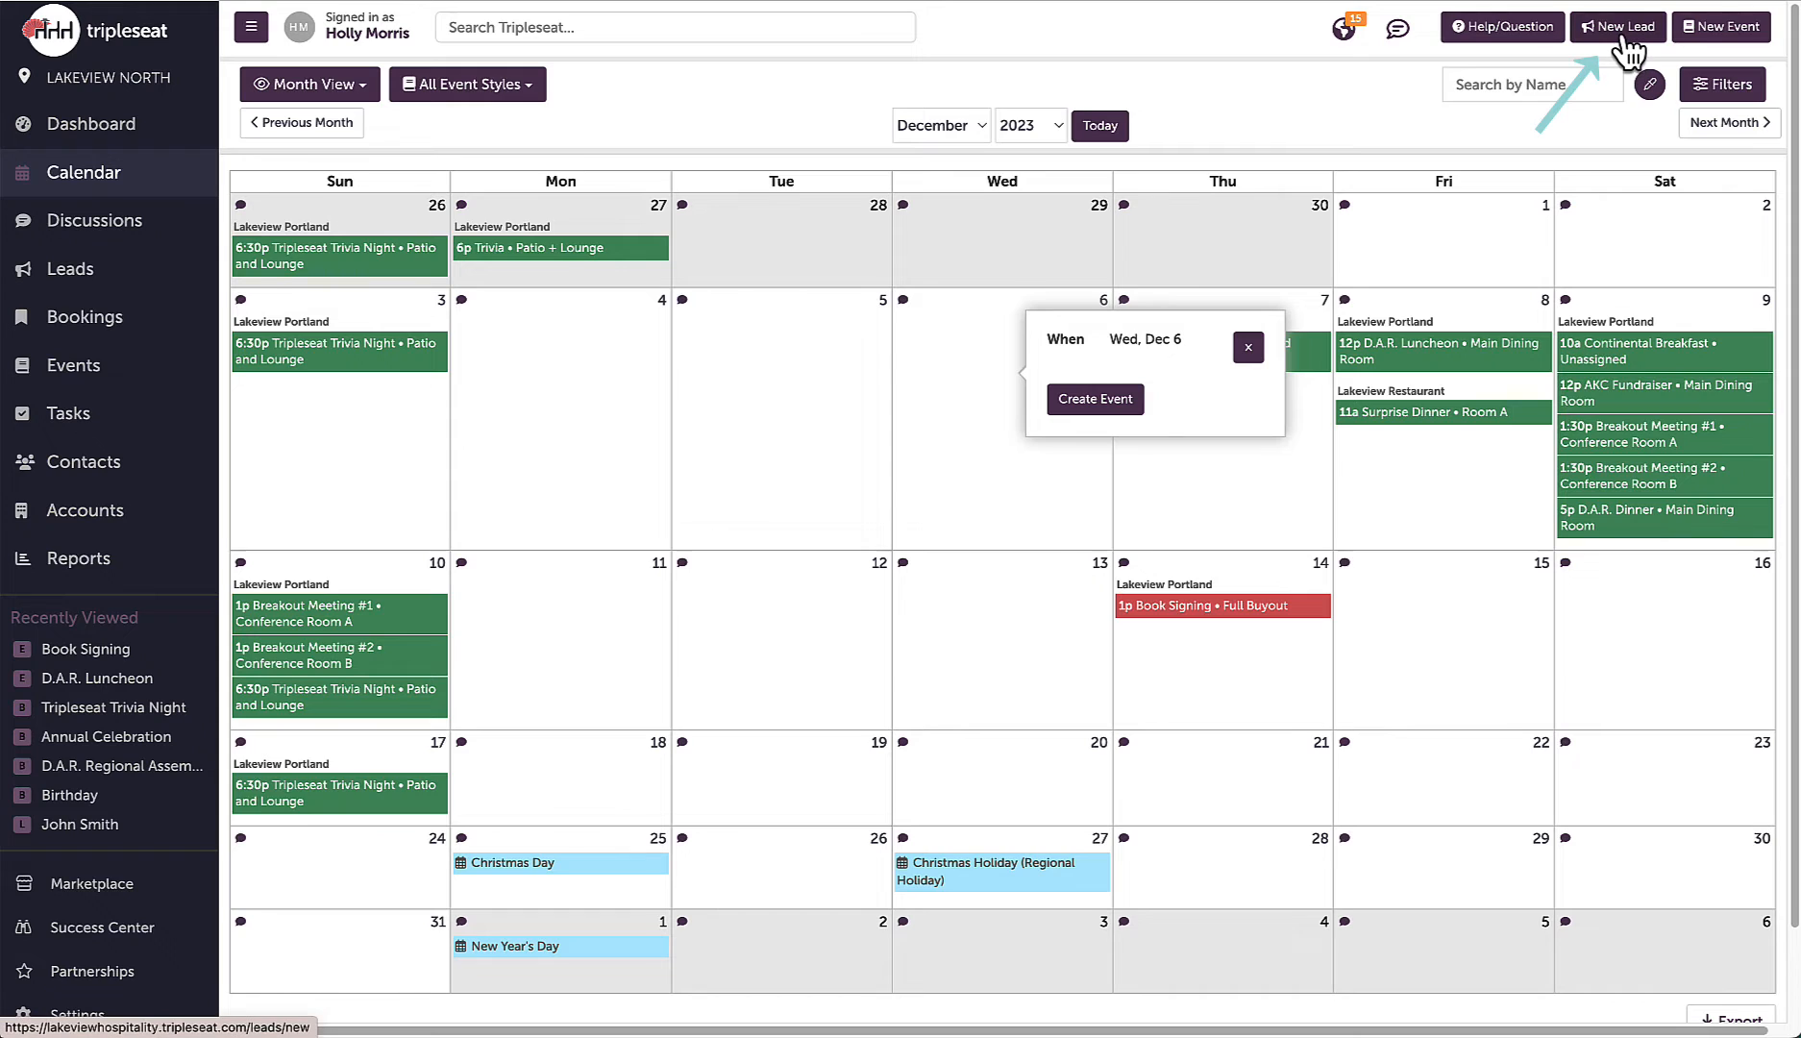
Begin a new lead named Patrick Mahomes with email and phone entered
left_click(1616, 27)
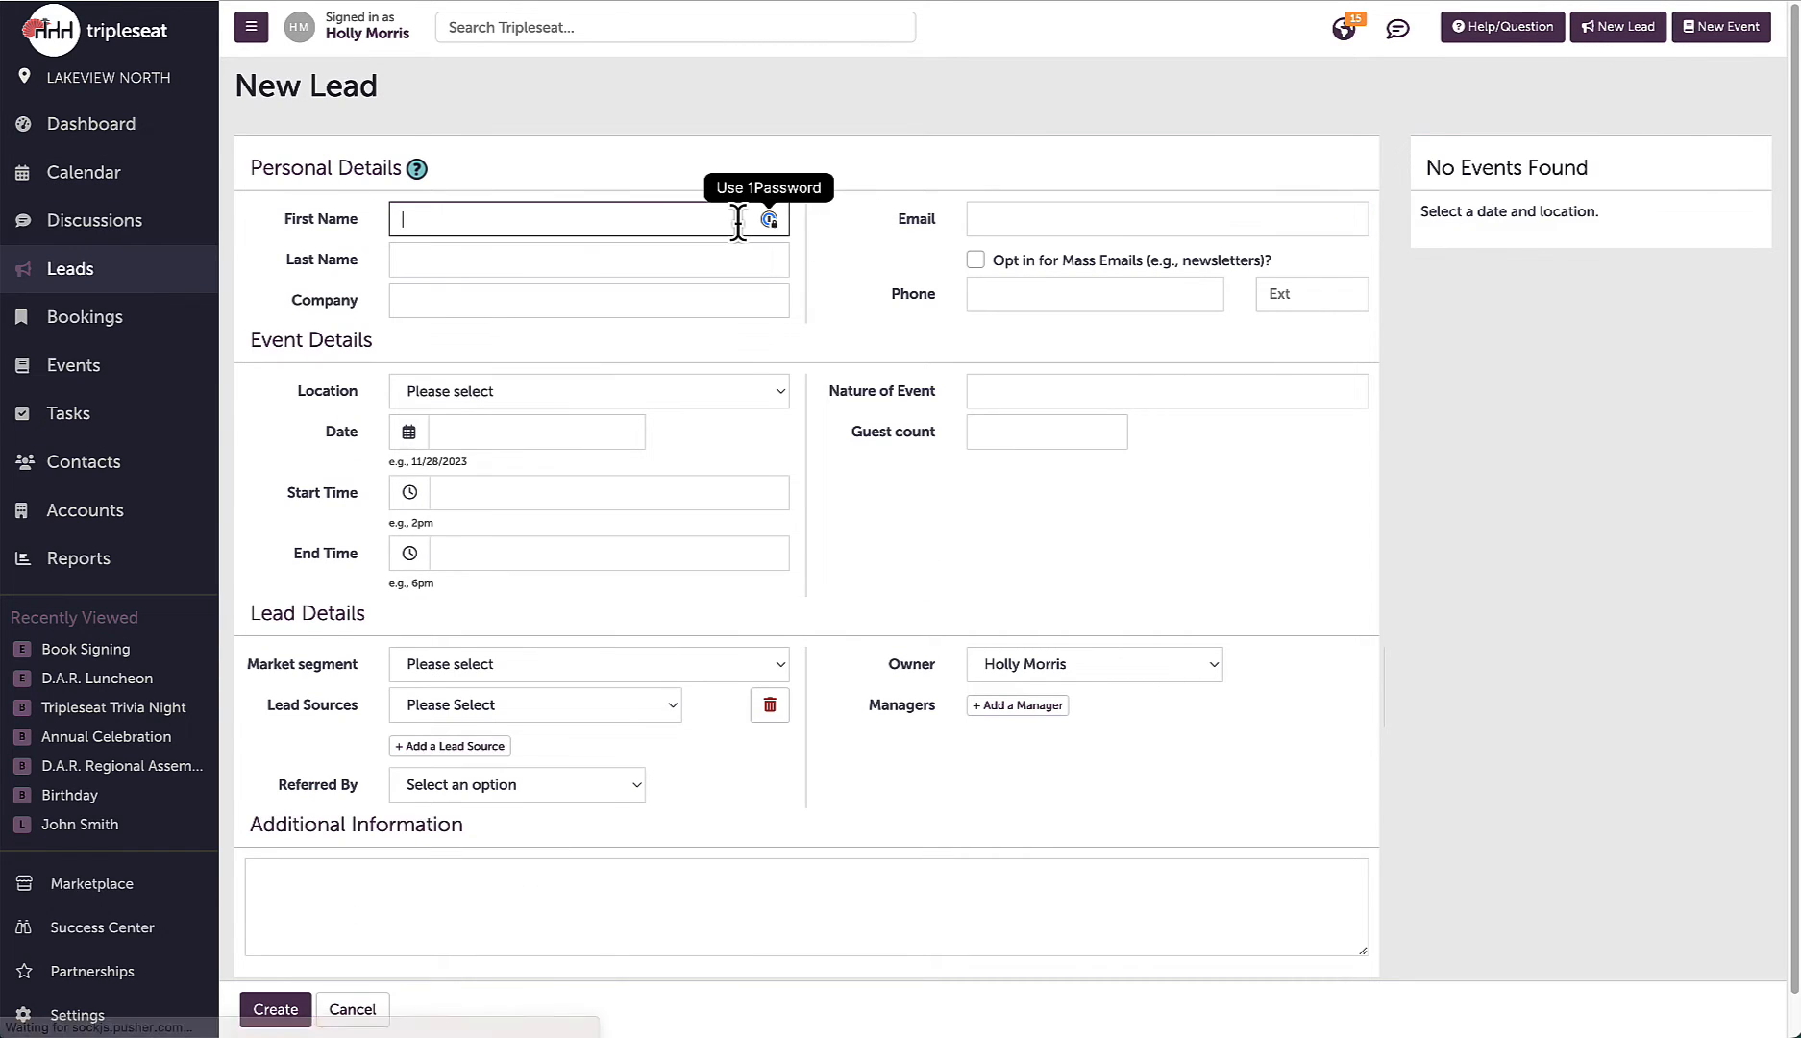
type("Patrick")
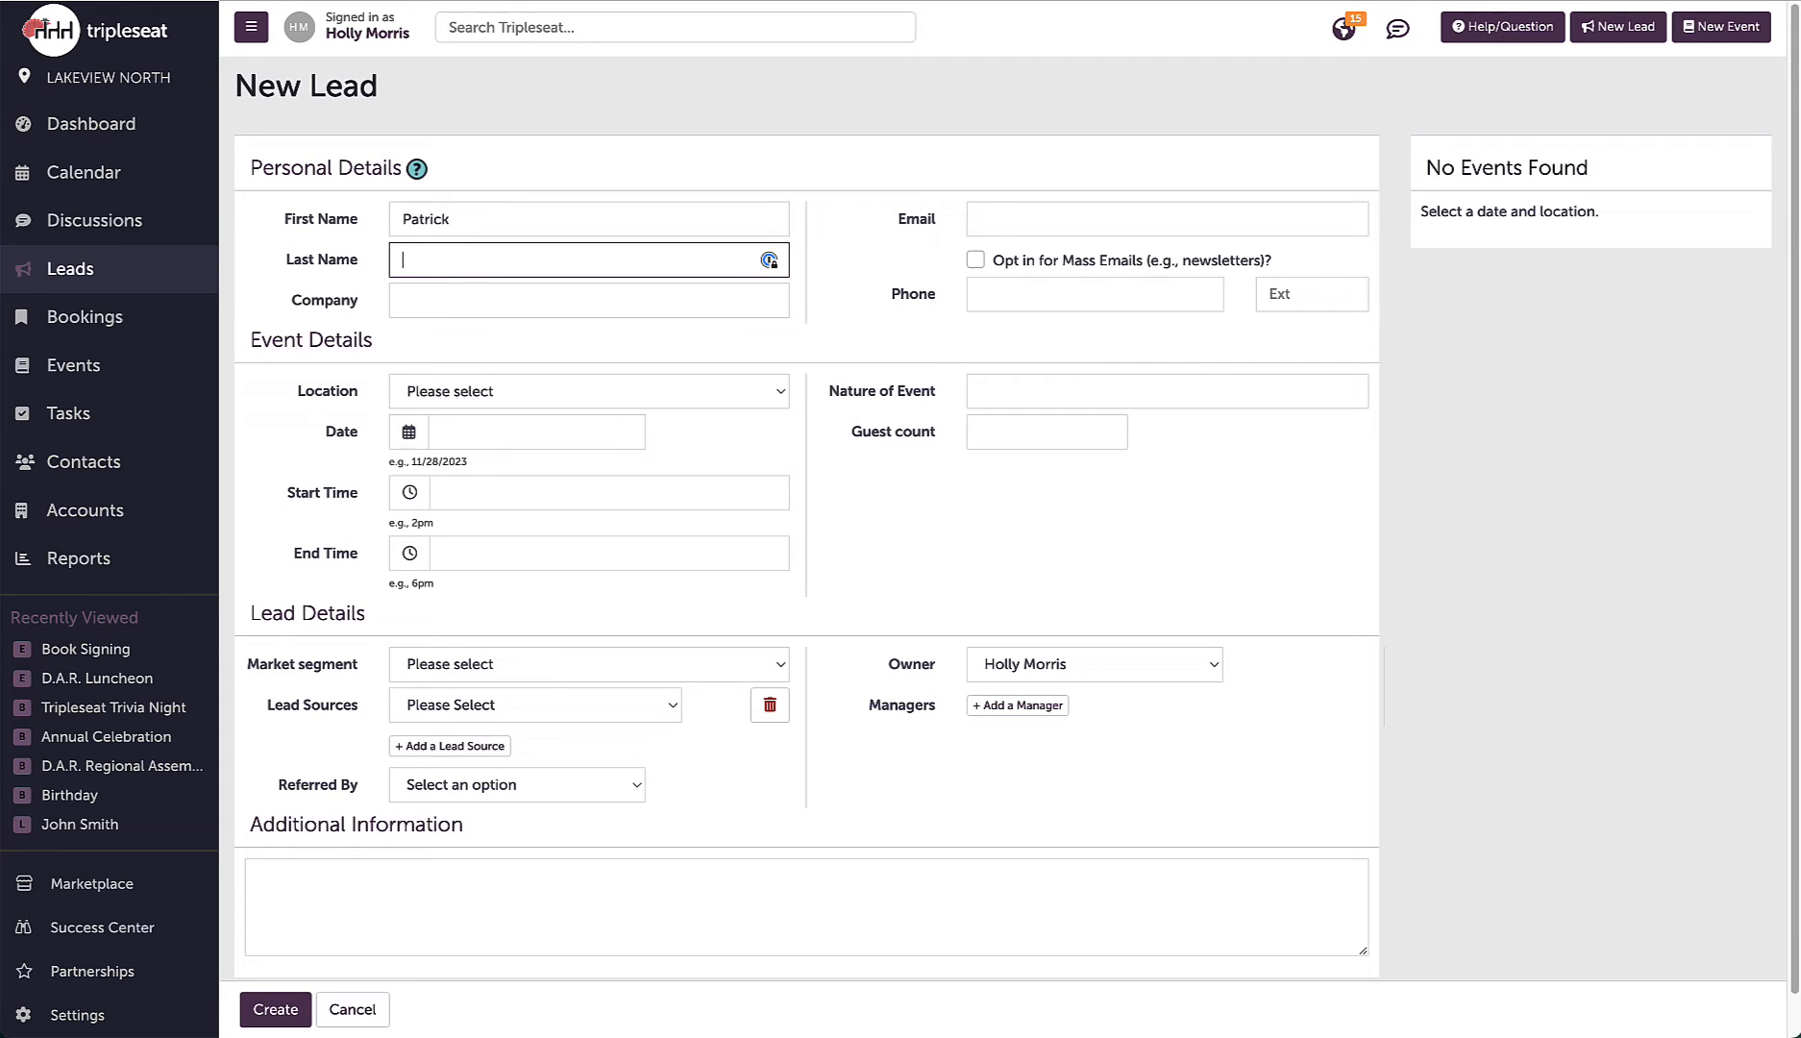
type("Mahomes")
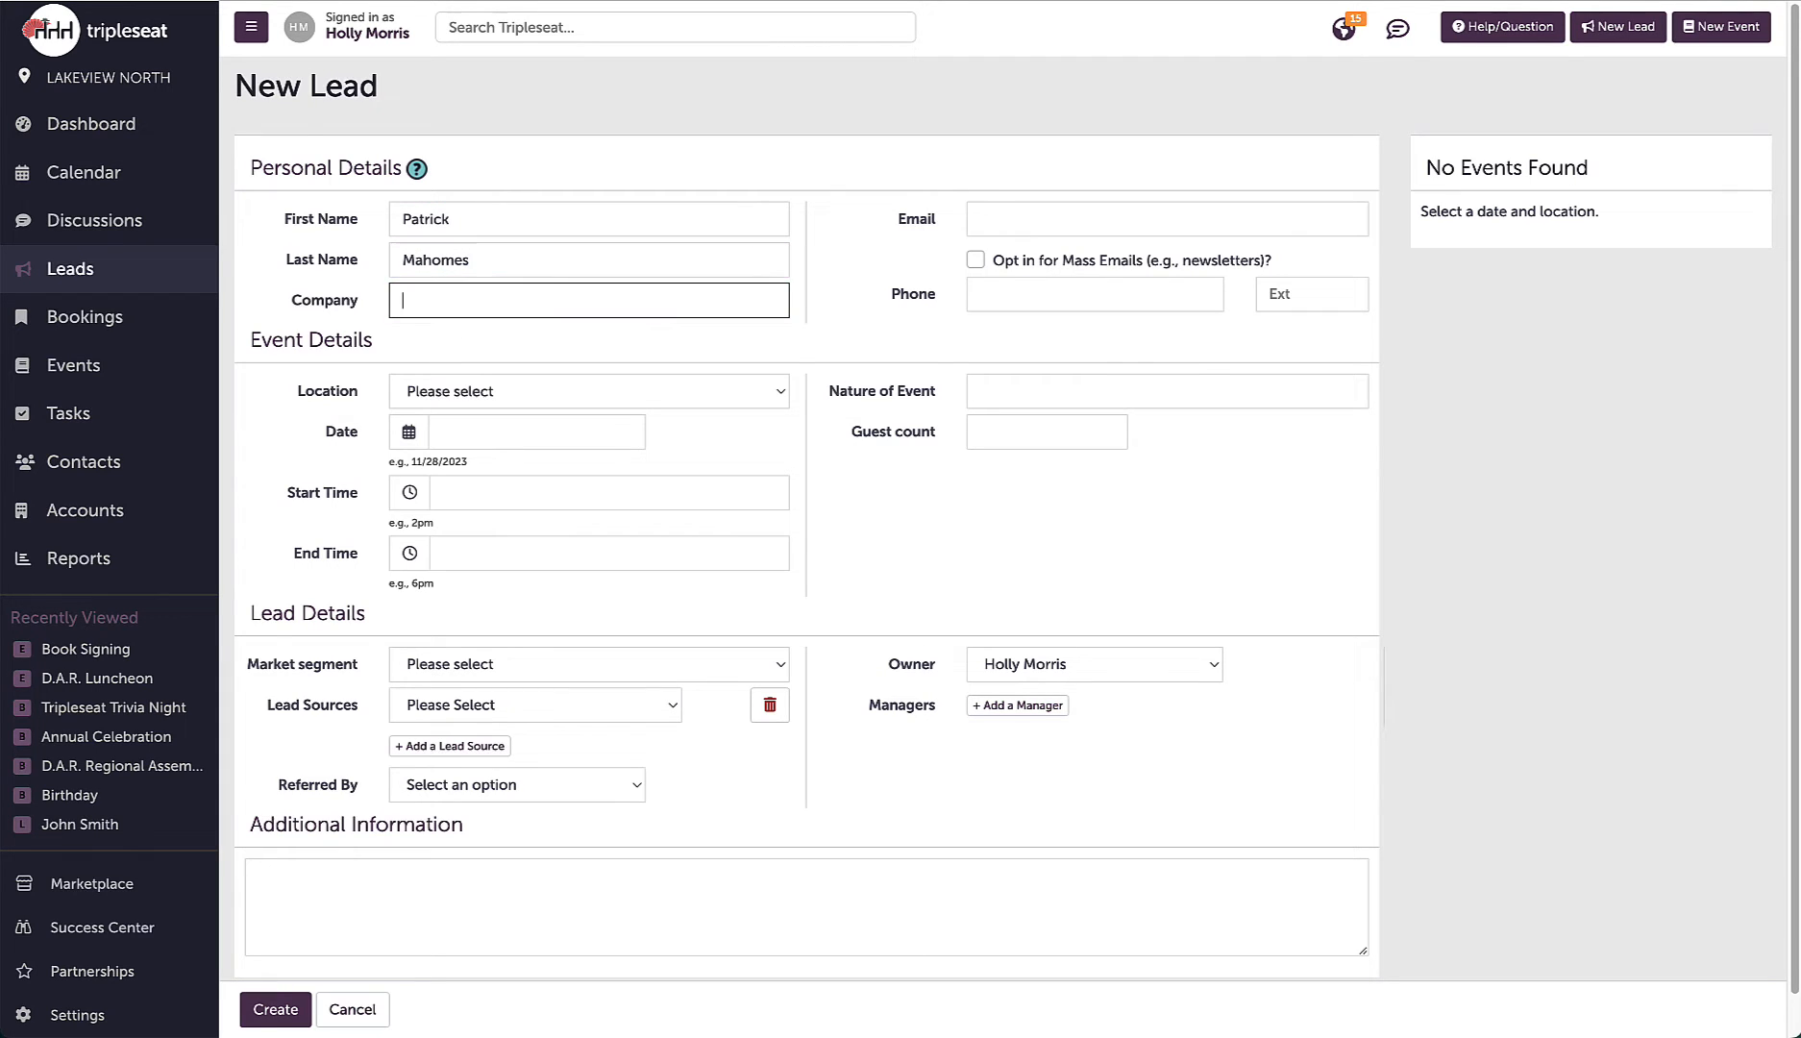
left_click(1167, 217)
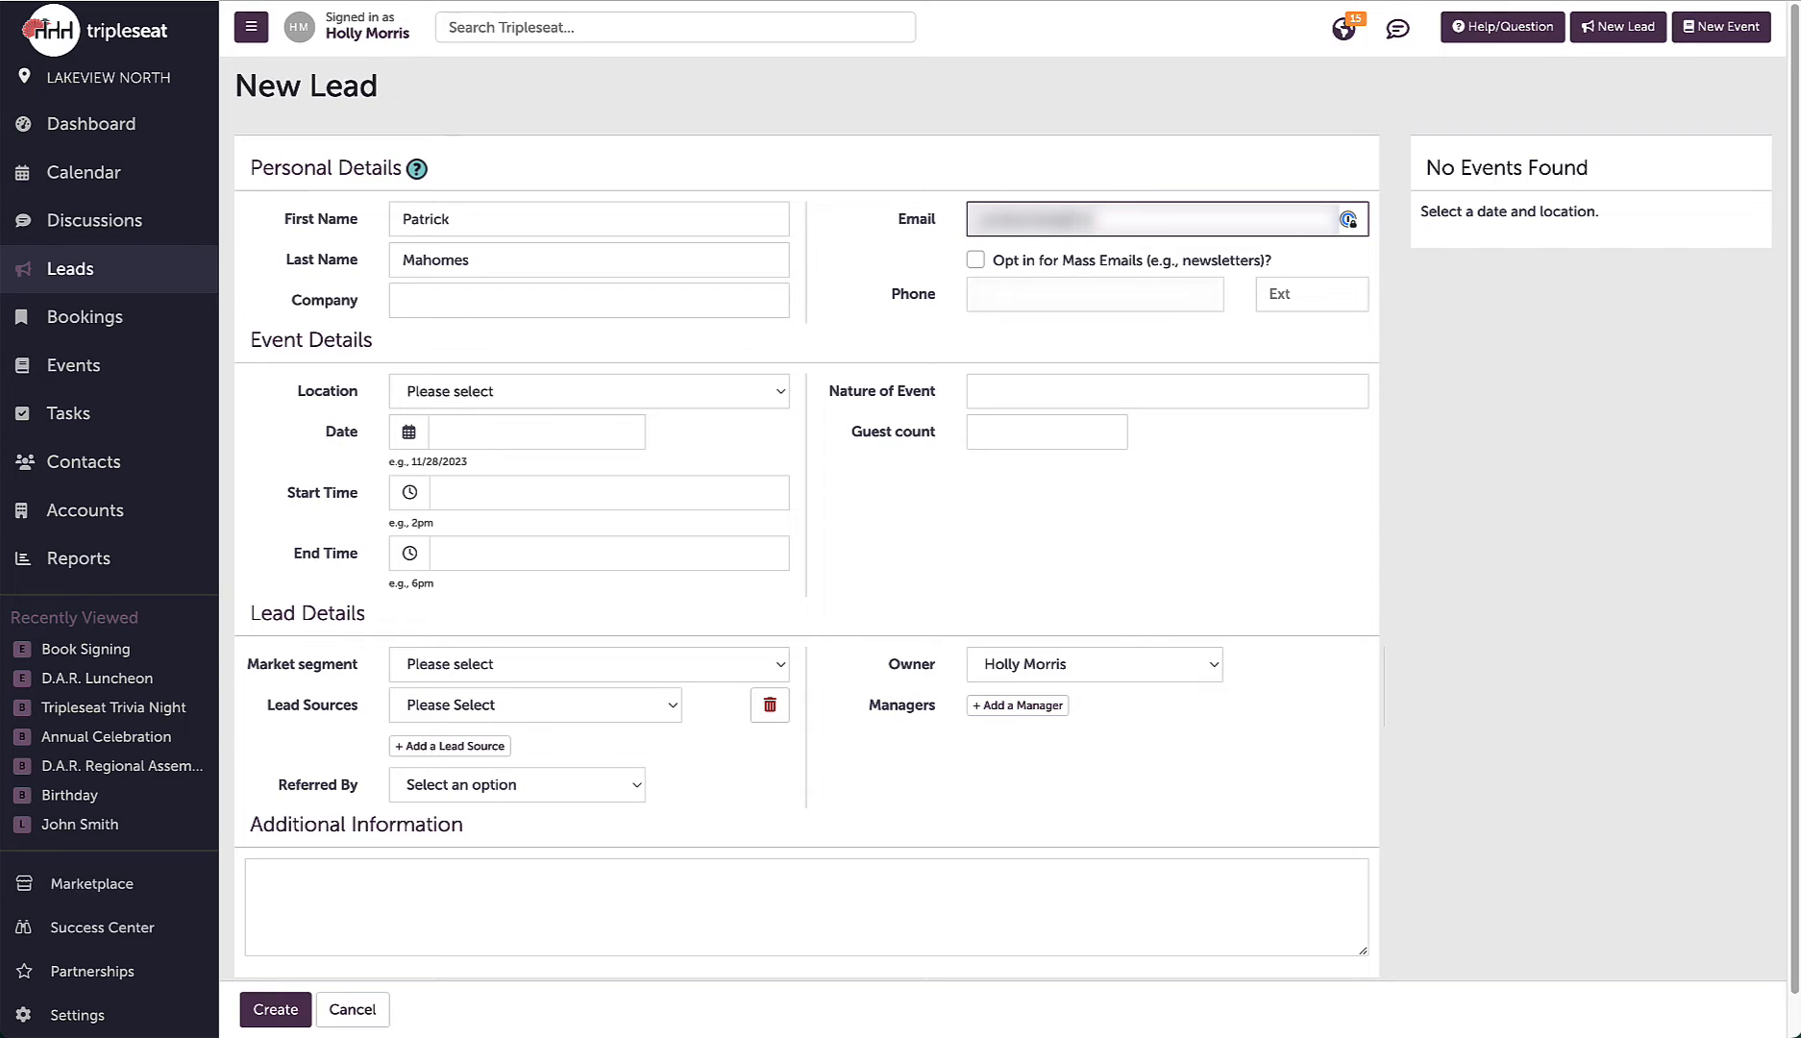
left_click(975, 259)
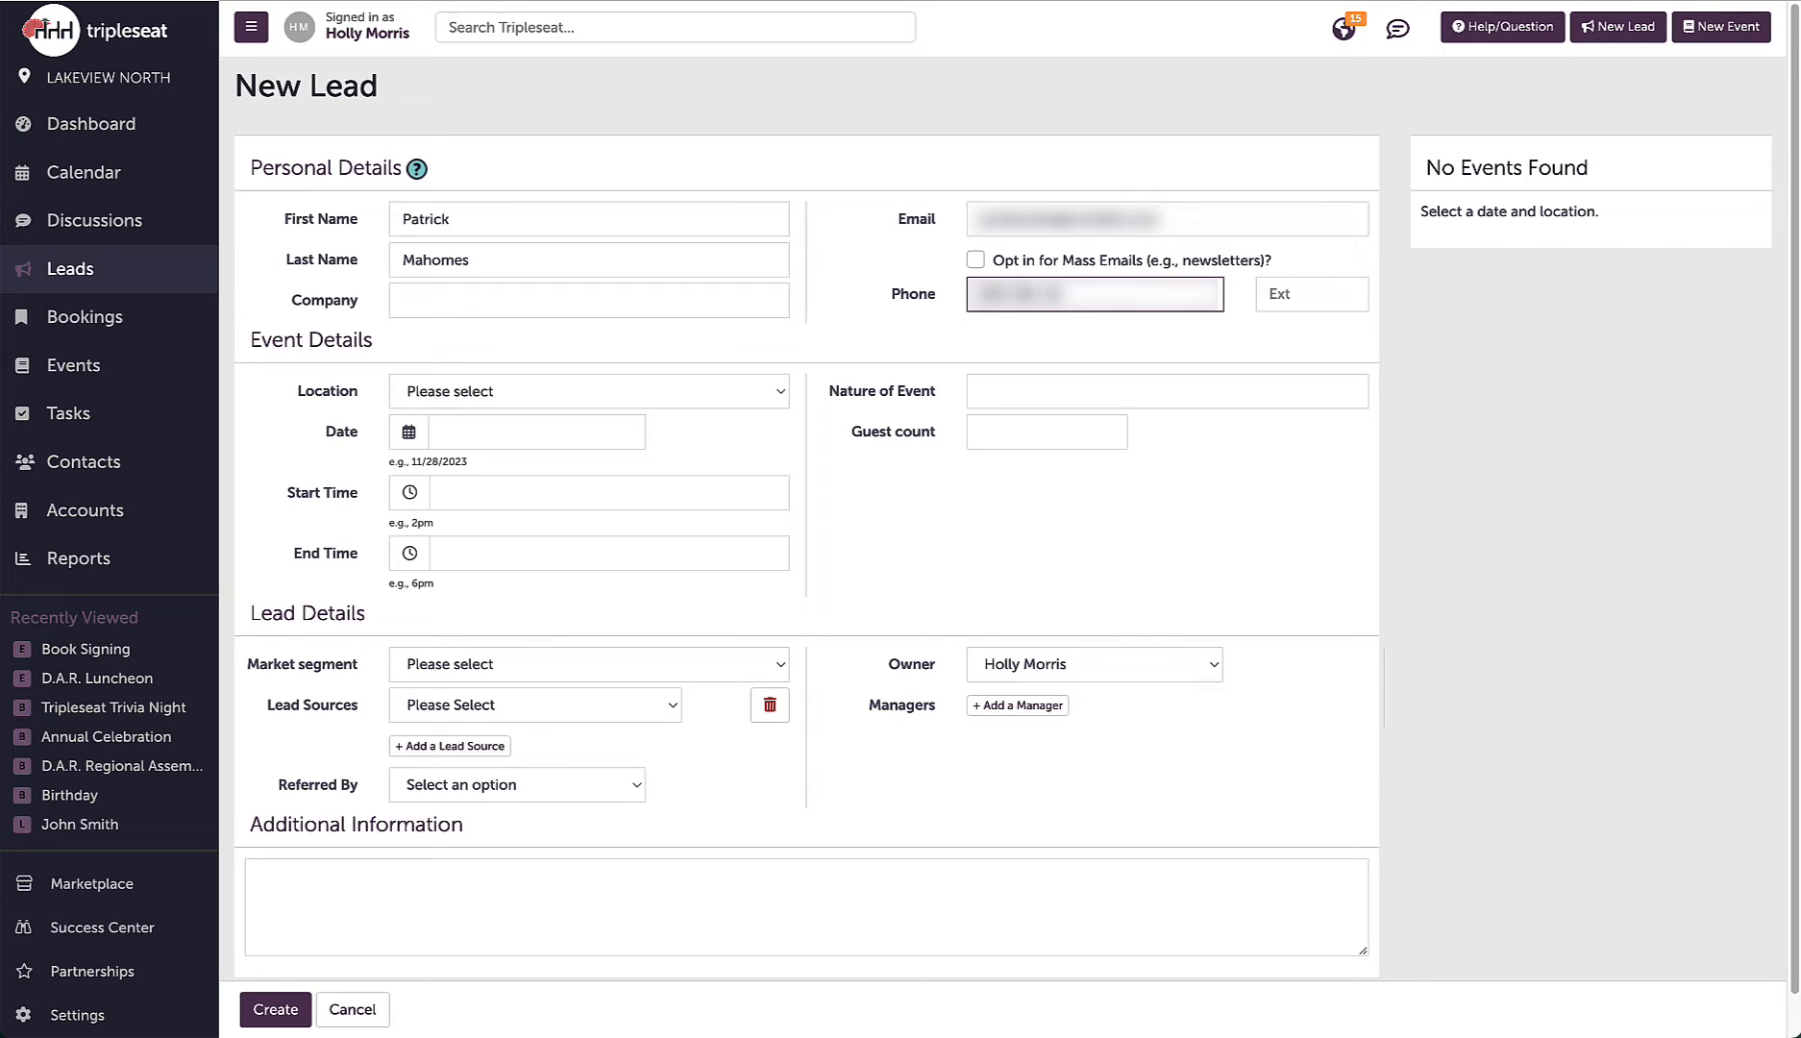
mouse_move(609, 390)
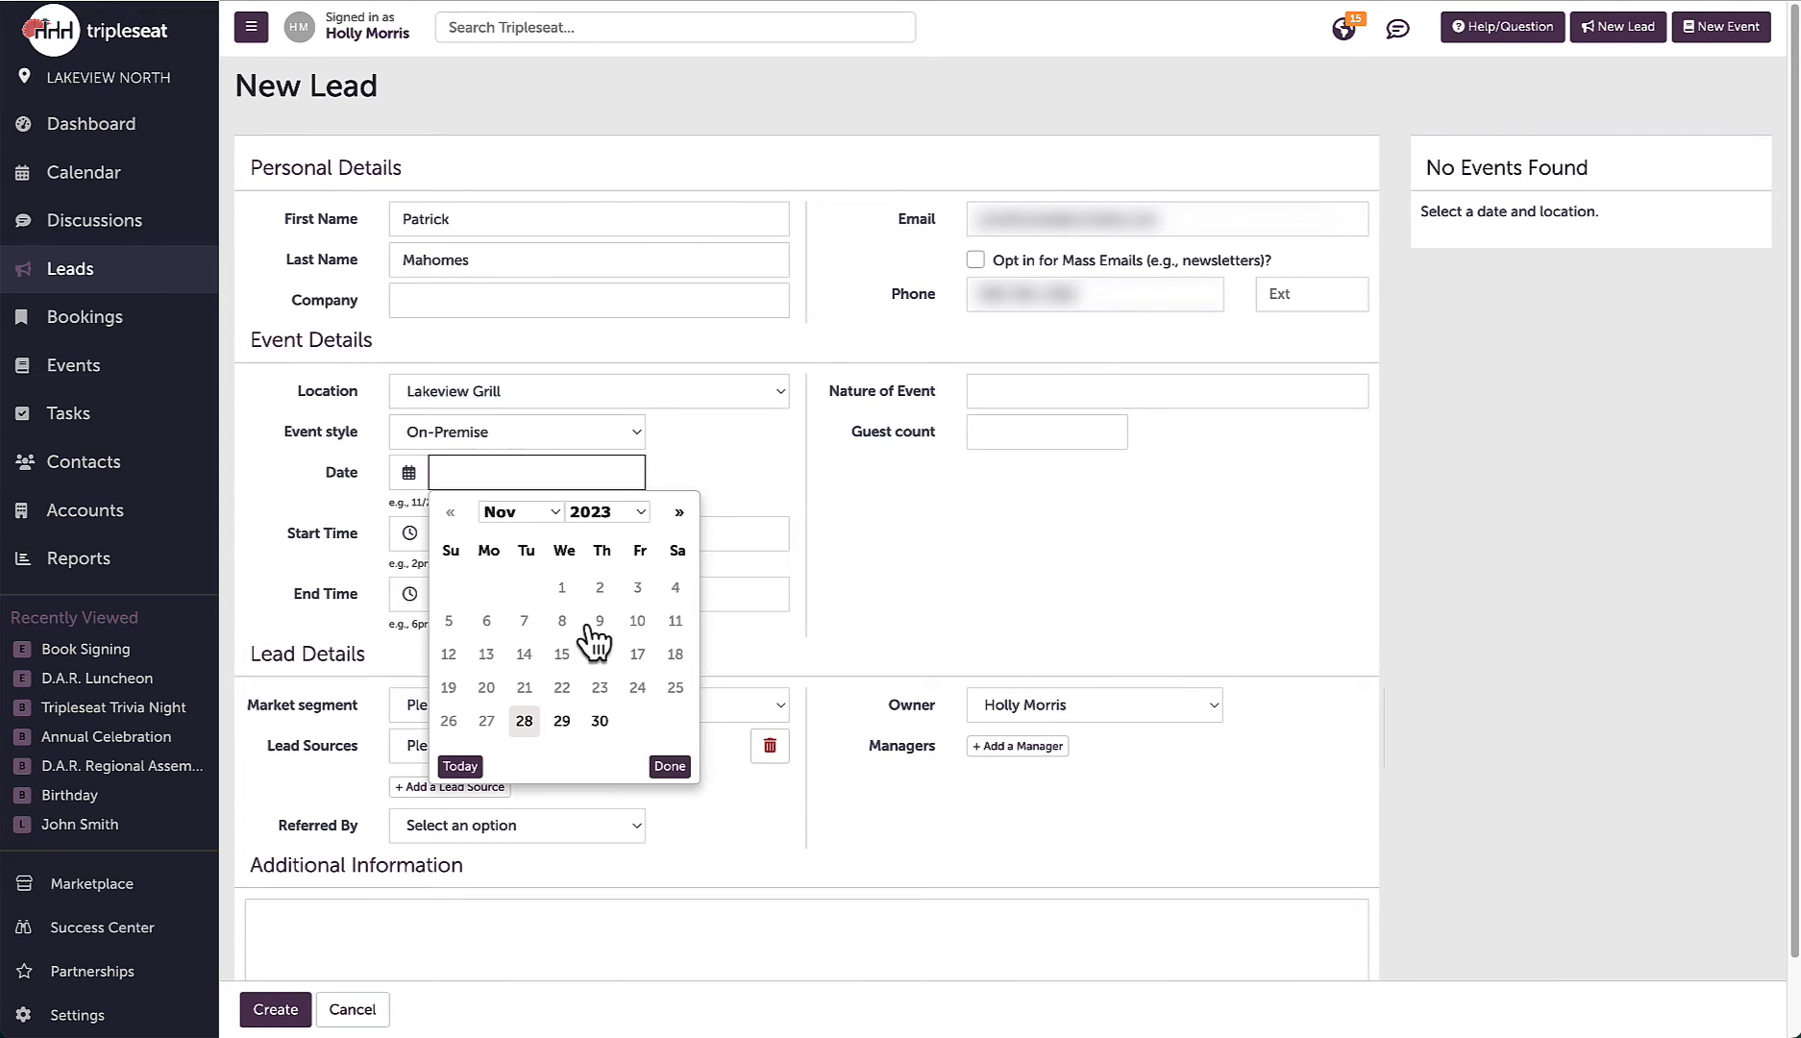
Set the lead's event to November 30 at 8:00pm as a Birthday Party
left_click(597, 721)
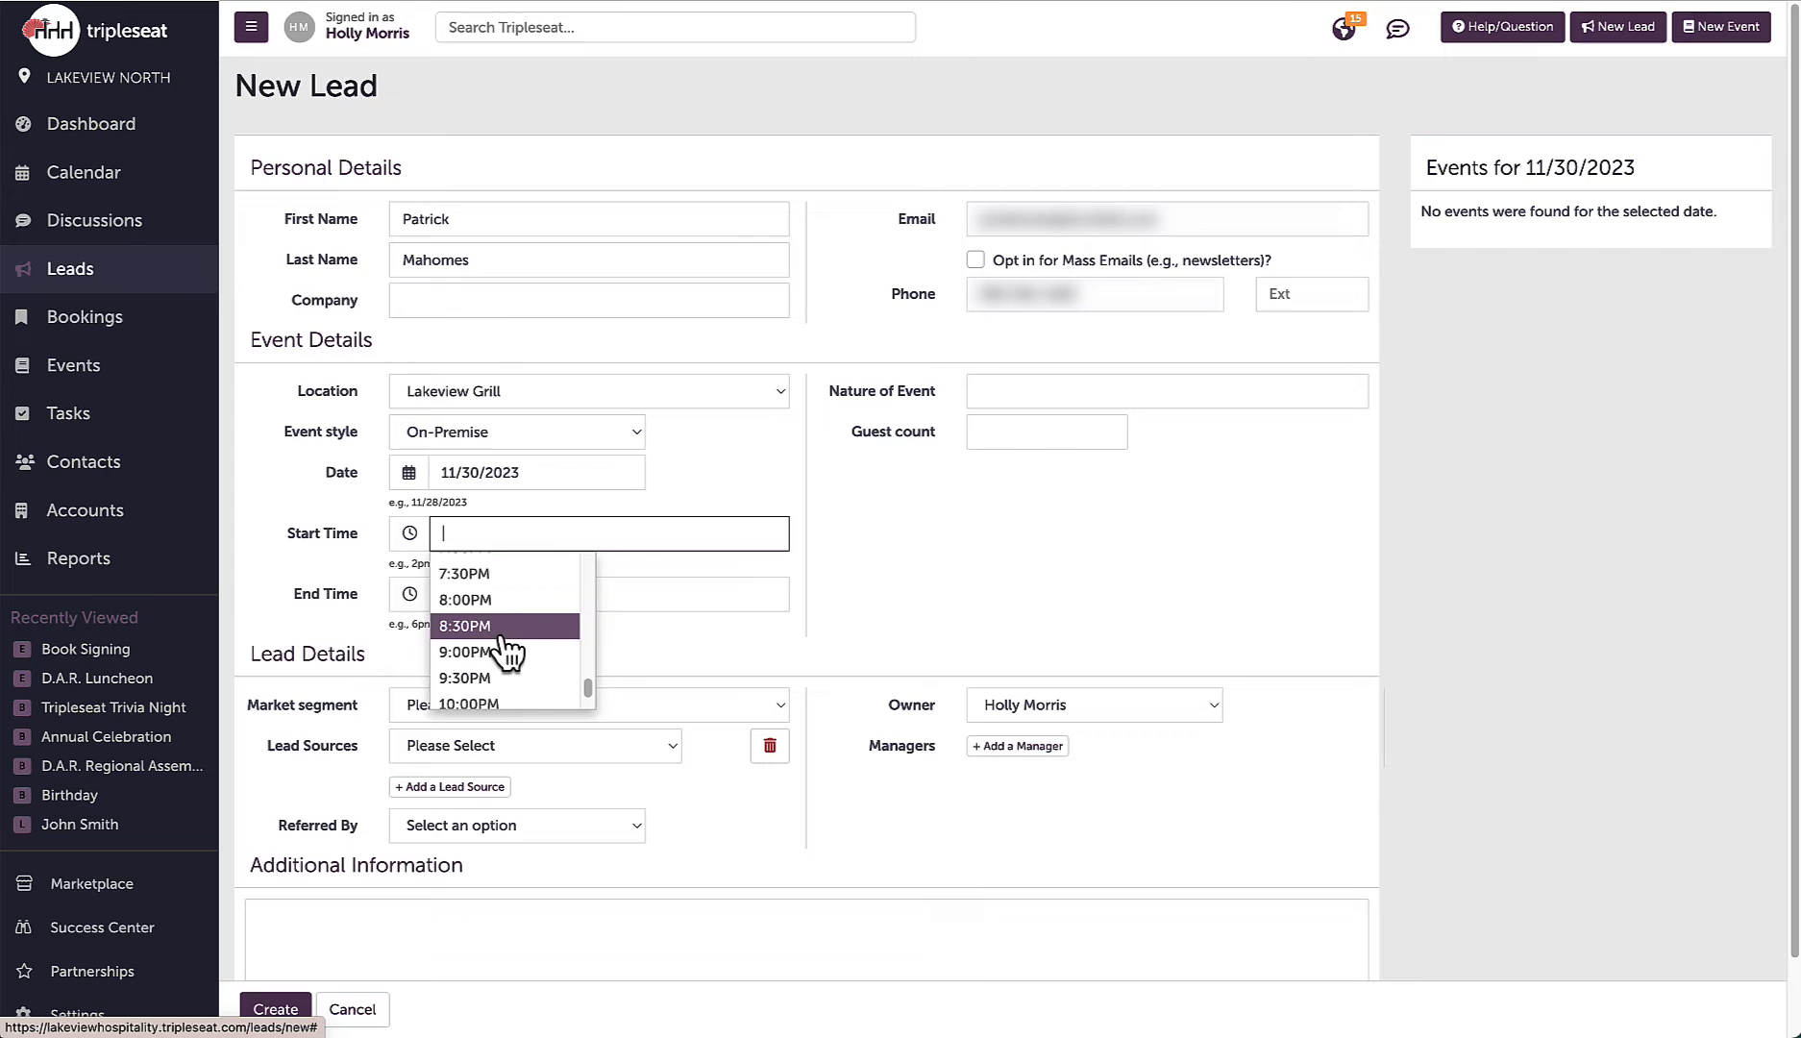
left_click(465, 597)
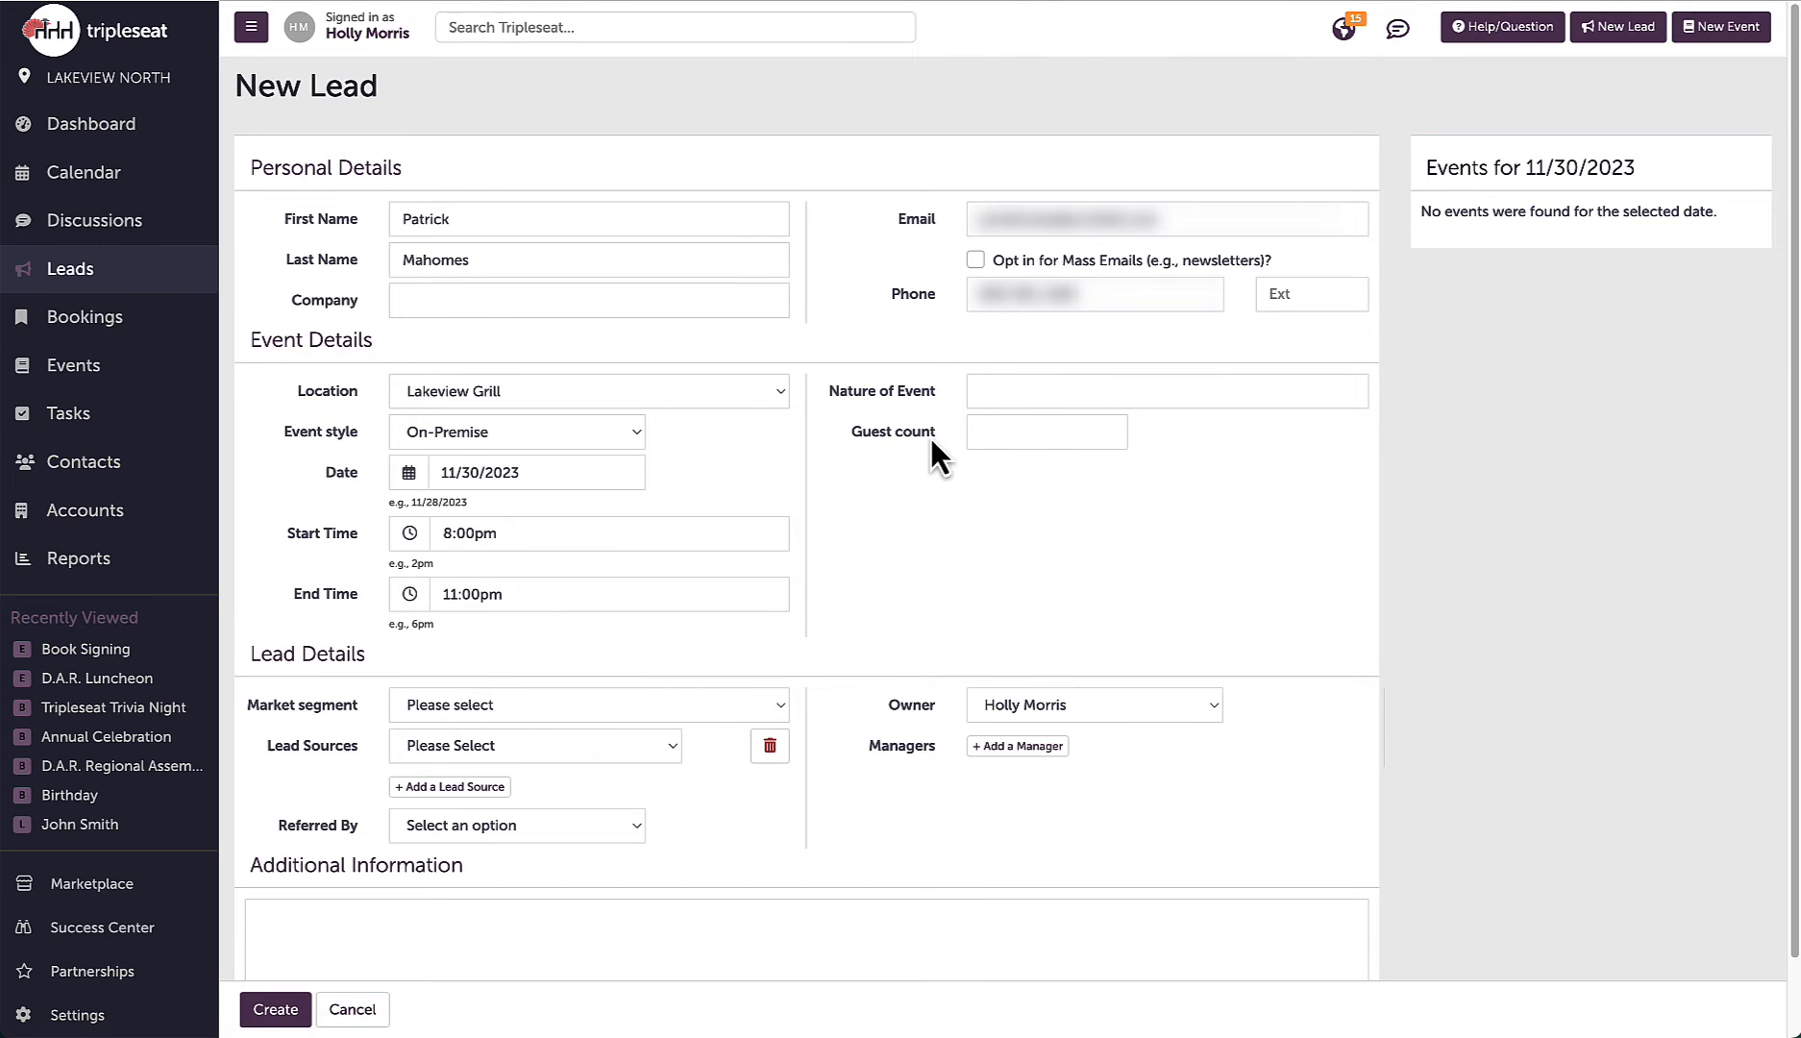
type("Birthday Party")
type("30")
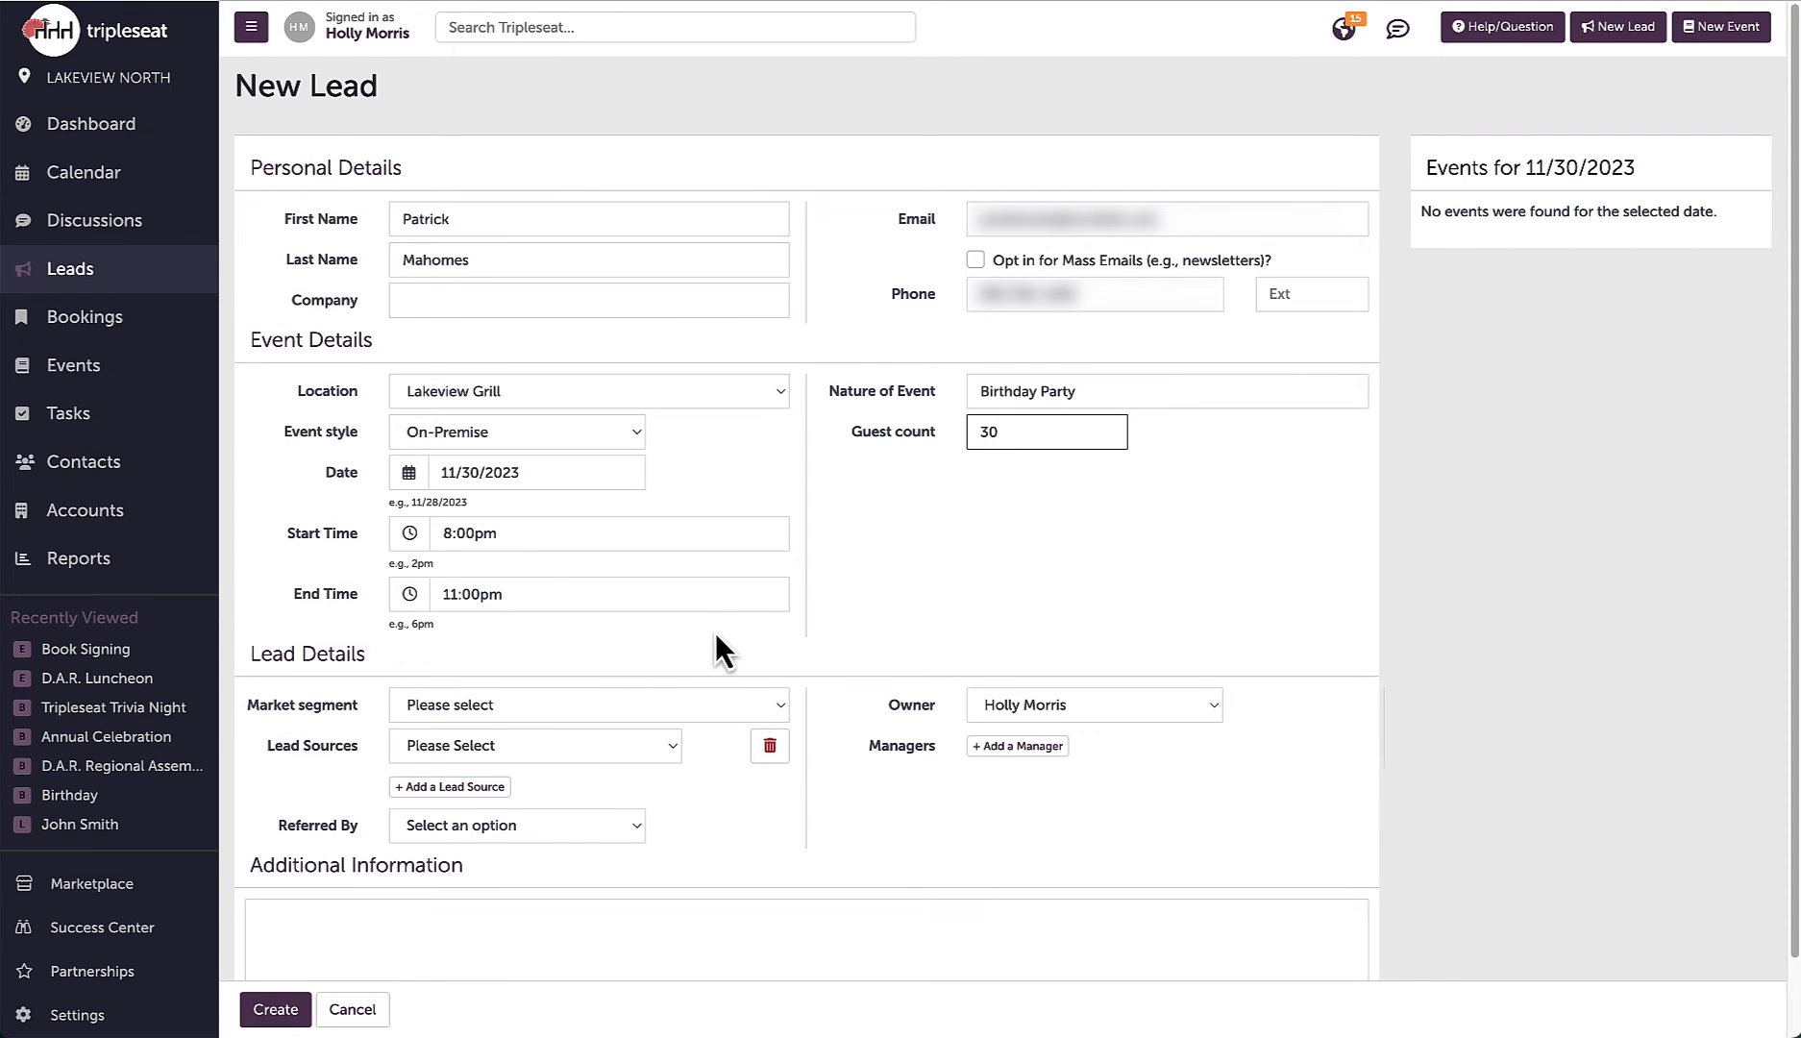
Record the lead source as Phone and Referred By as Friend/Family
left_click(534, 745)
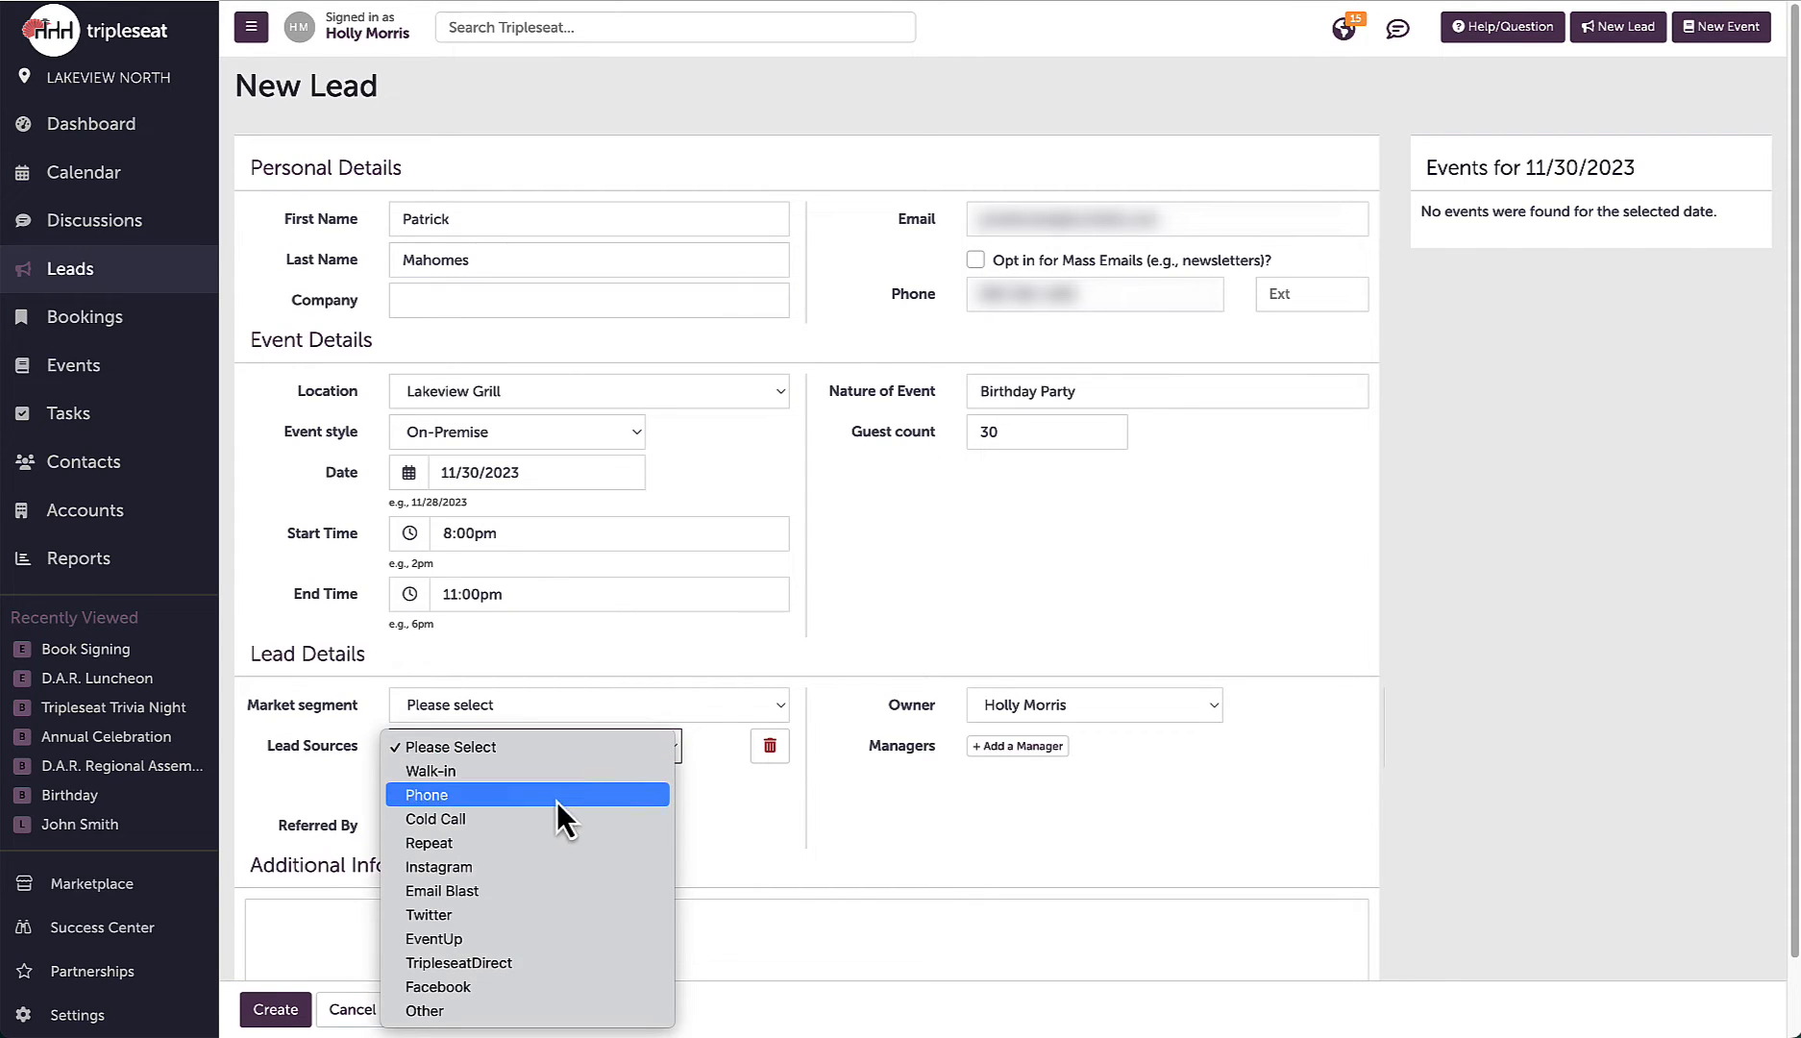
left_click(425, 793)
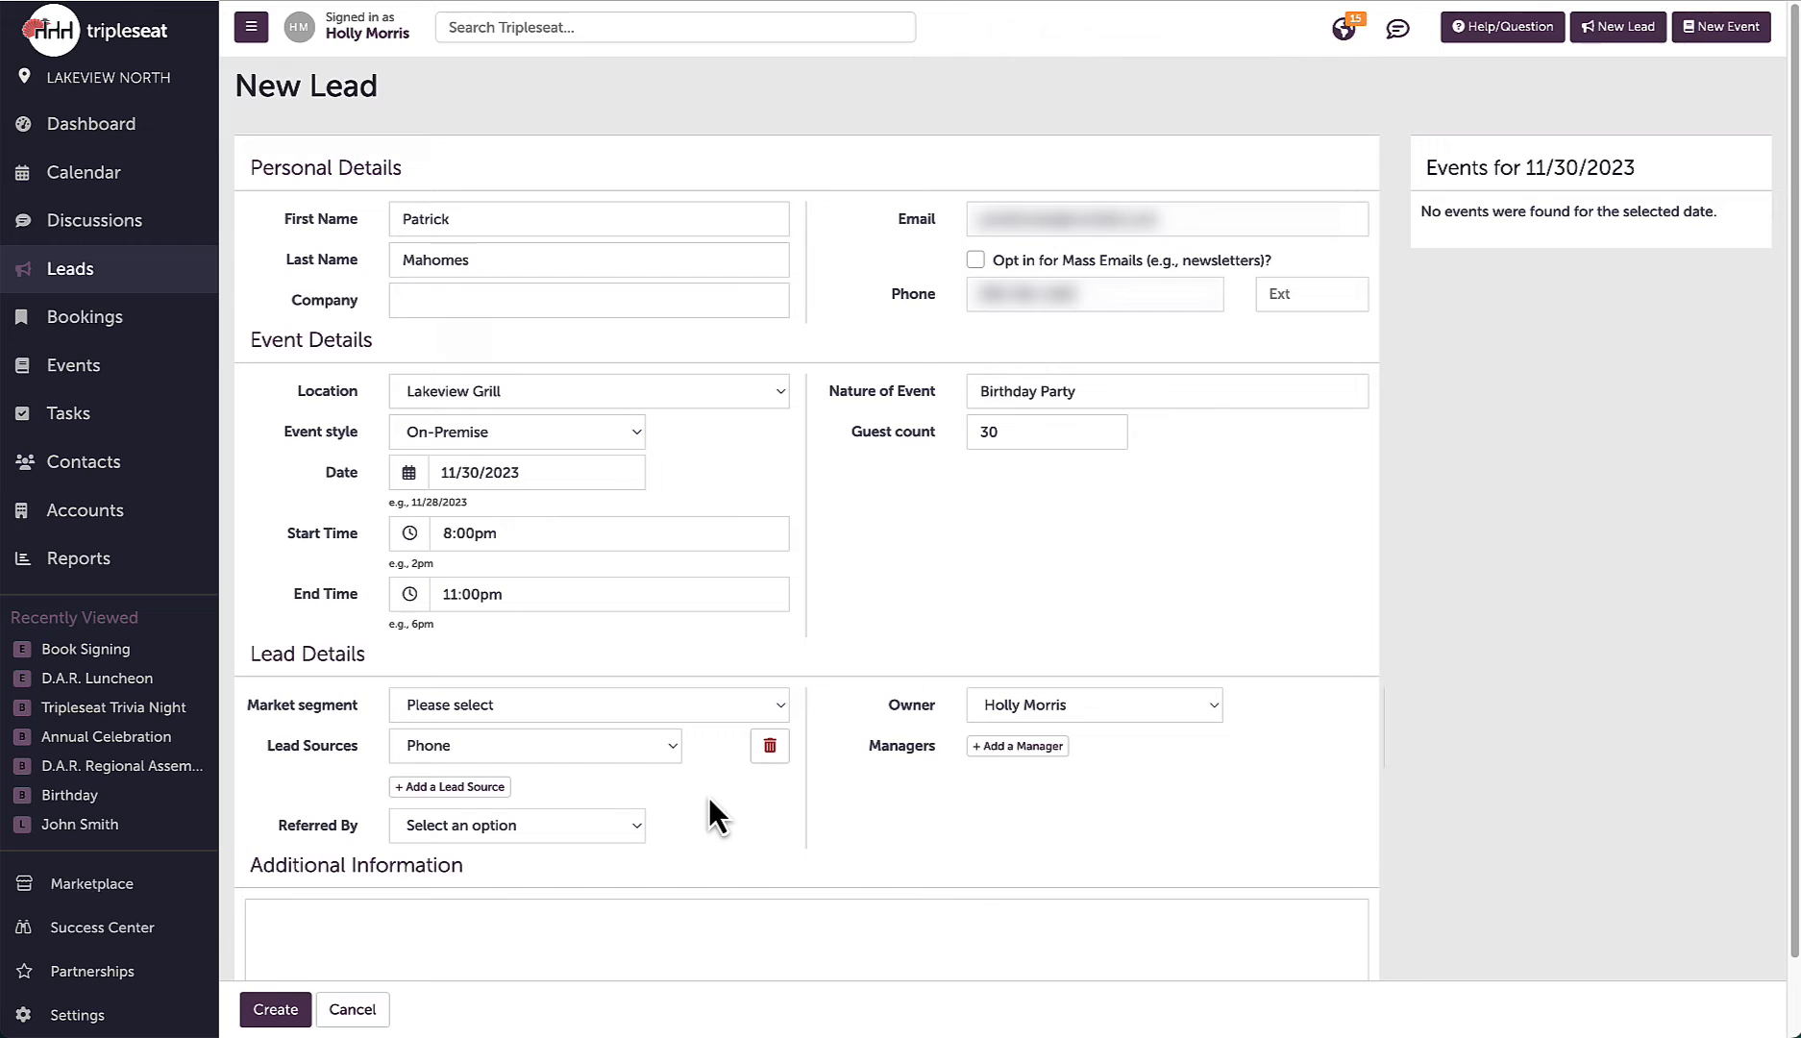
scroll("down", 3)
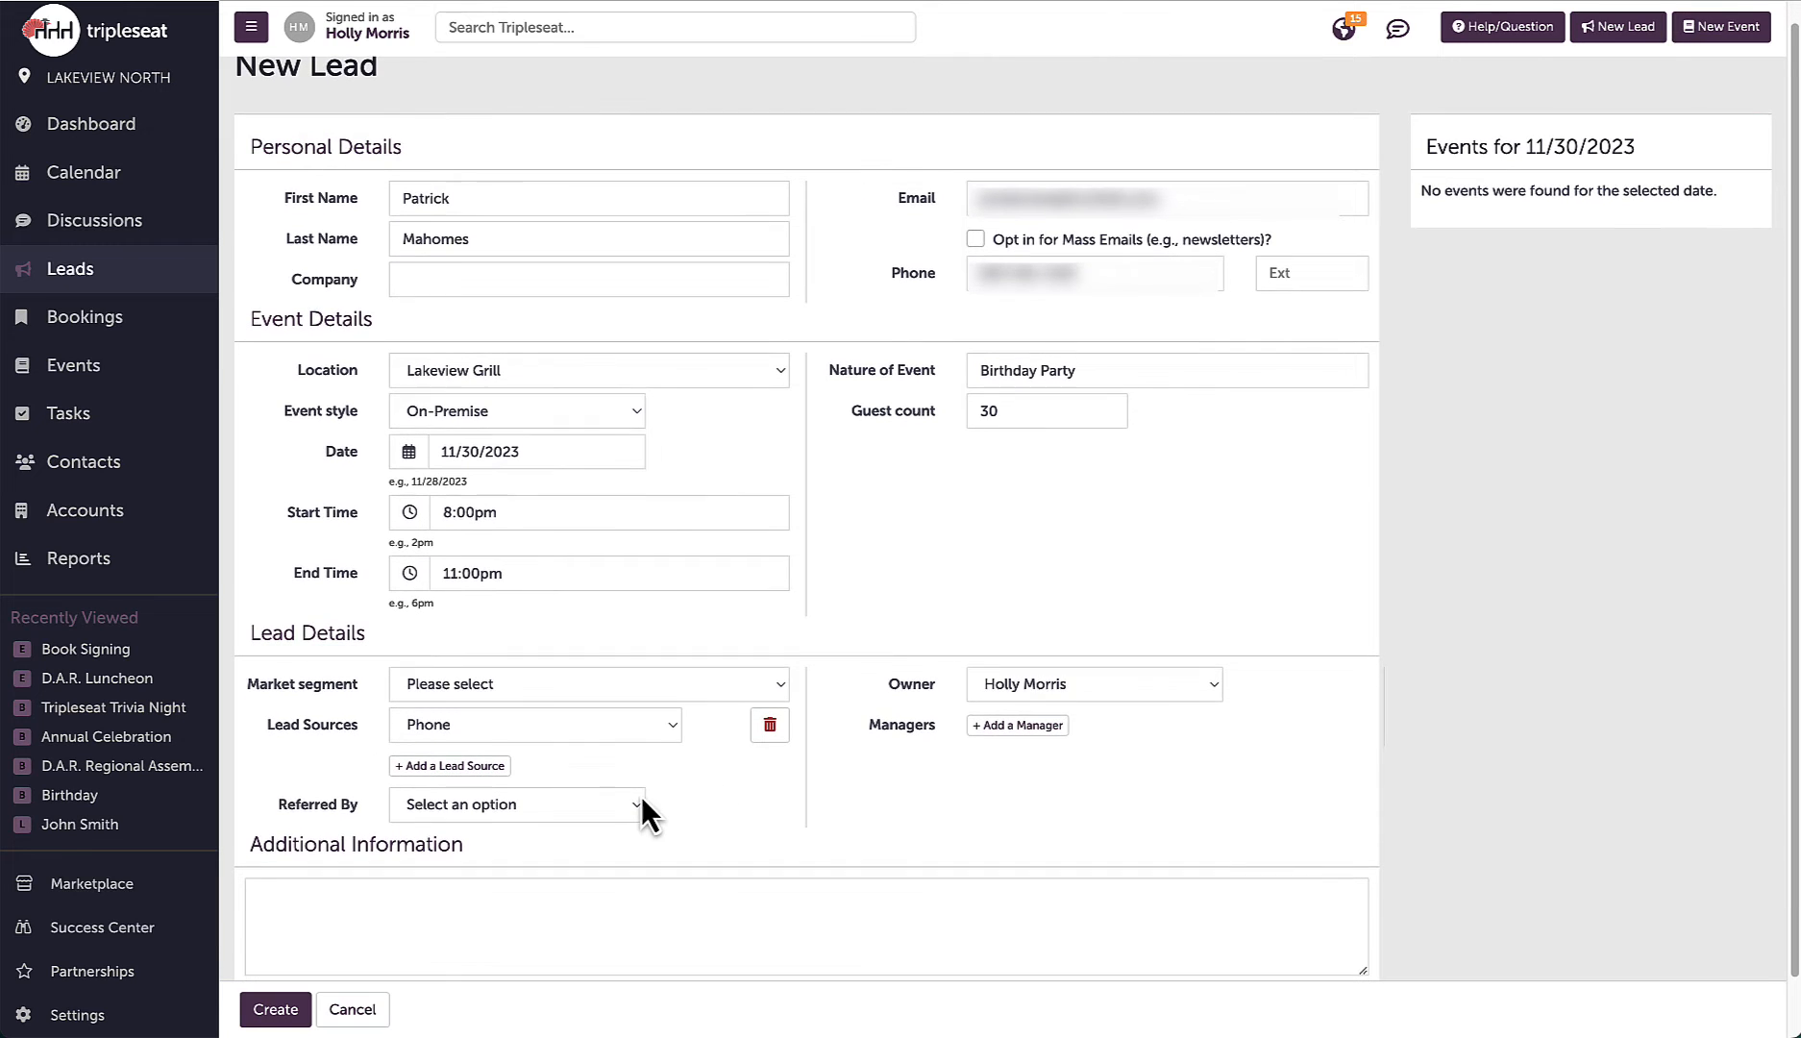
left_click(515, 804)
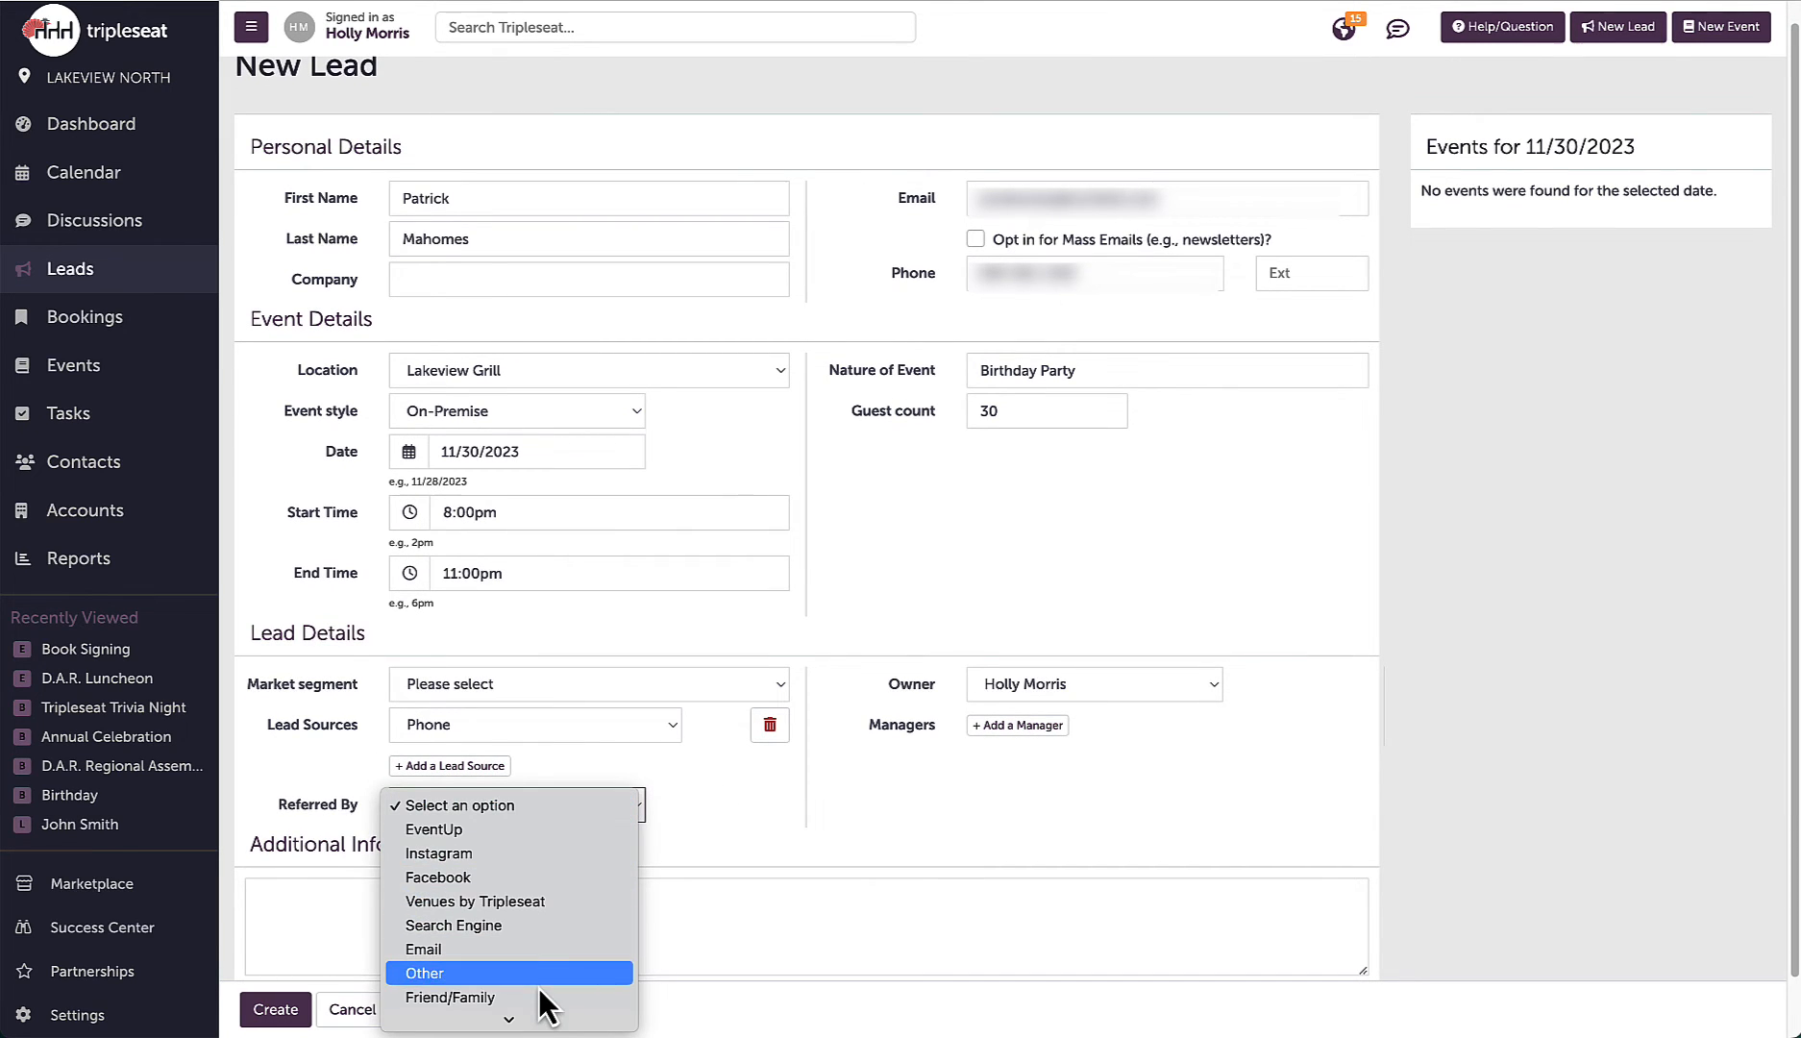
left_click(450, 996)
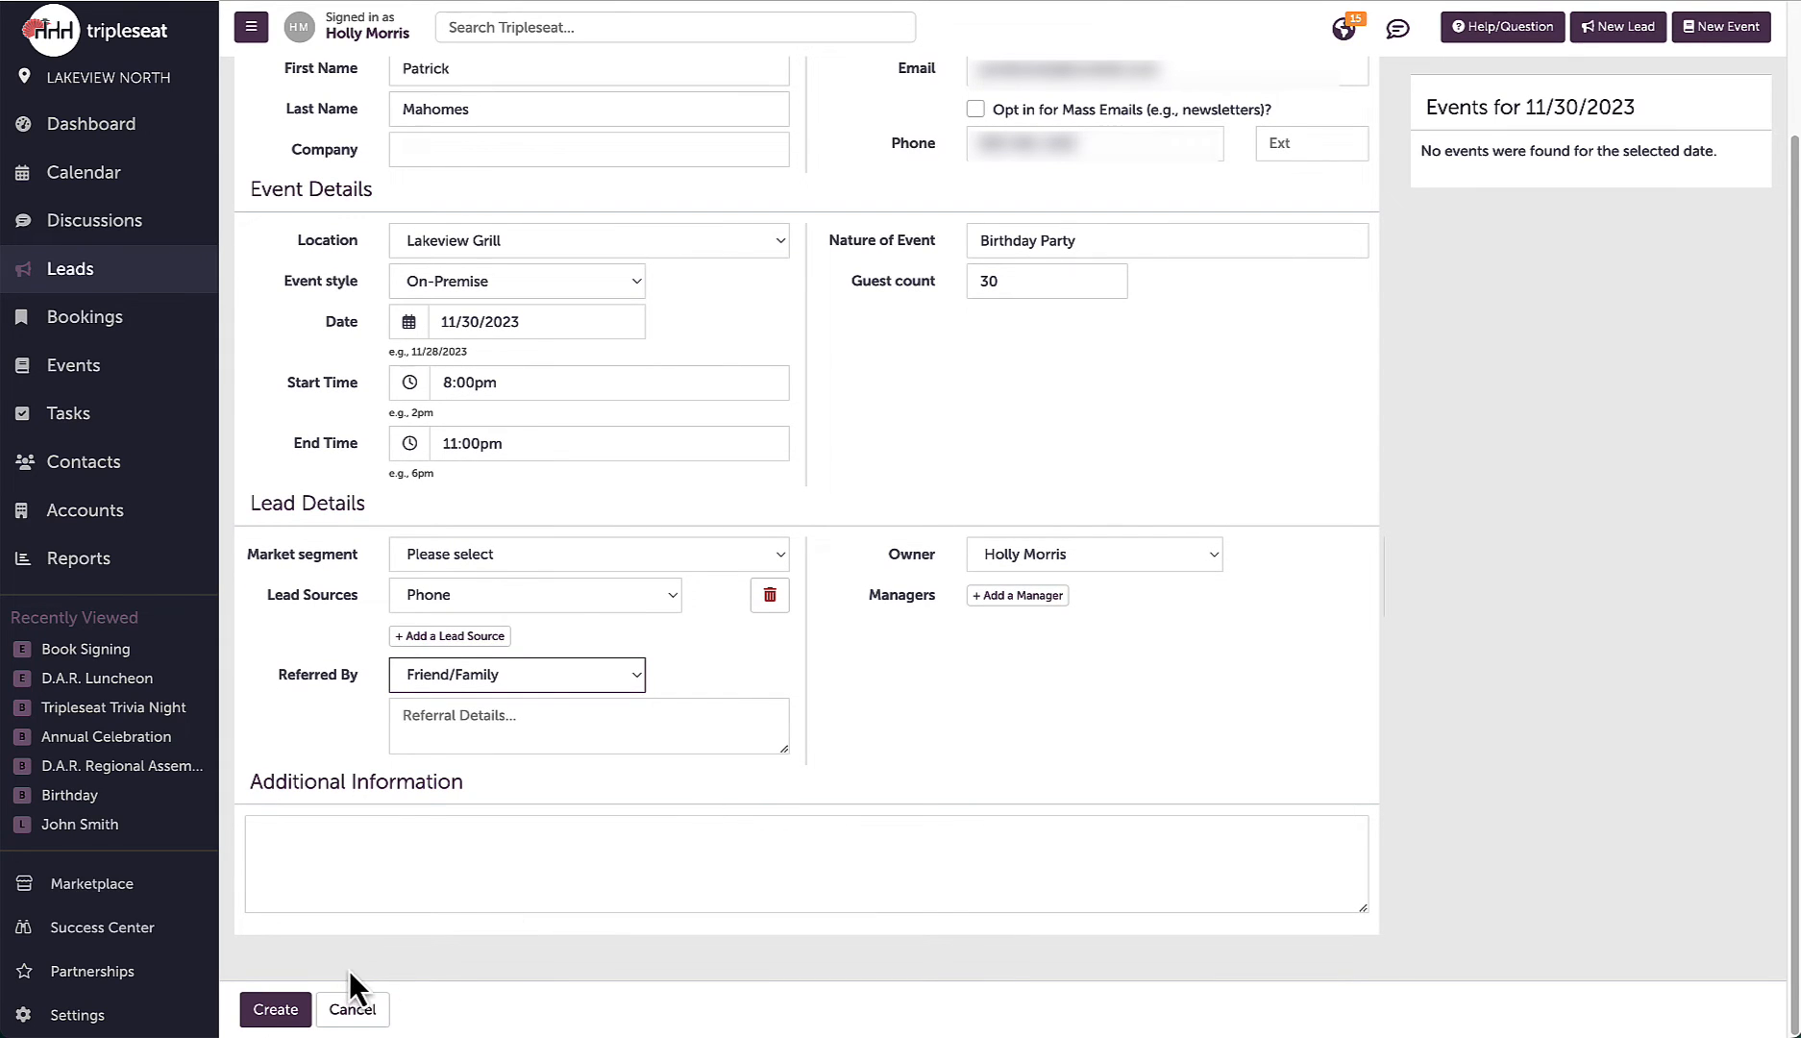
Create the Patrick Mahomes lead and open its detail page
left_click(273, 1009)
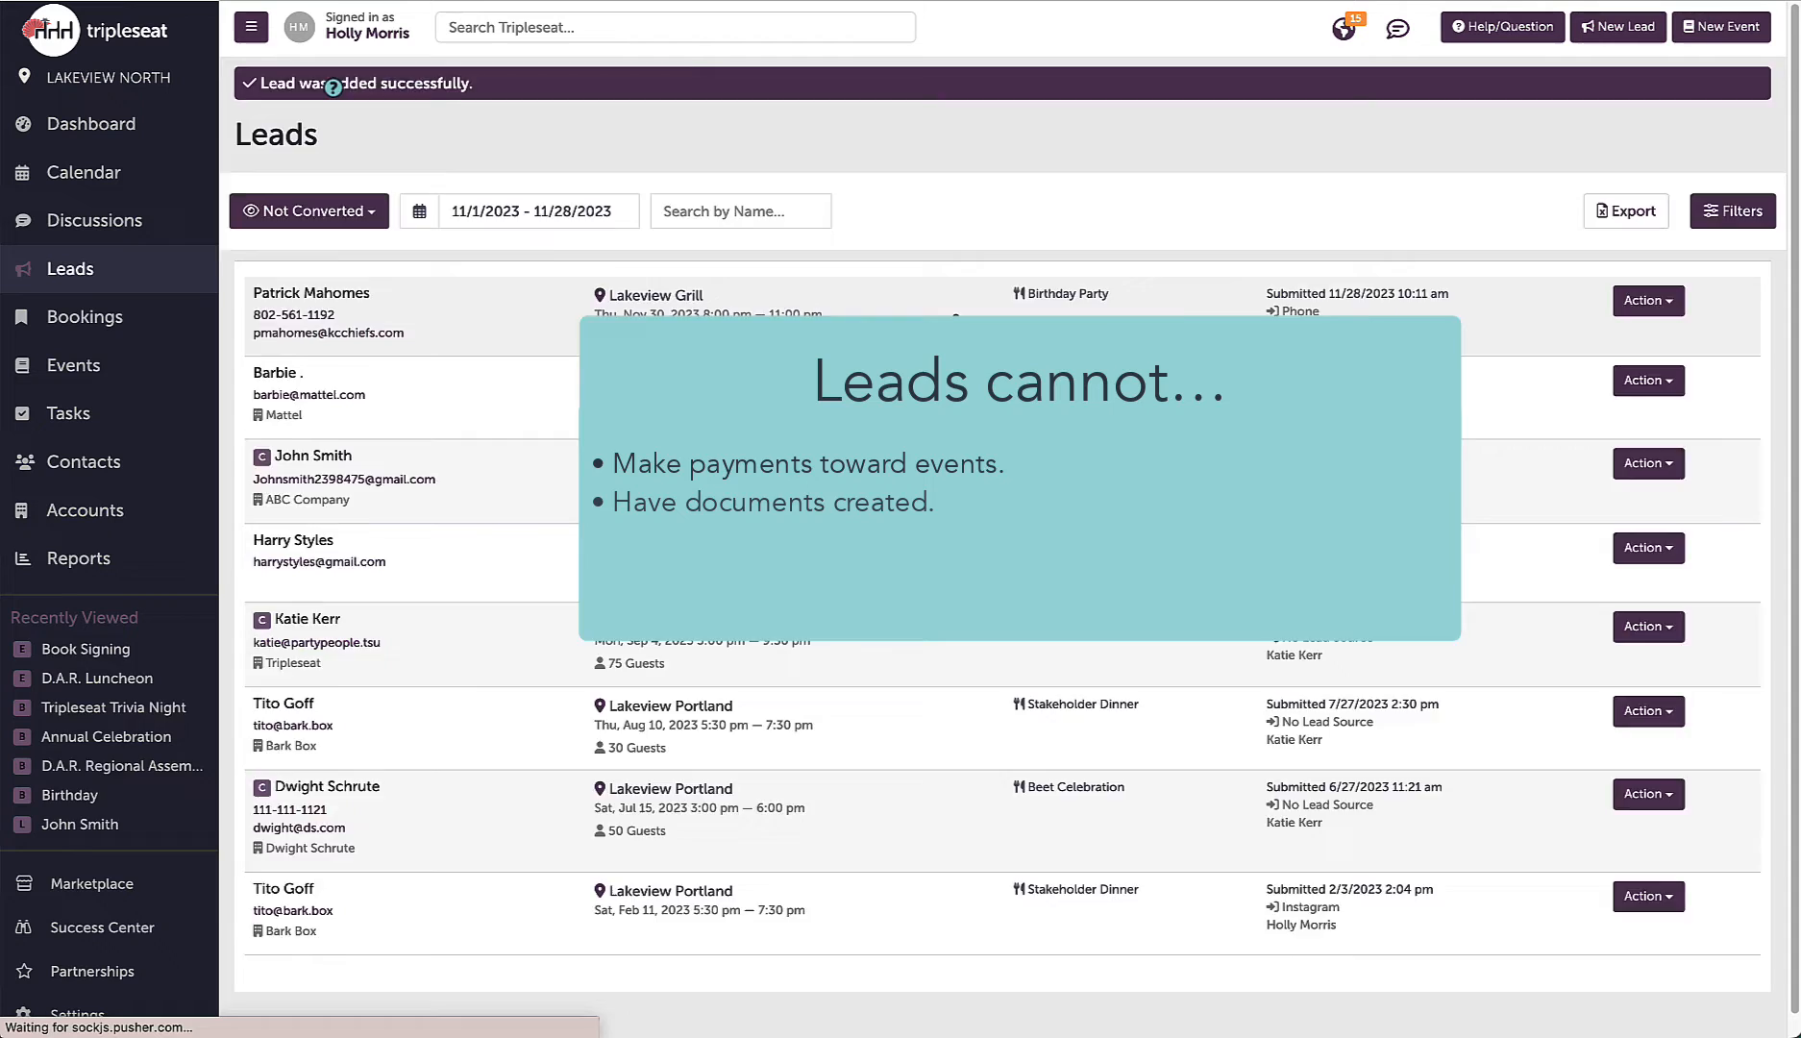
left_click(309, 292)
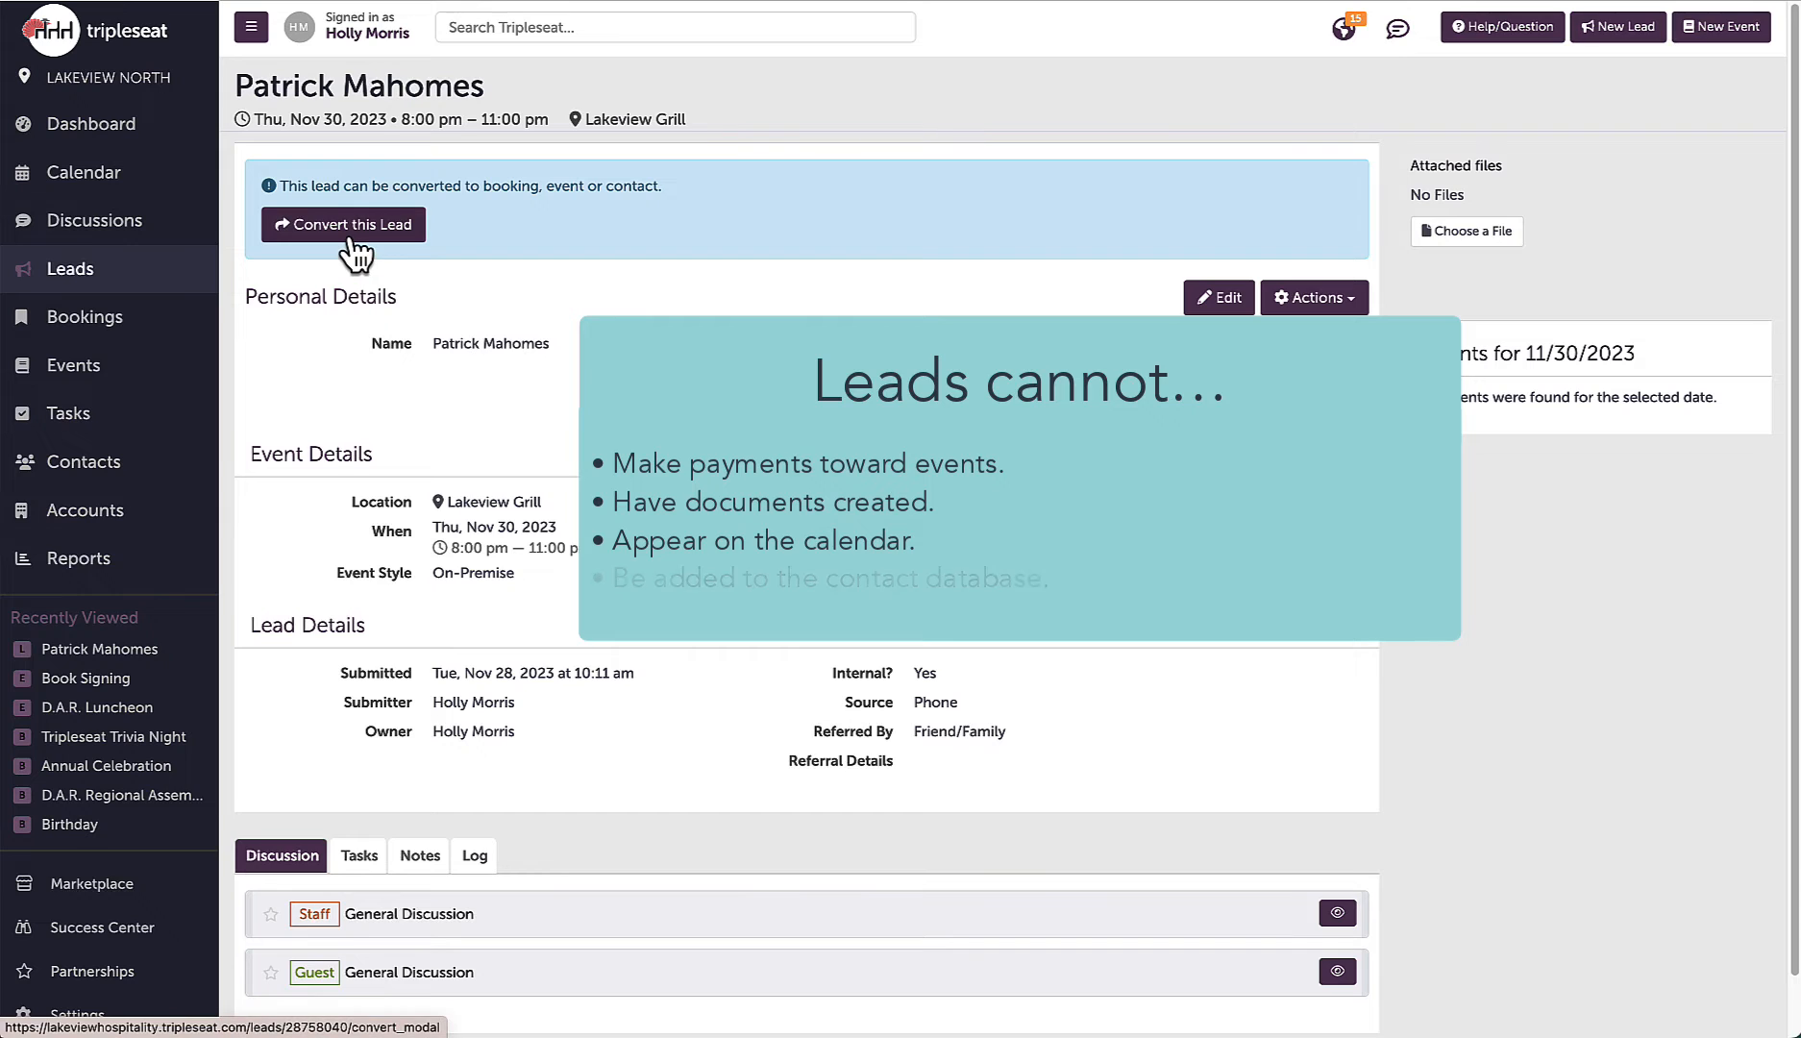
Convert the lead into a Kansas City Chiefs account and contact, reaching the prefilled event form
left_click(342, 223)
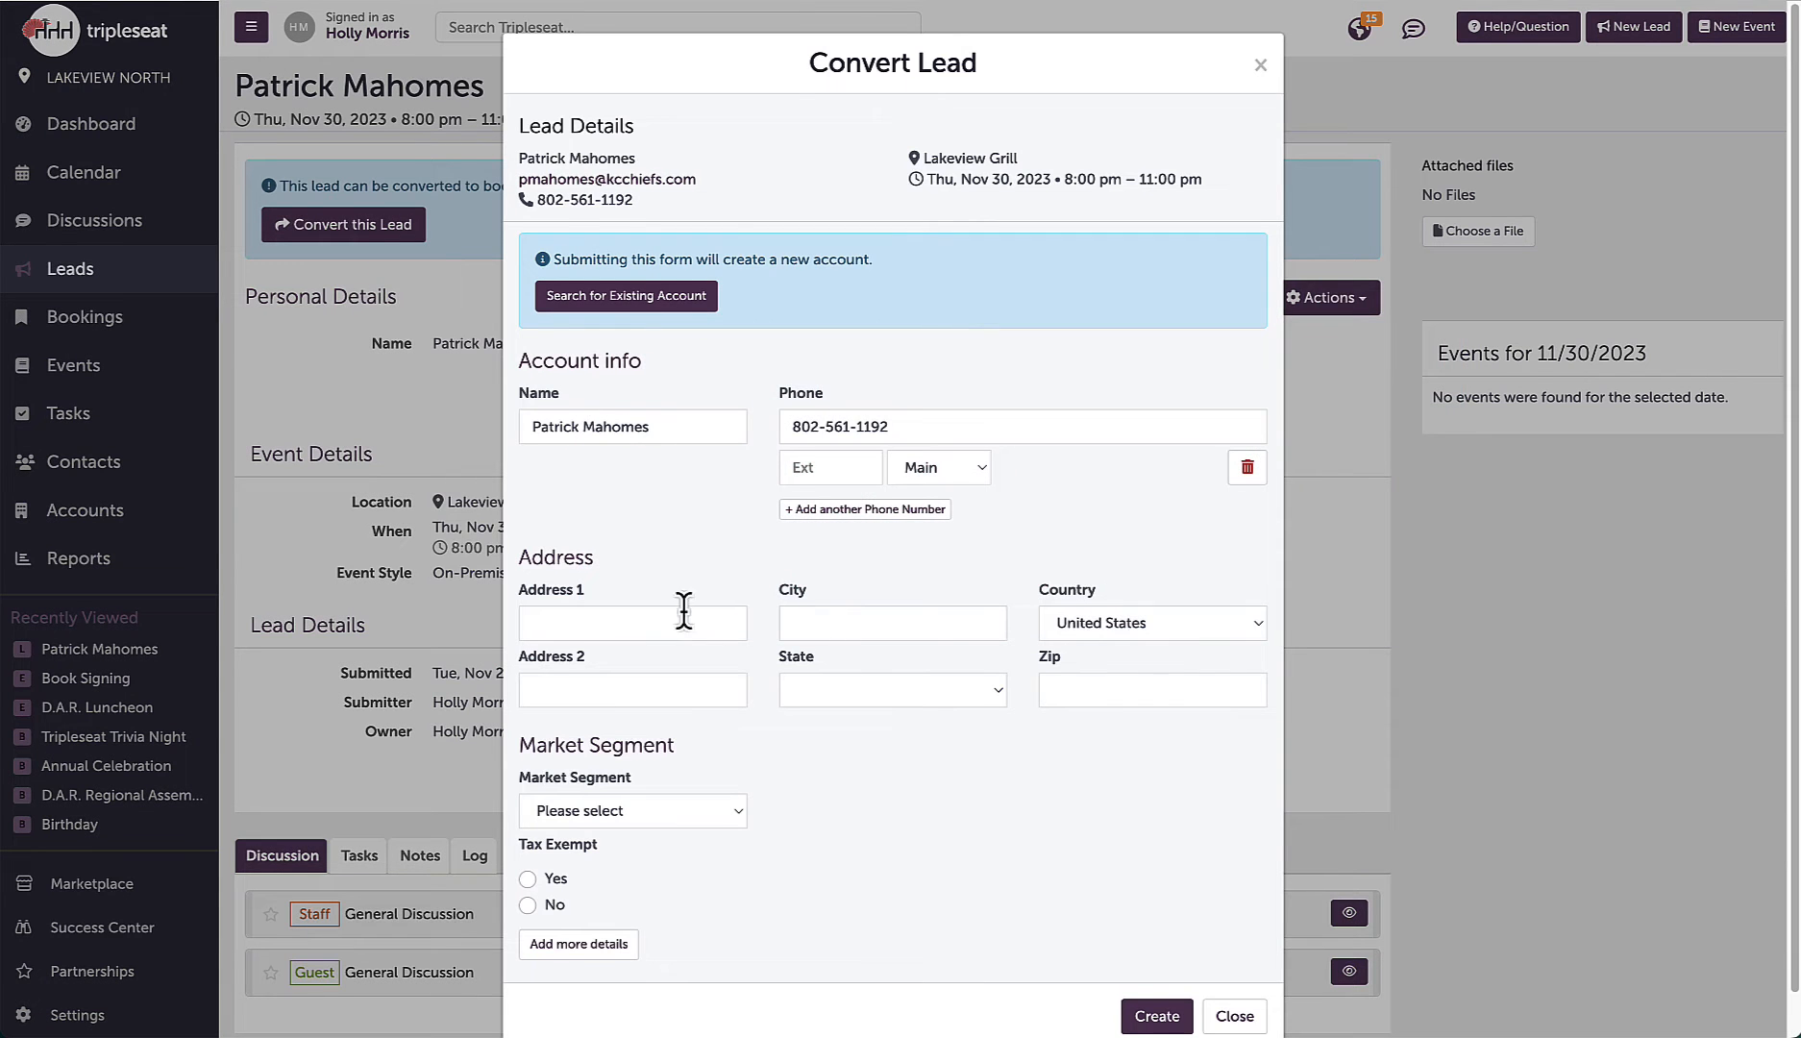
type("Kansas City Chiefs")
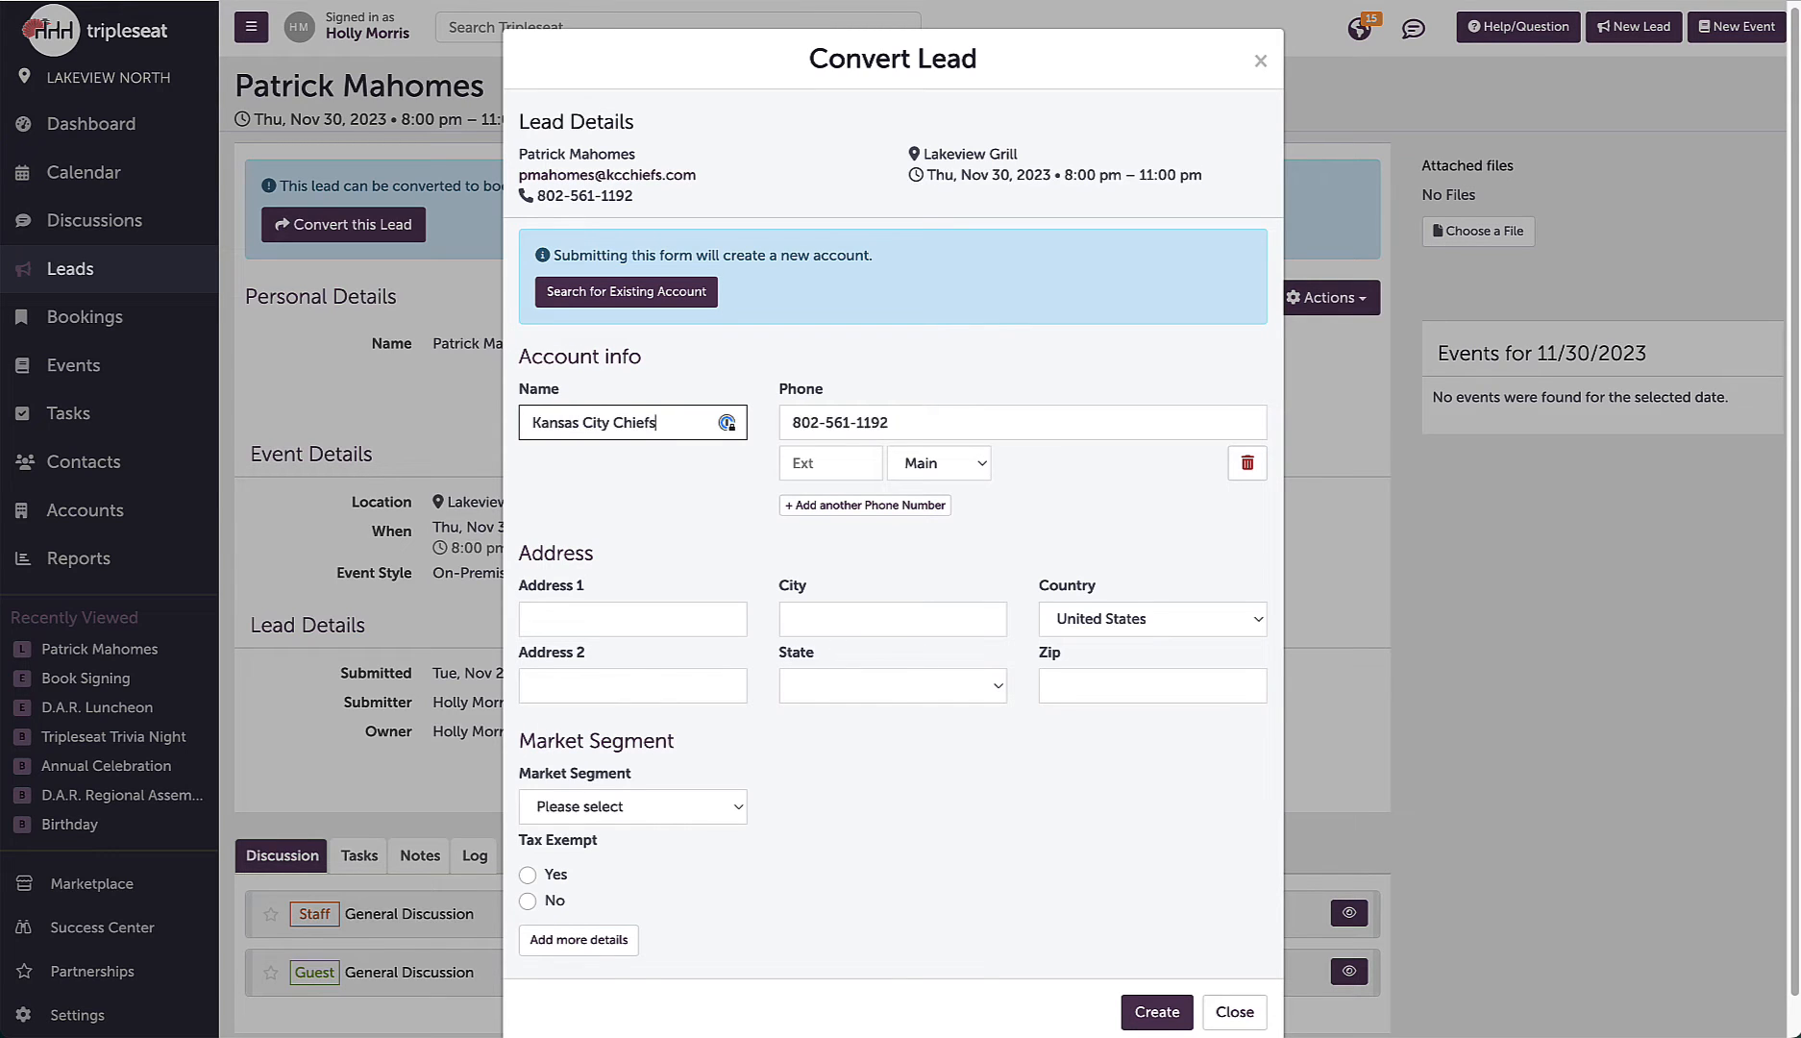
left_click(625, 290)
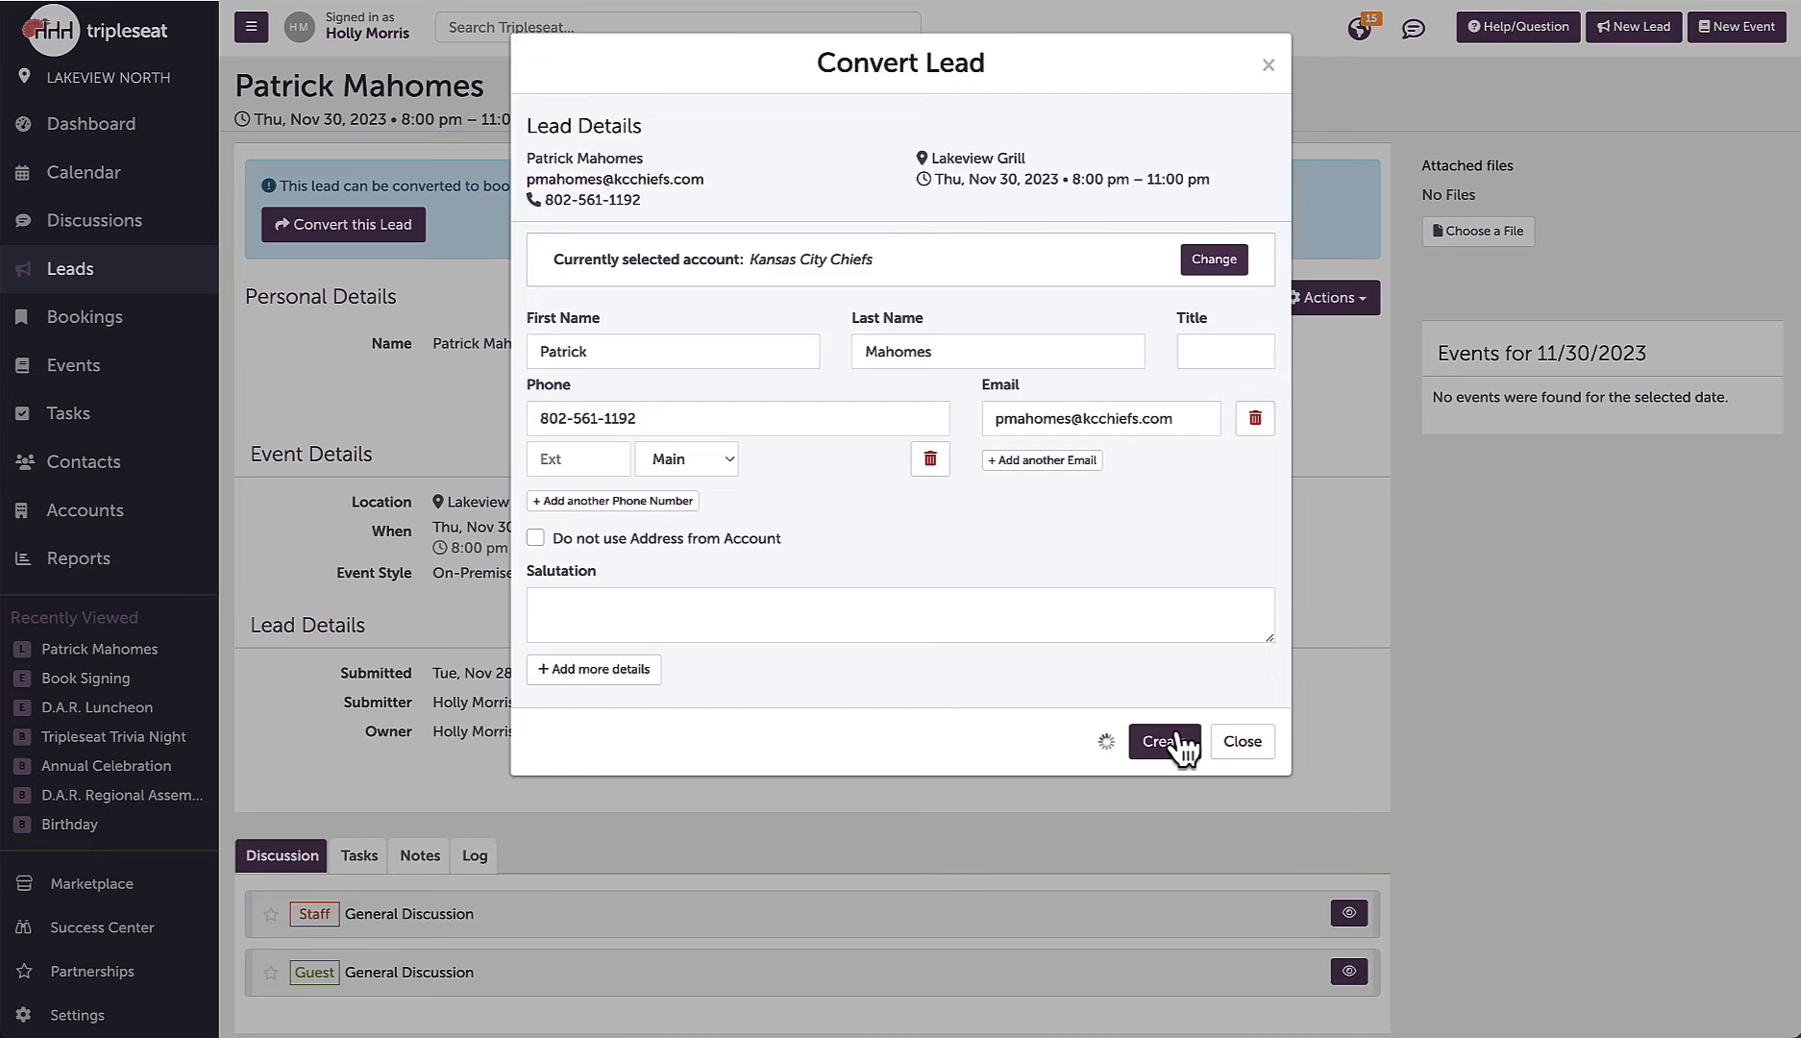
left_click(1163, 739)
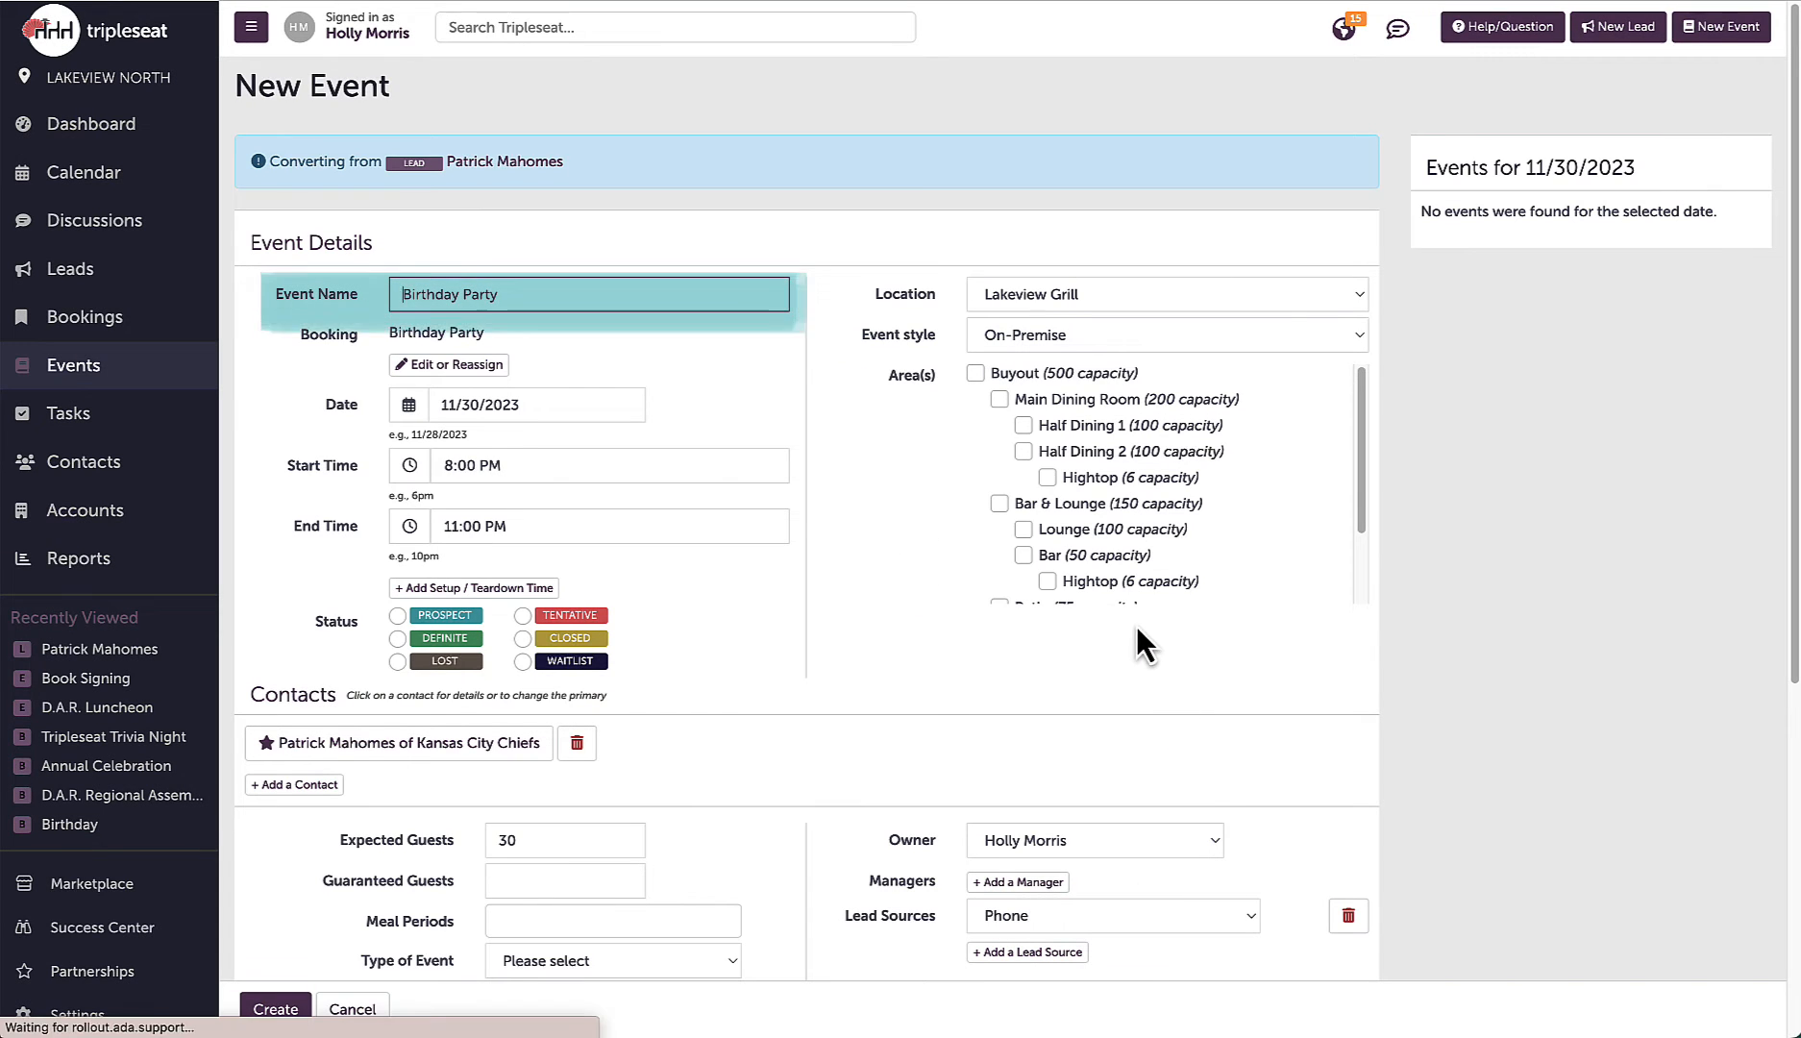
Book the Bar & Lounge area and set the event status to Definite
left_click(1000, 504)
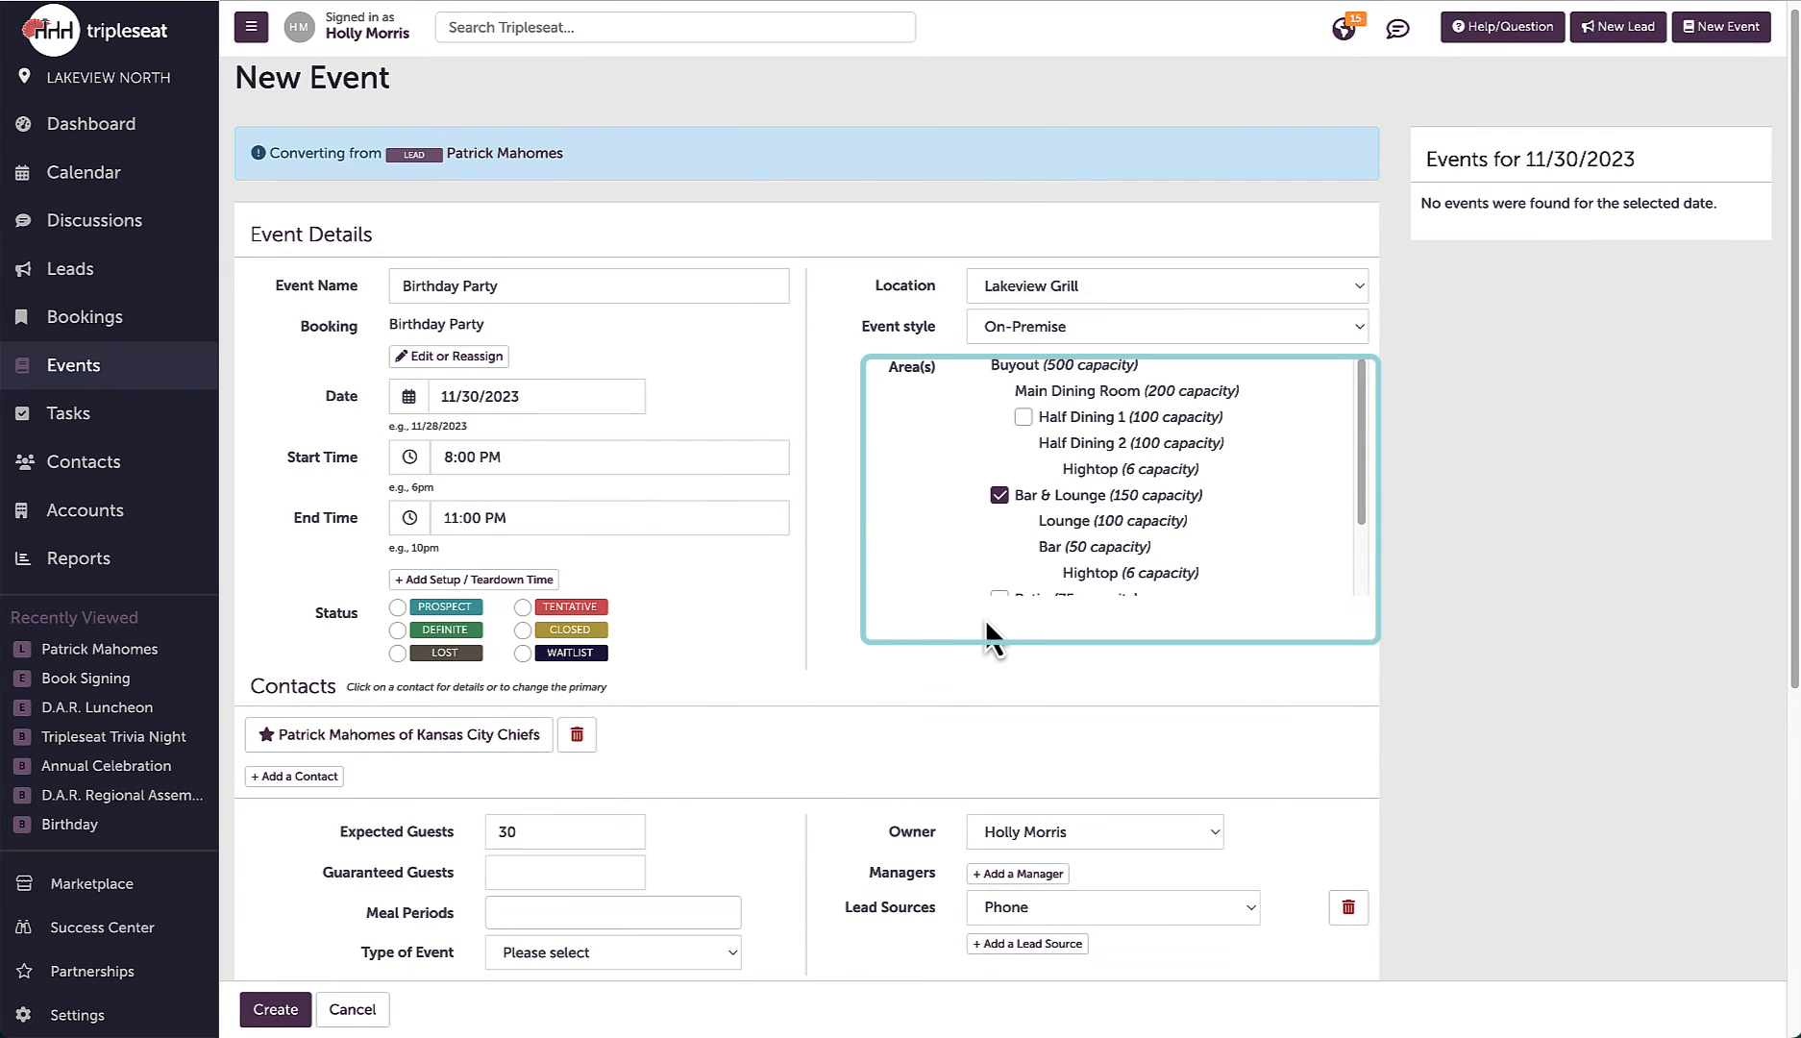
mouse_move(899, 668)
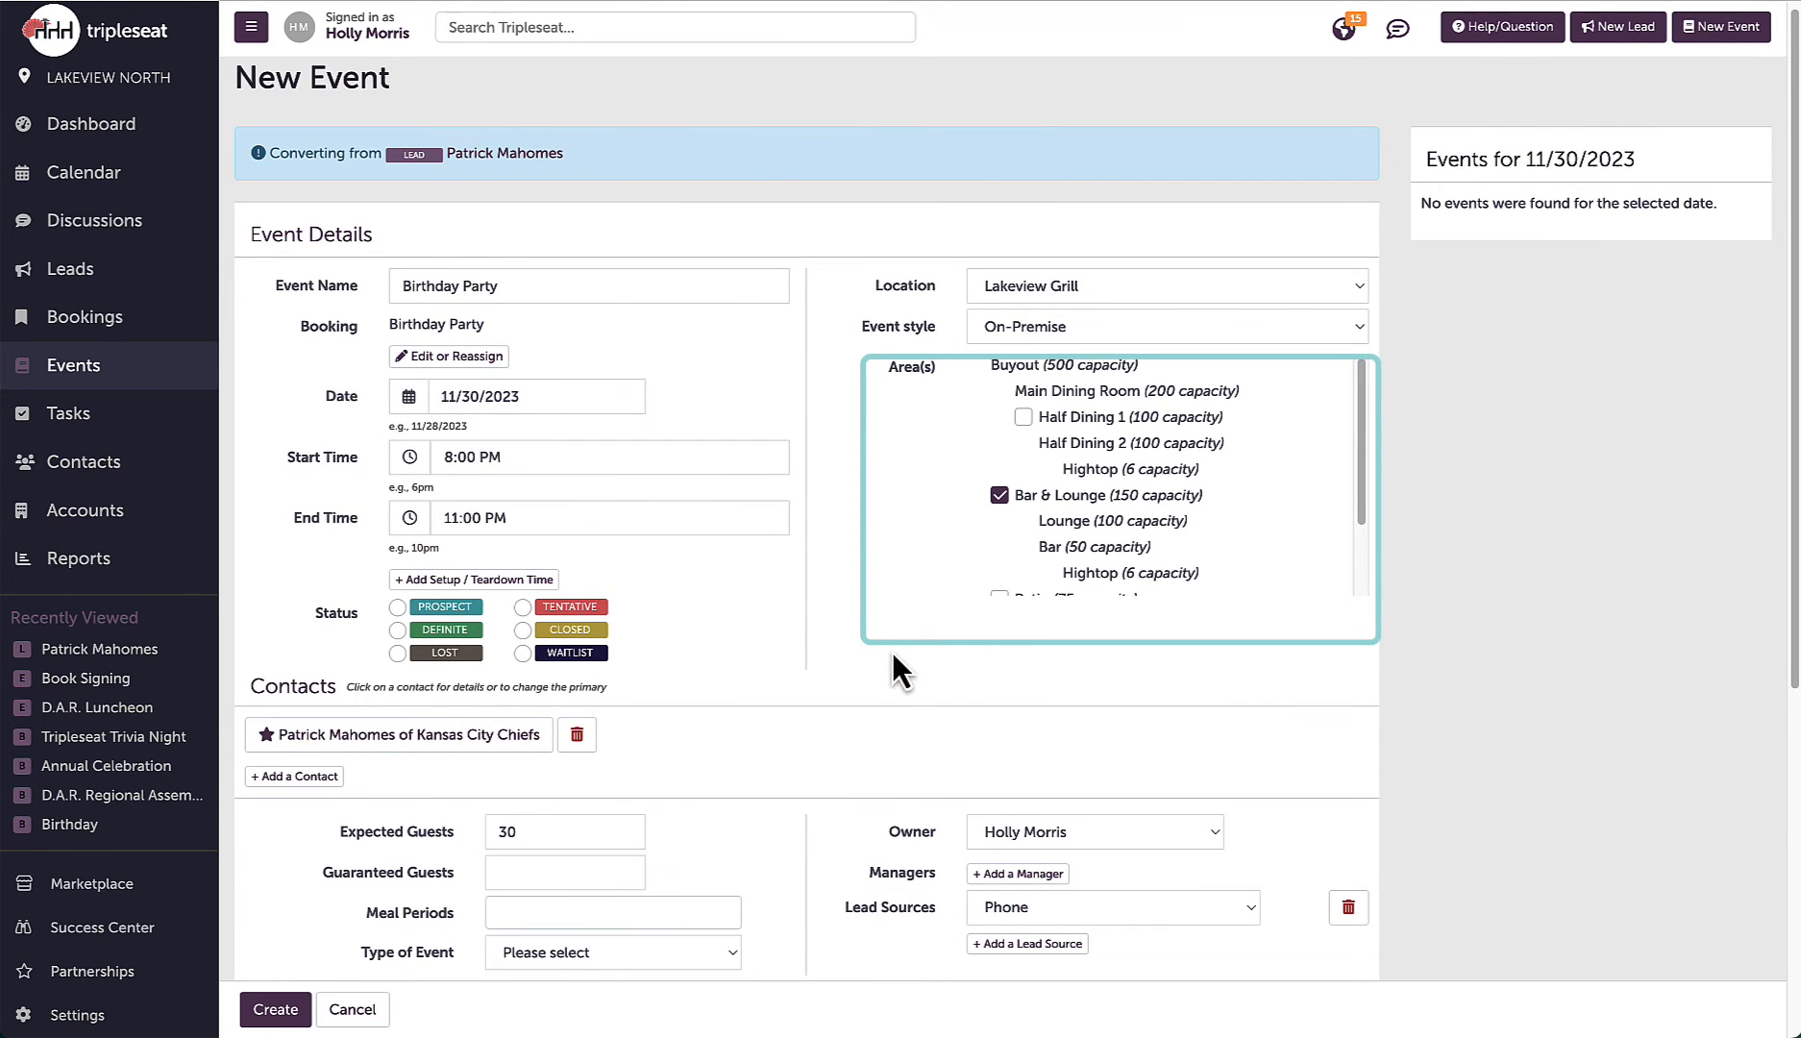
left_click(894, 675)
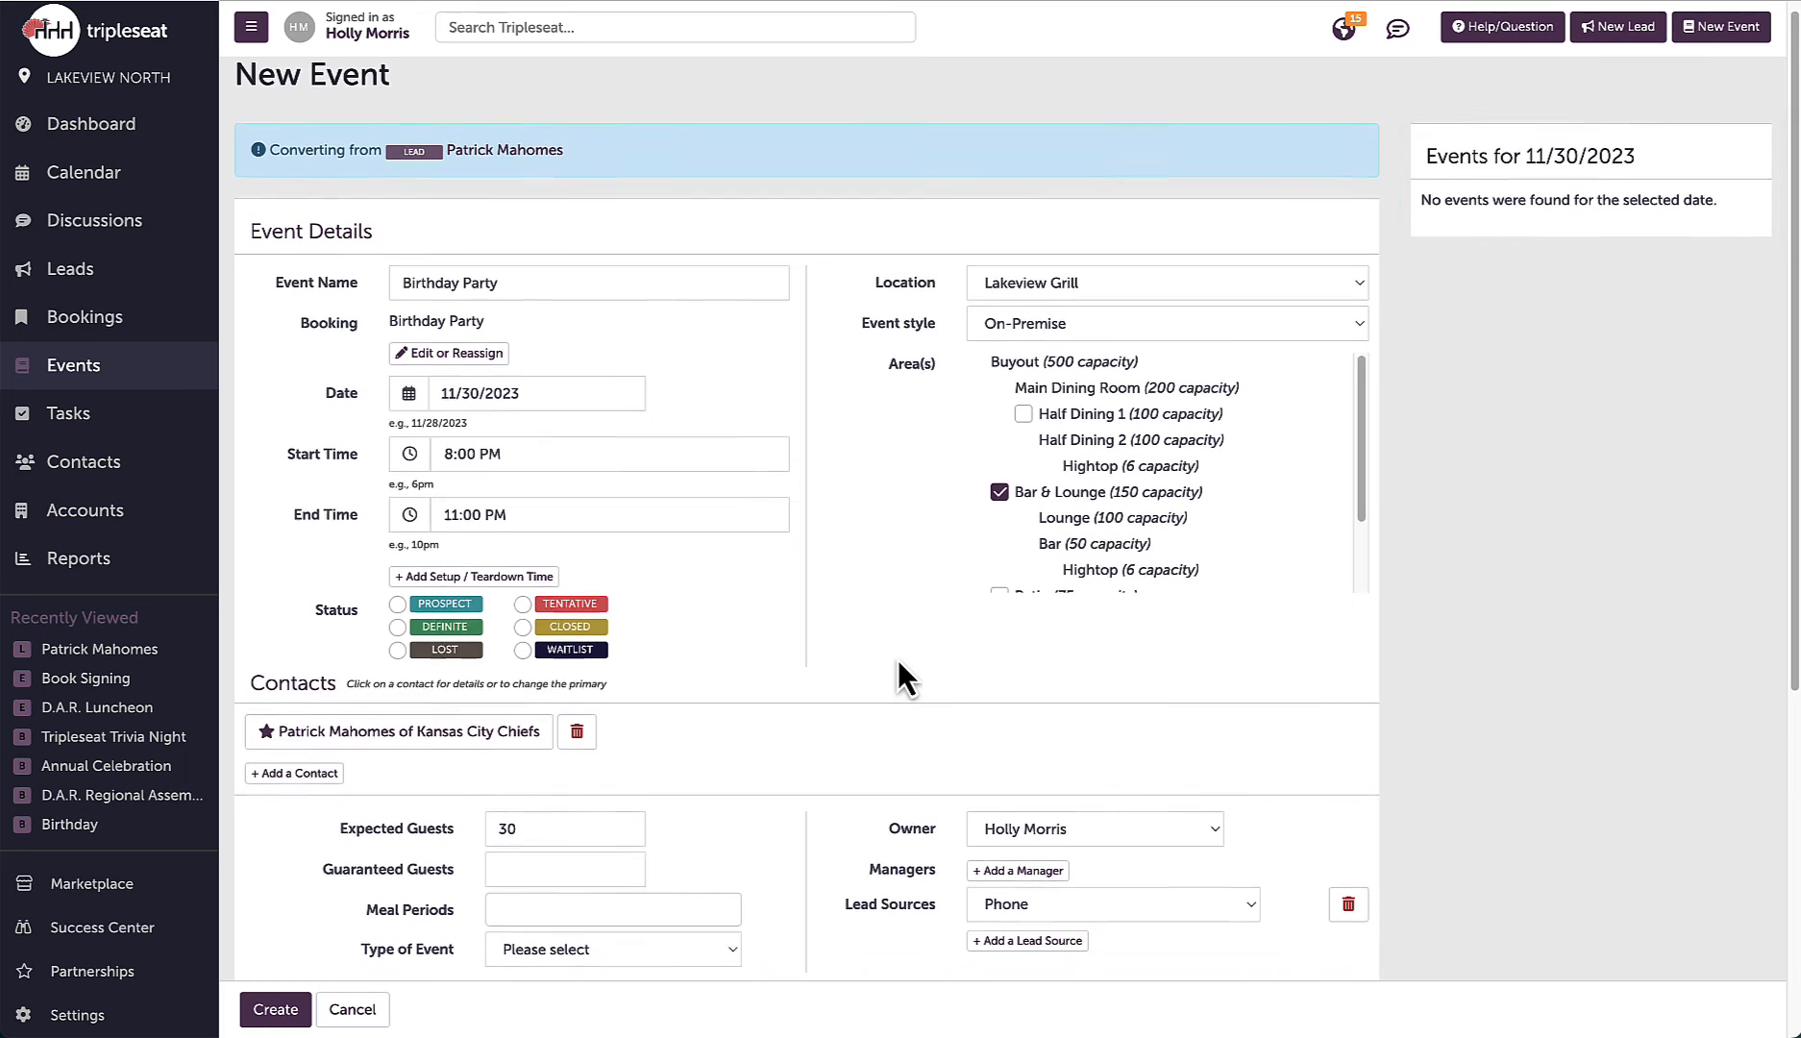
scroll("down", 3)
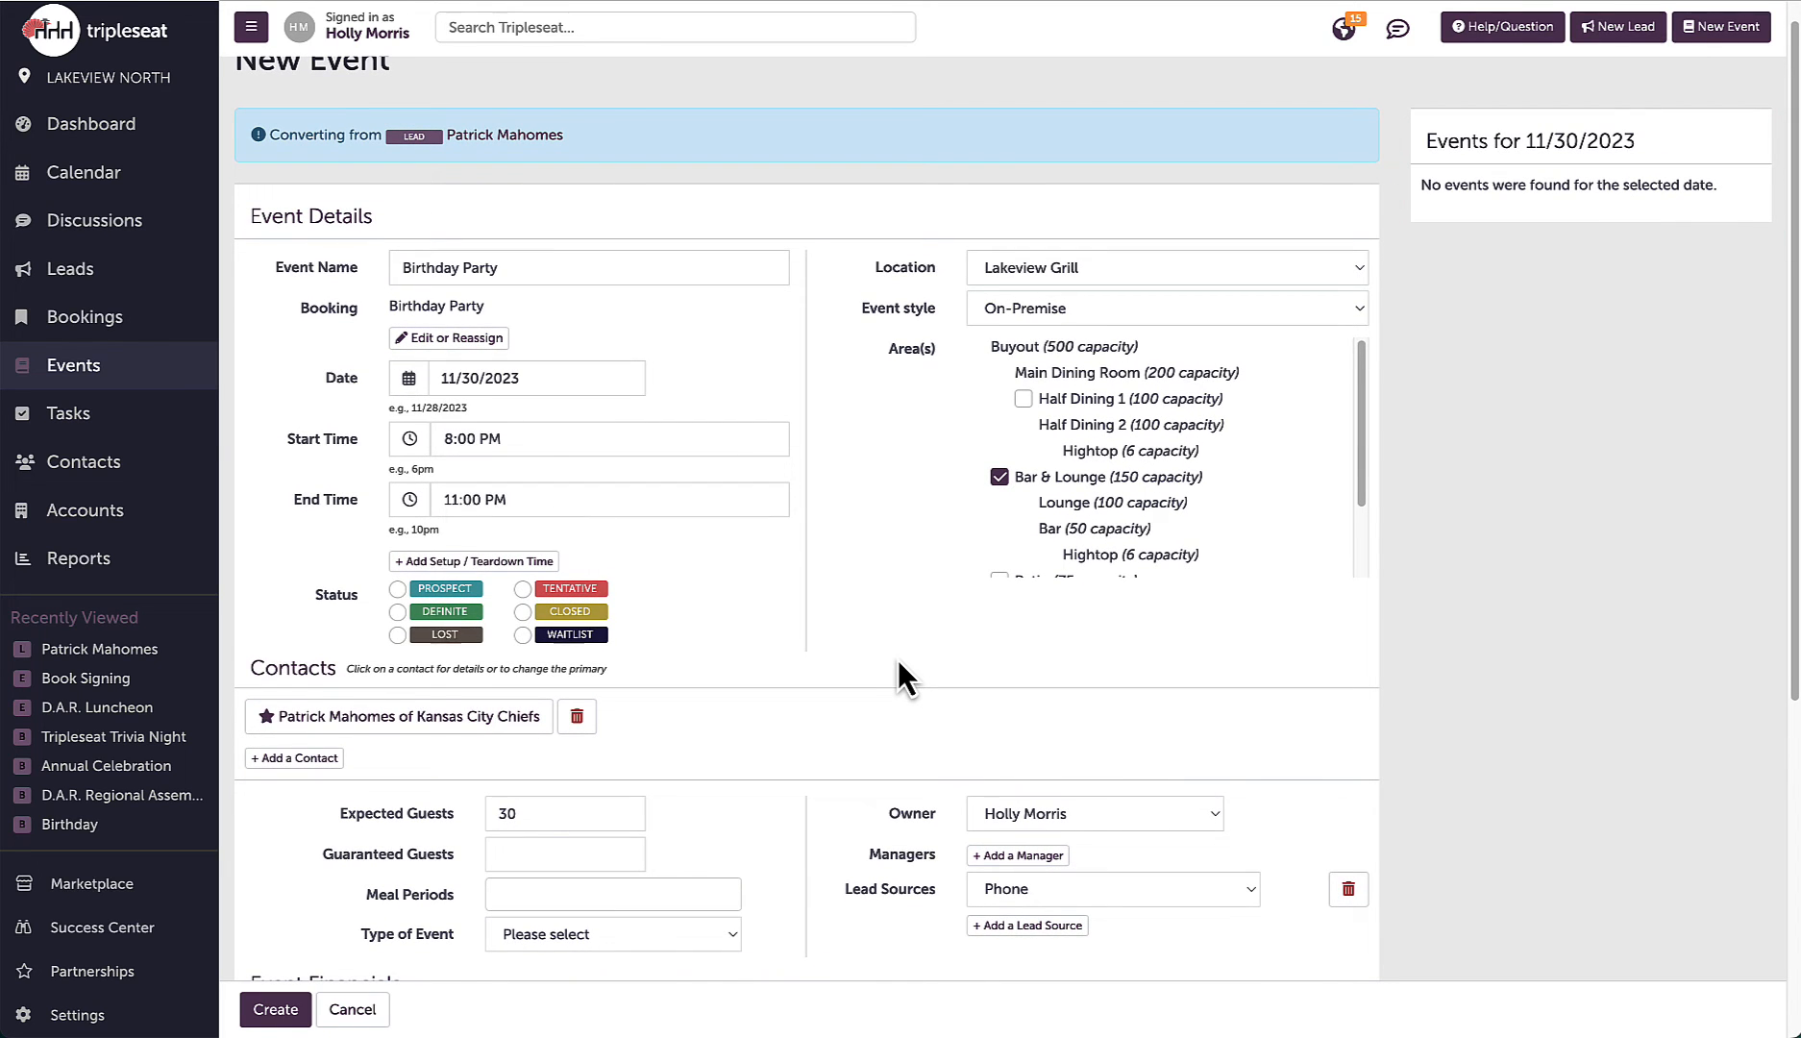
mouse_move(1309, 342)
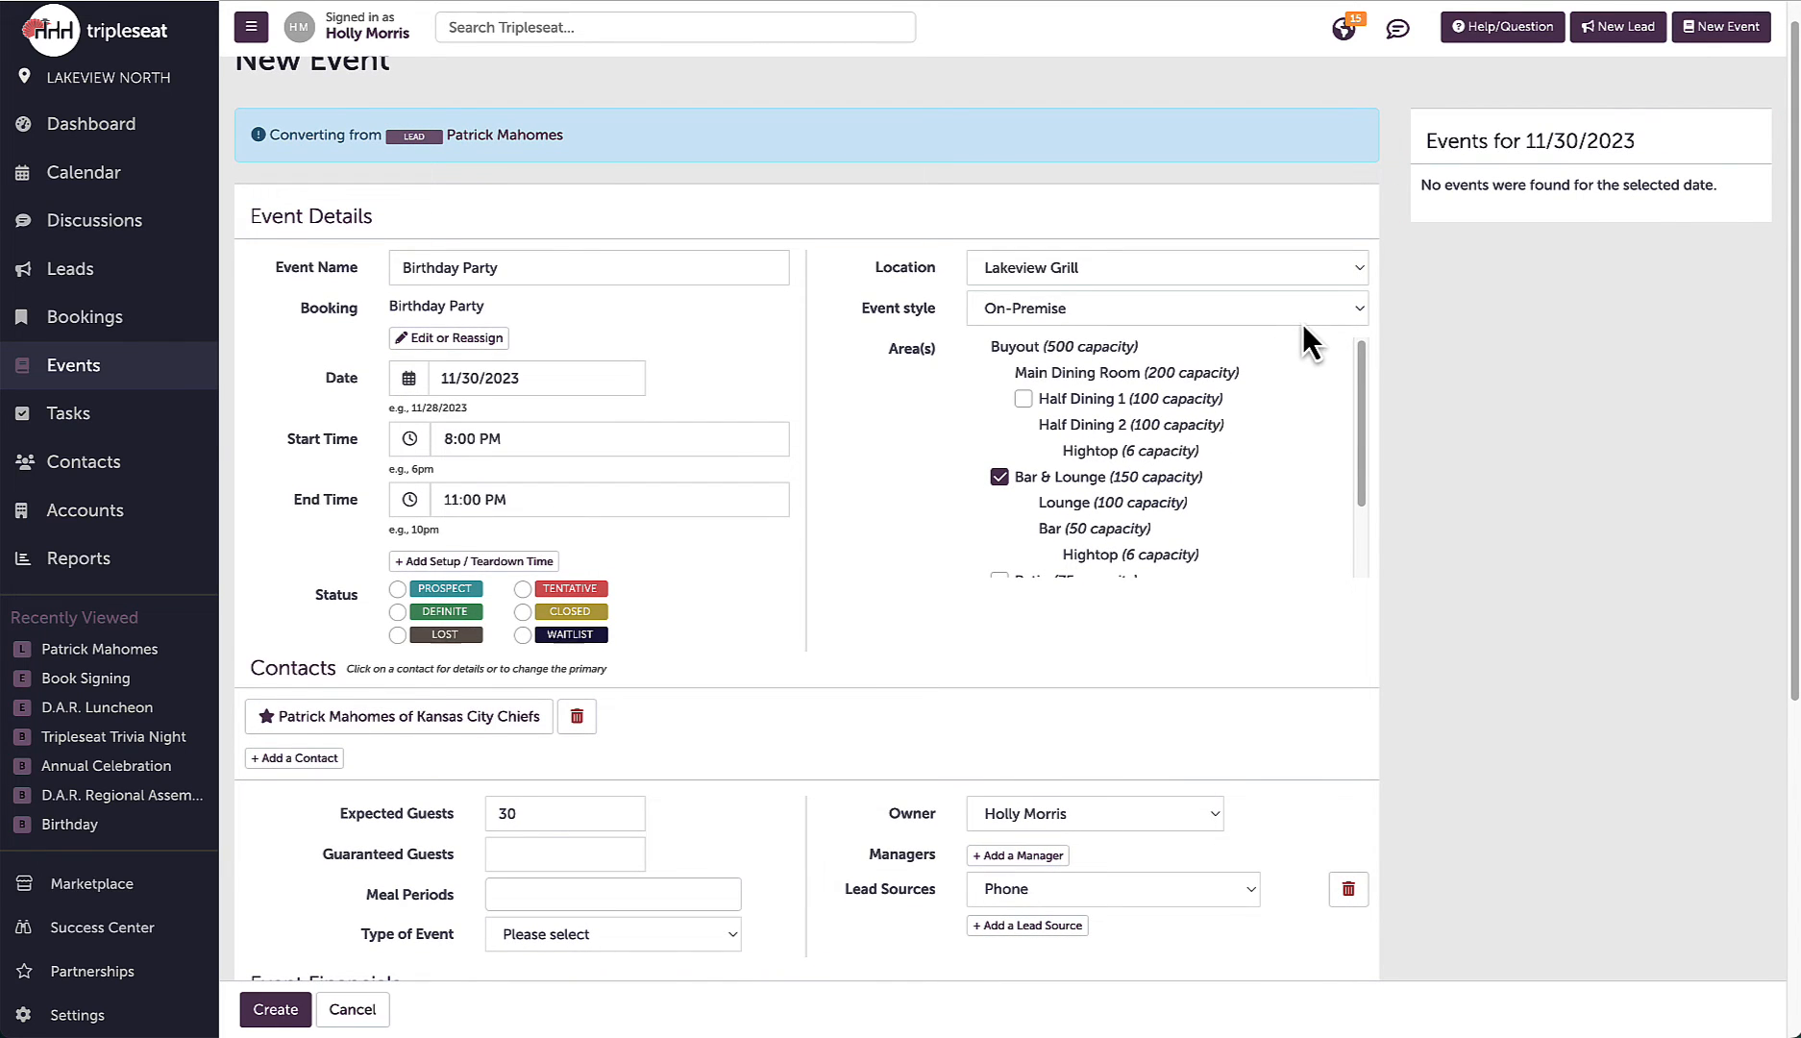
left_click(1163, 308)
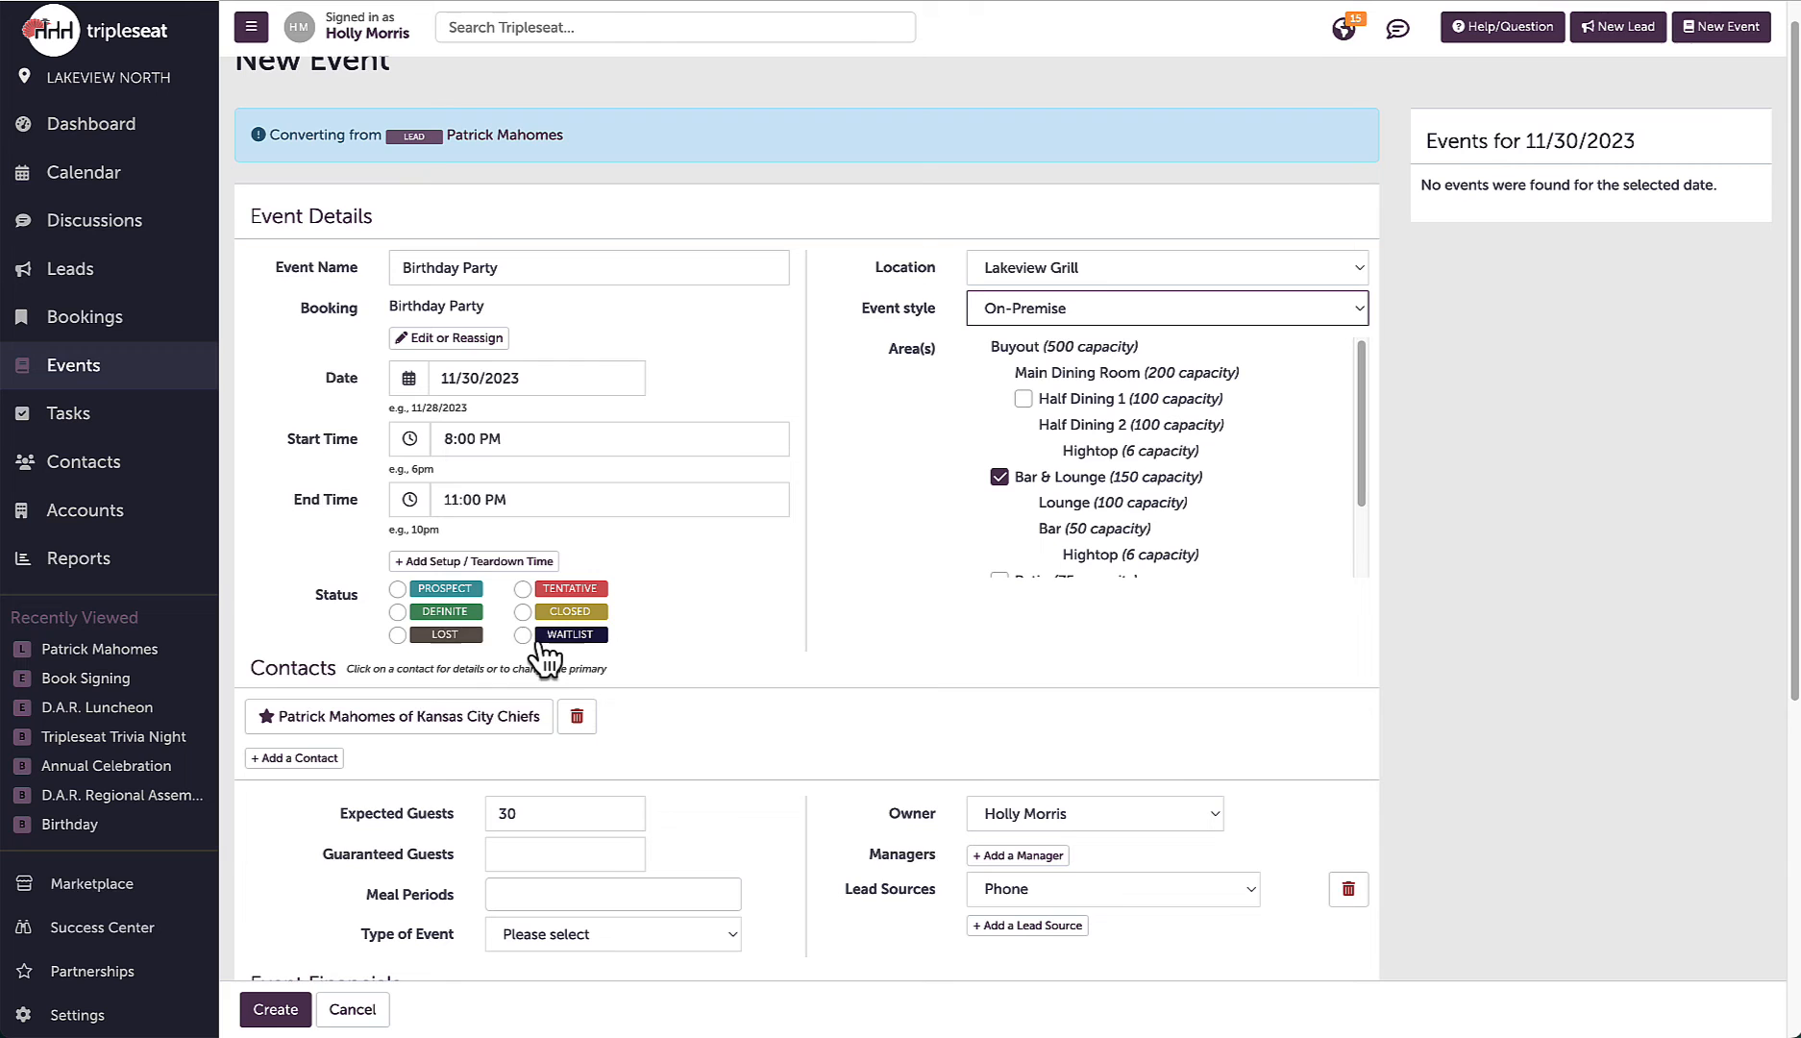
left_click(397, 611)
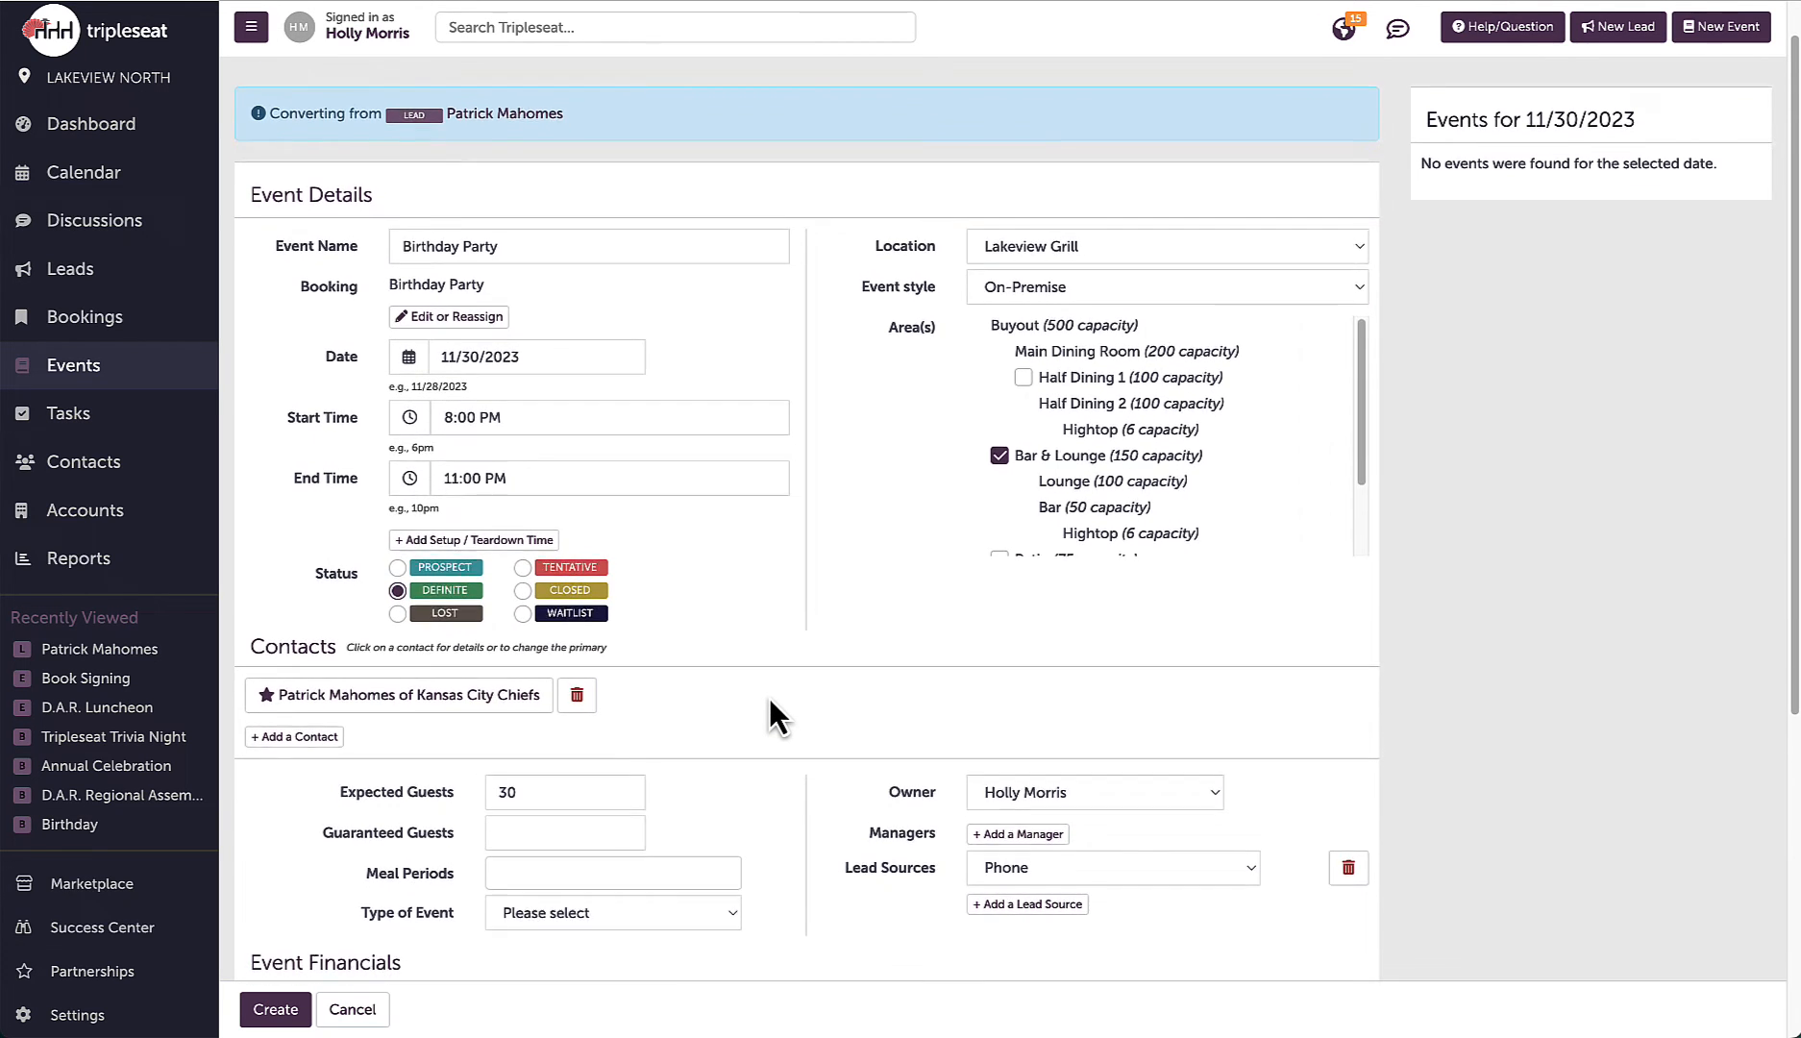
scroll("down", 3)
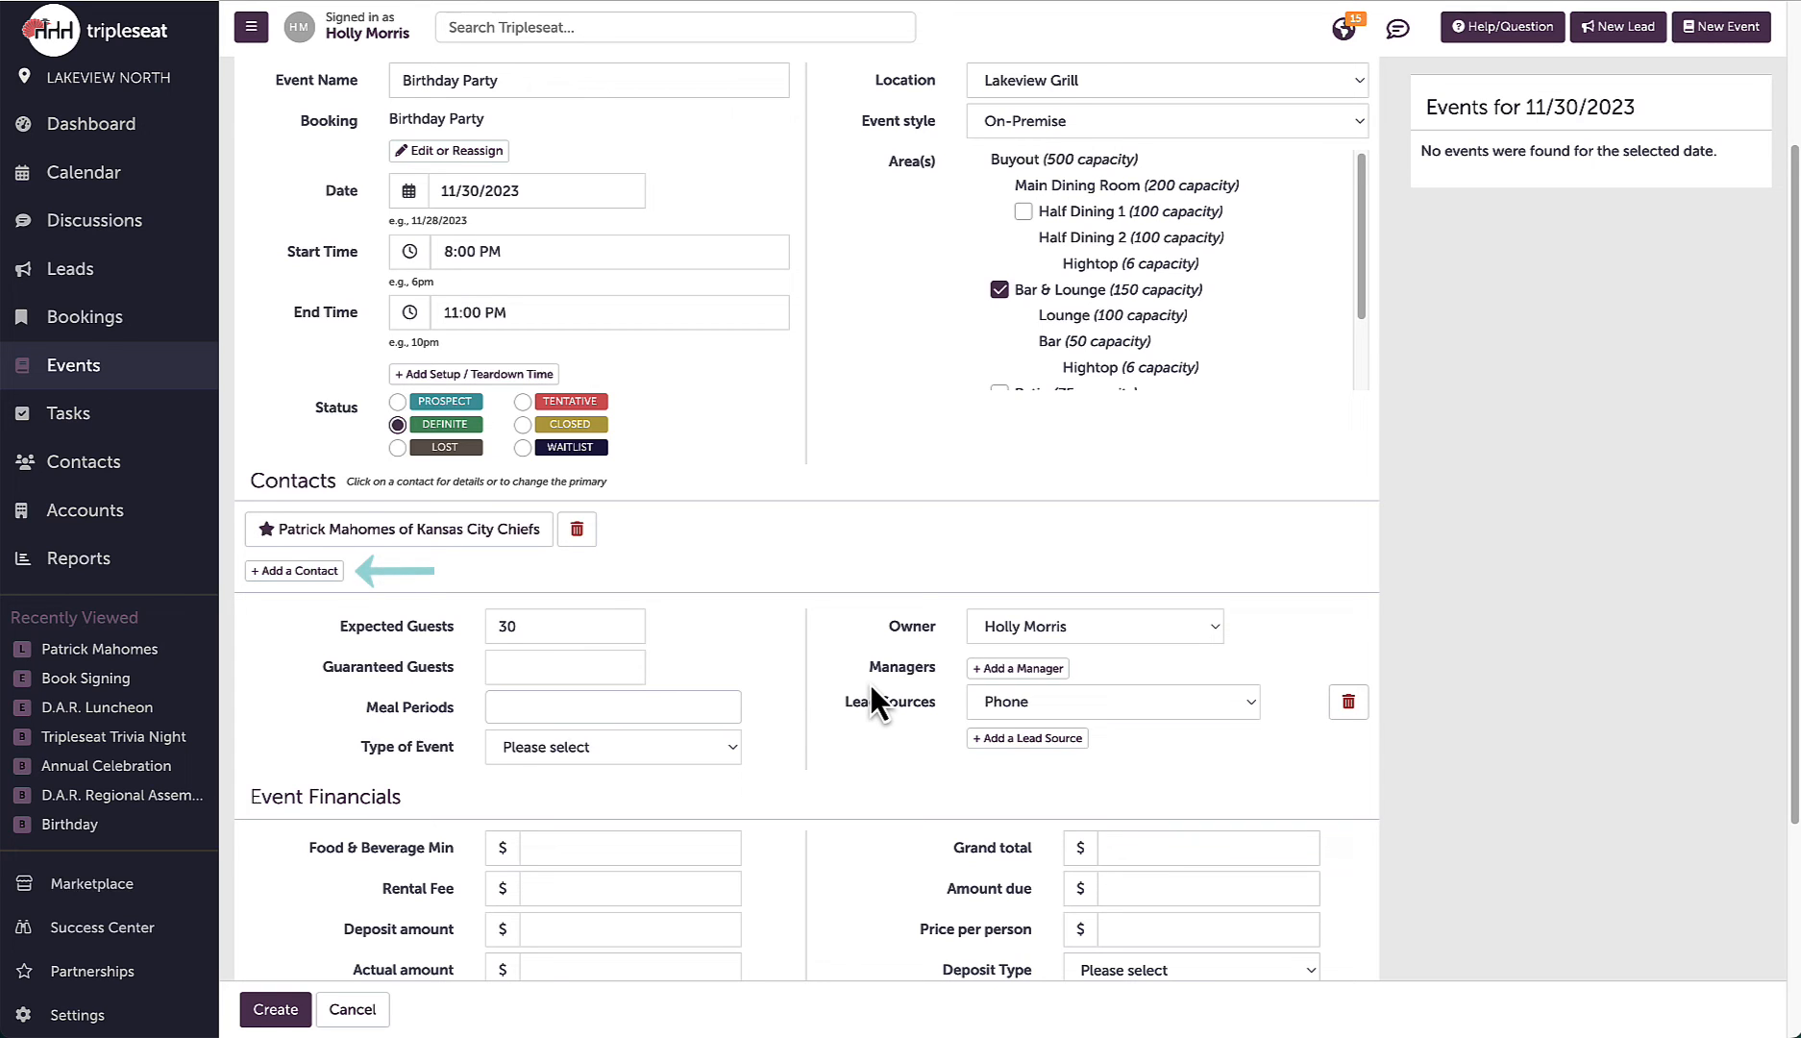
mouse_move(366, 598)
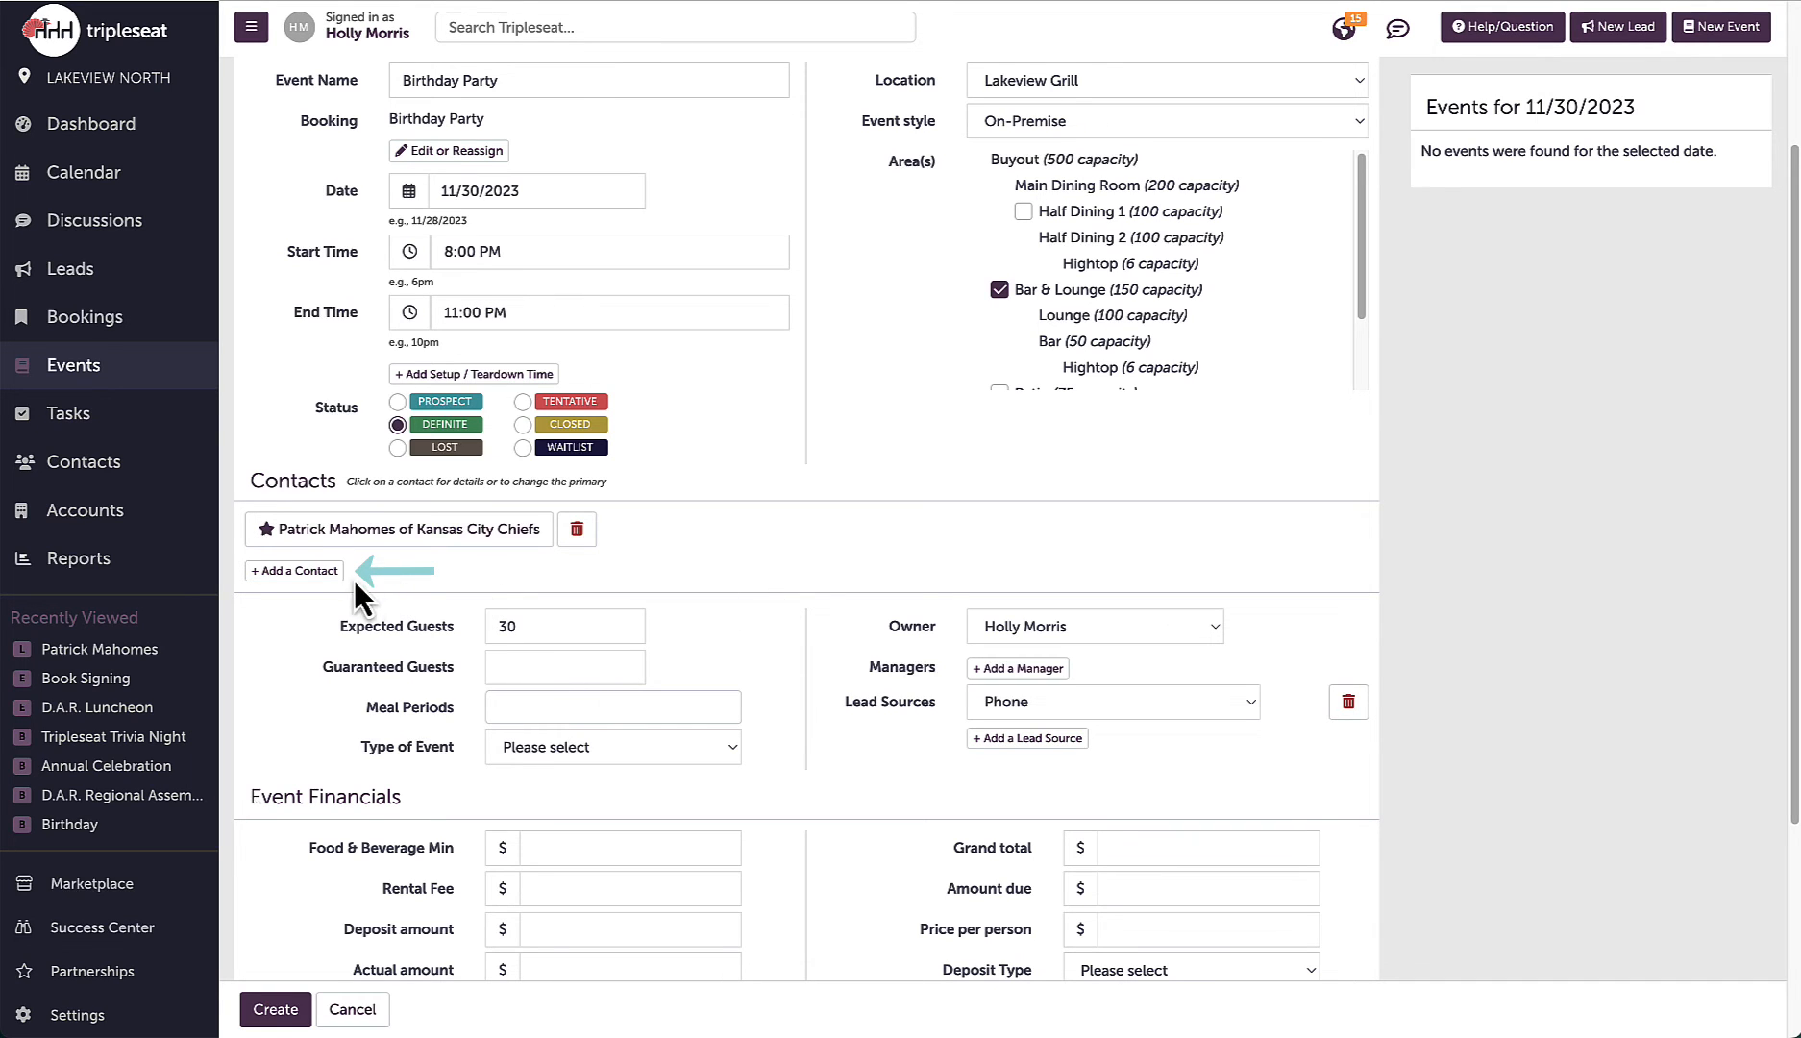
left_click(295, 571)
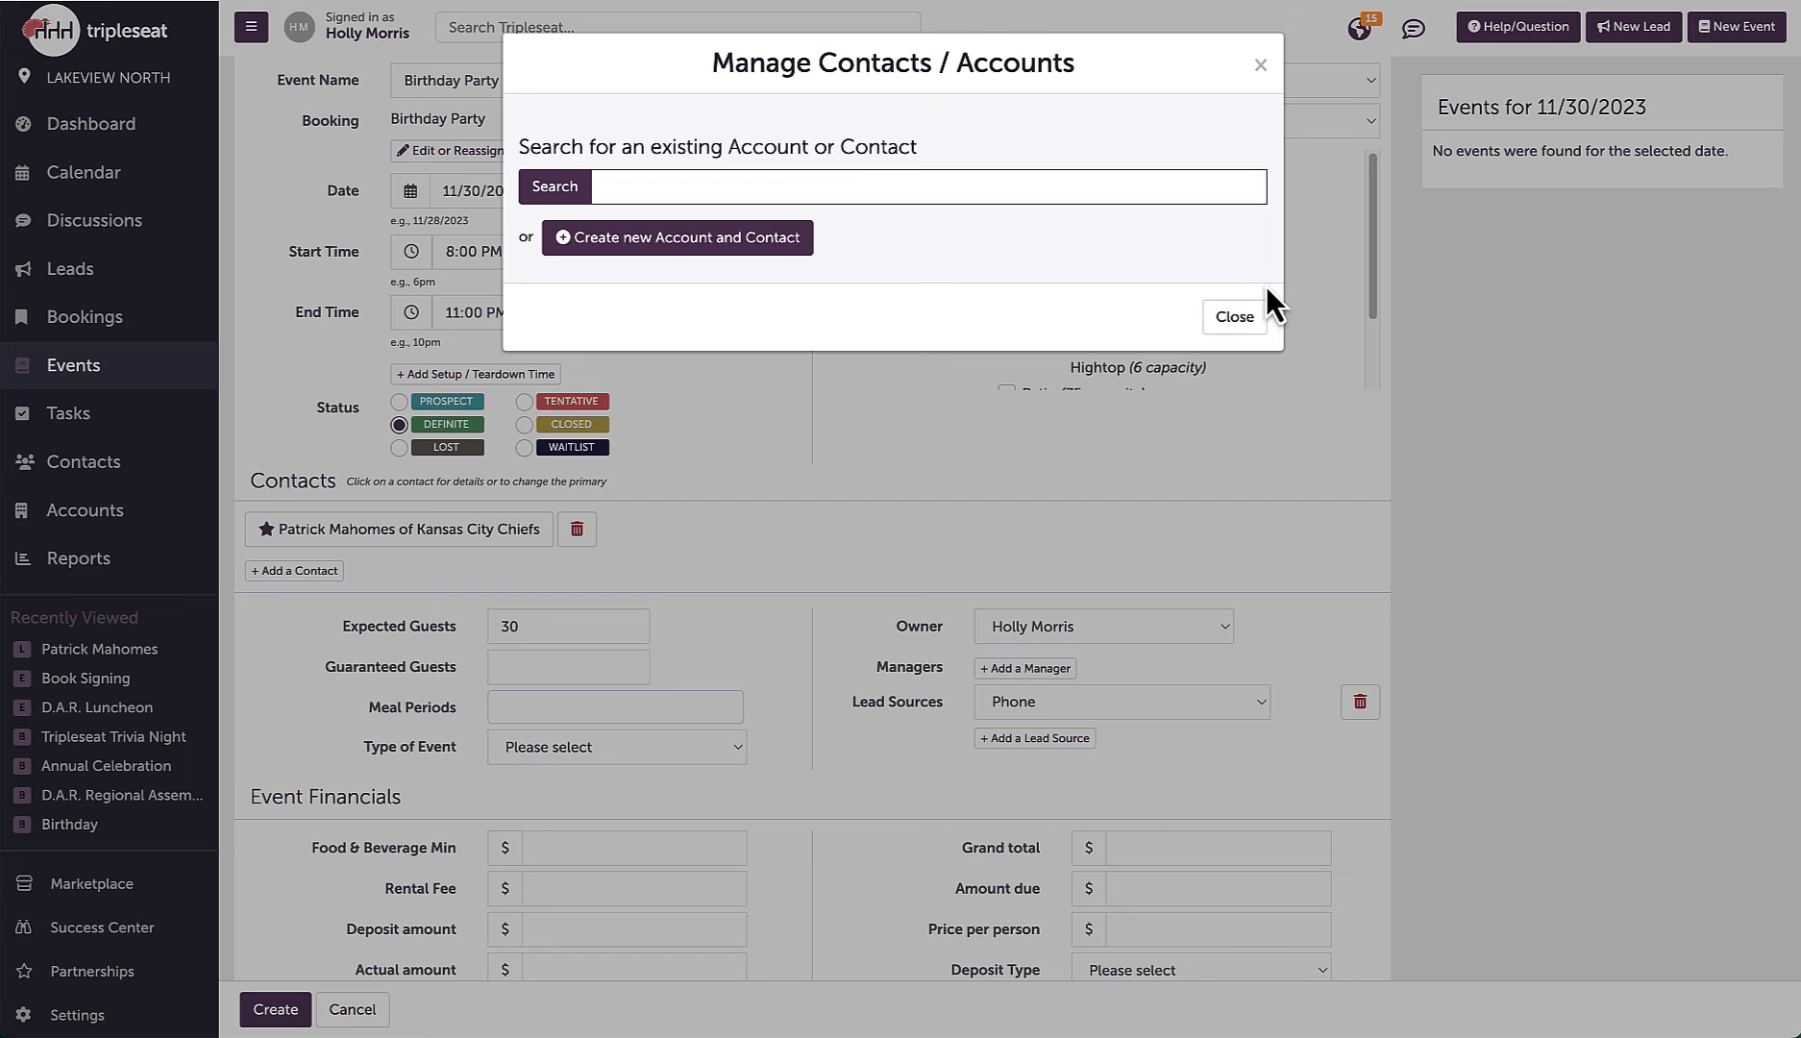
mouse_move(1232, 317)
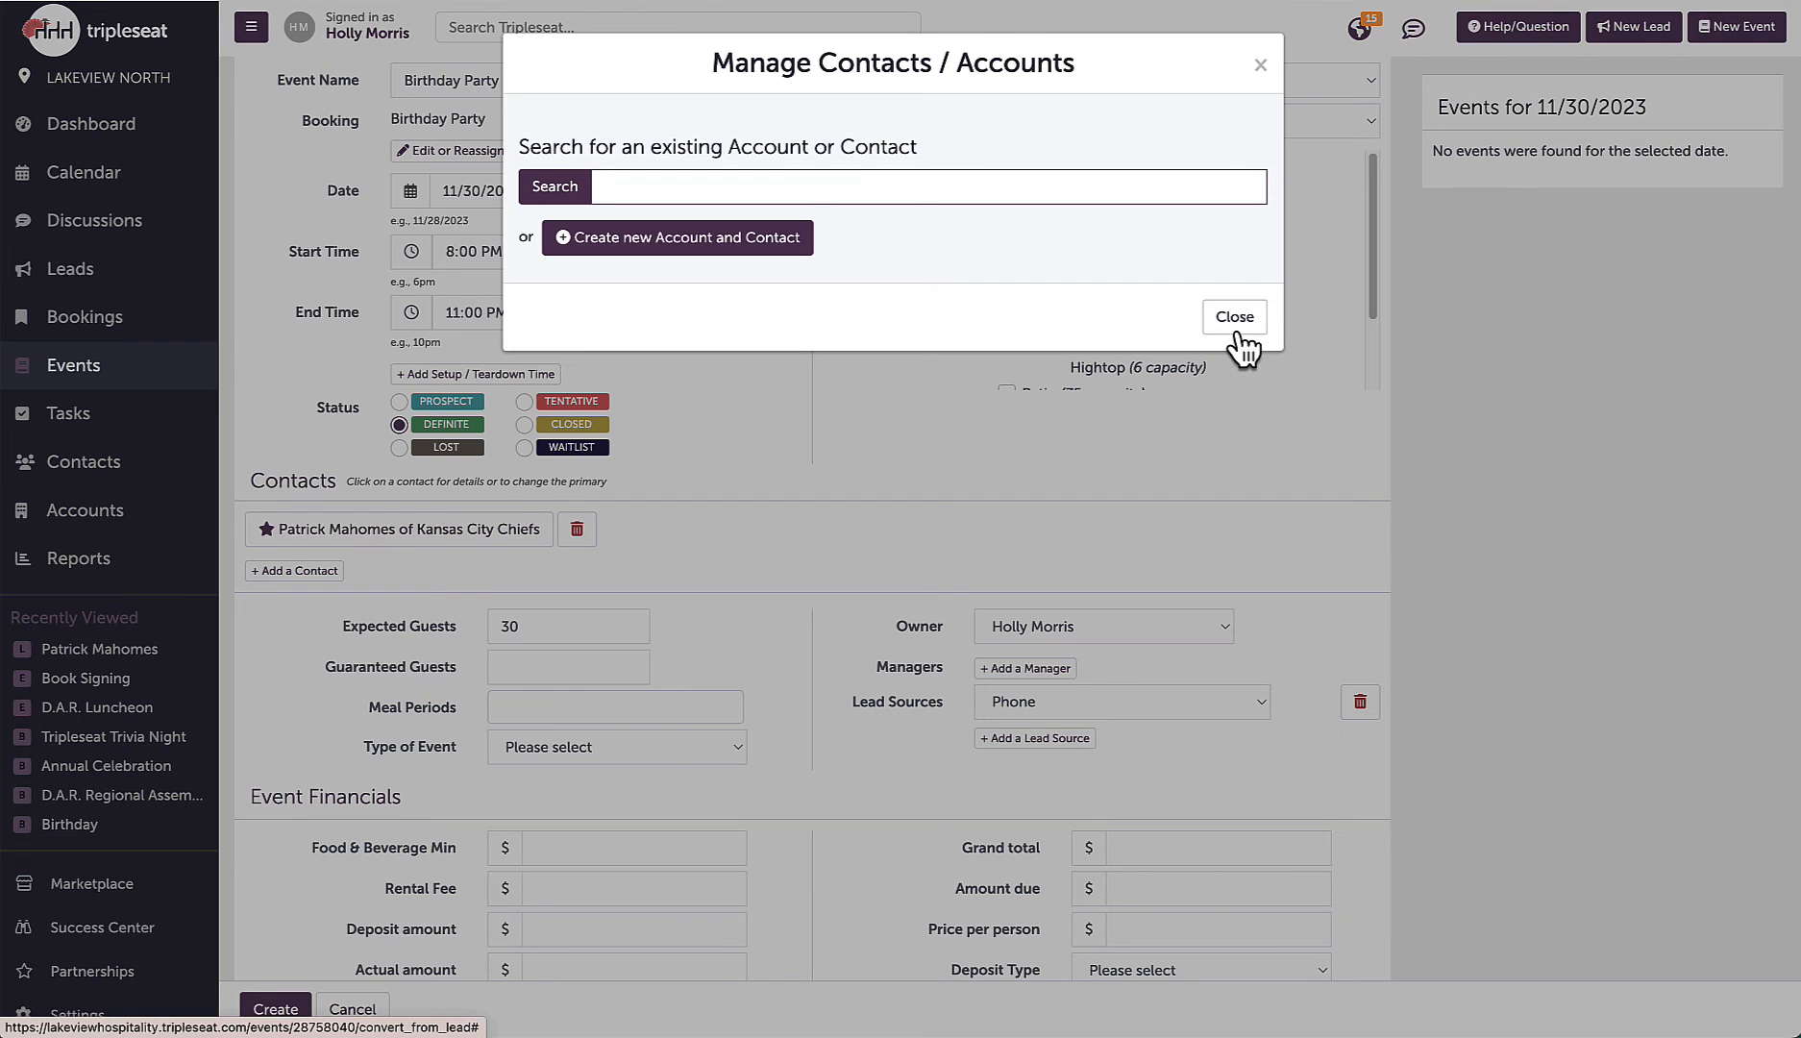
left_click(1232, 317)
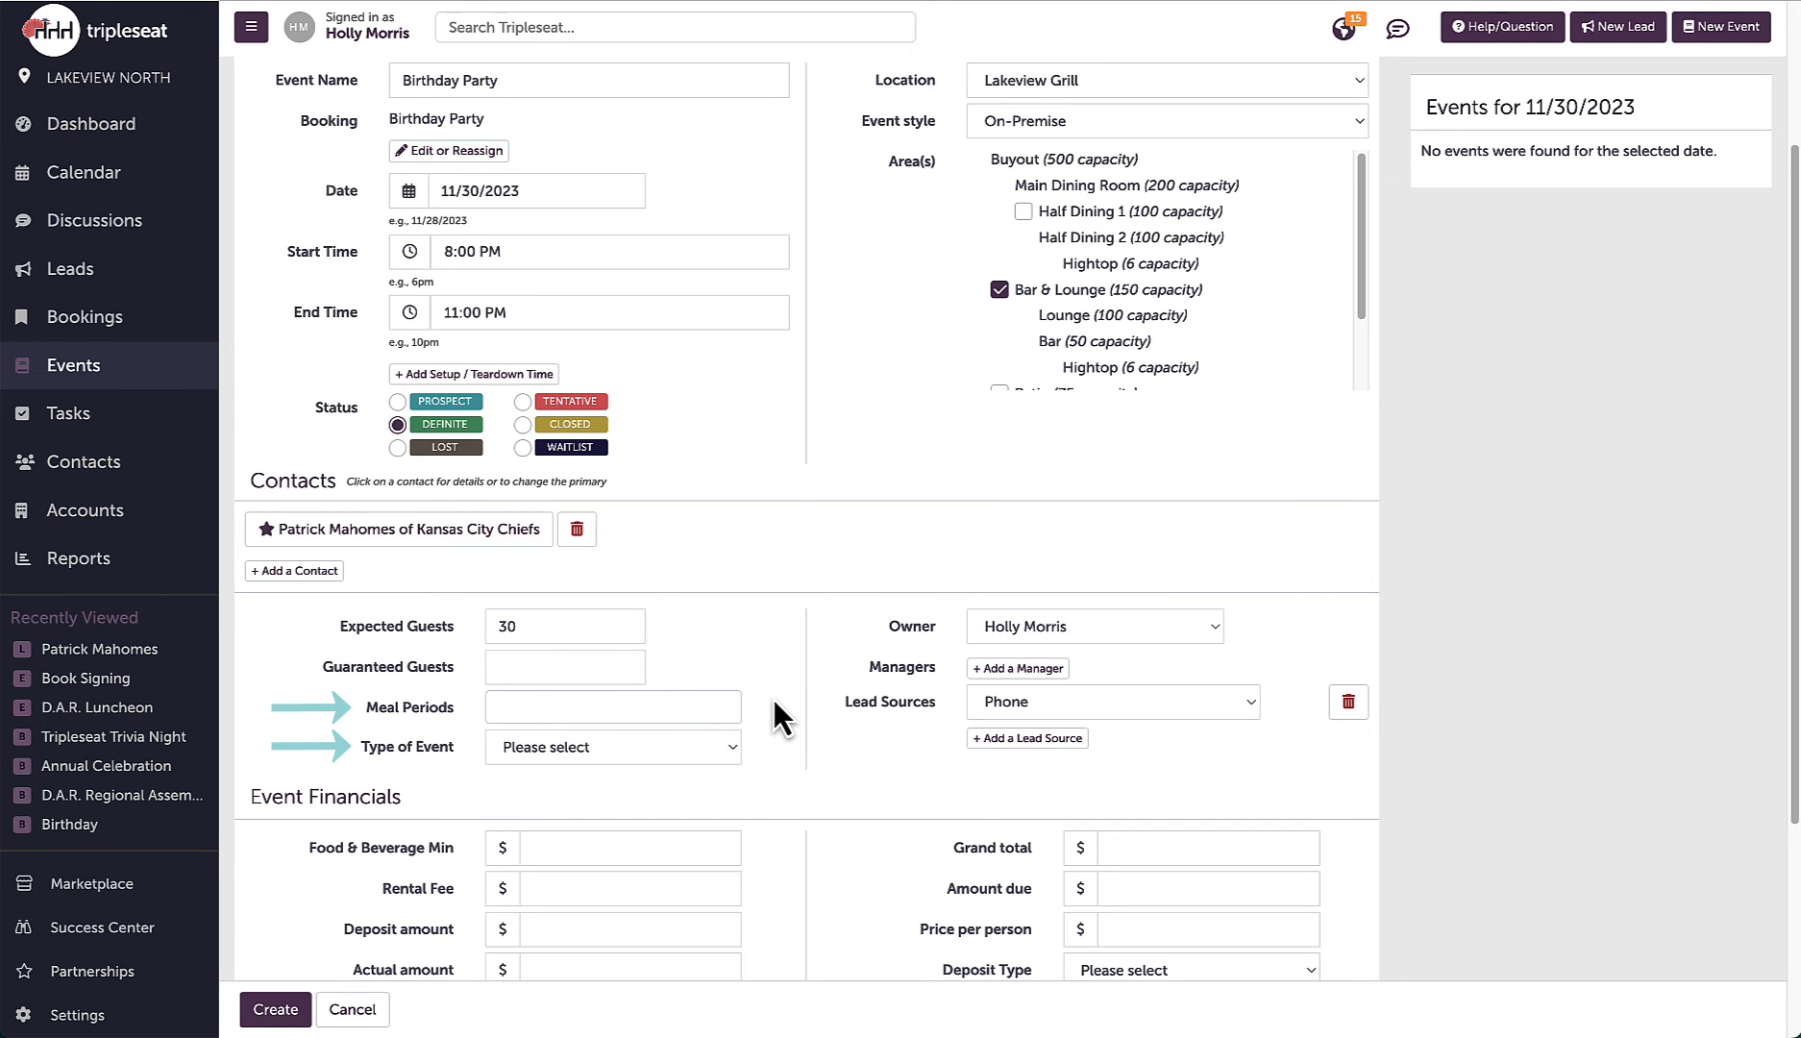
Choose Birthday as the event's type
left_click(613, 746)
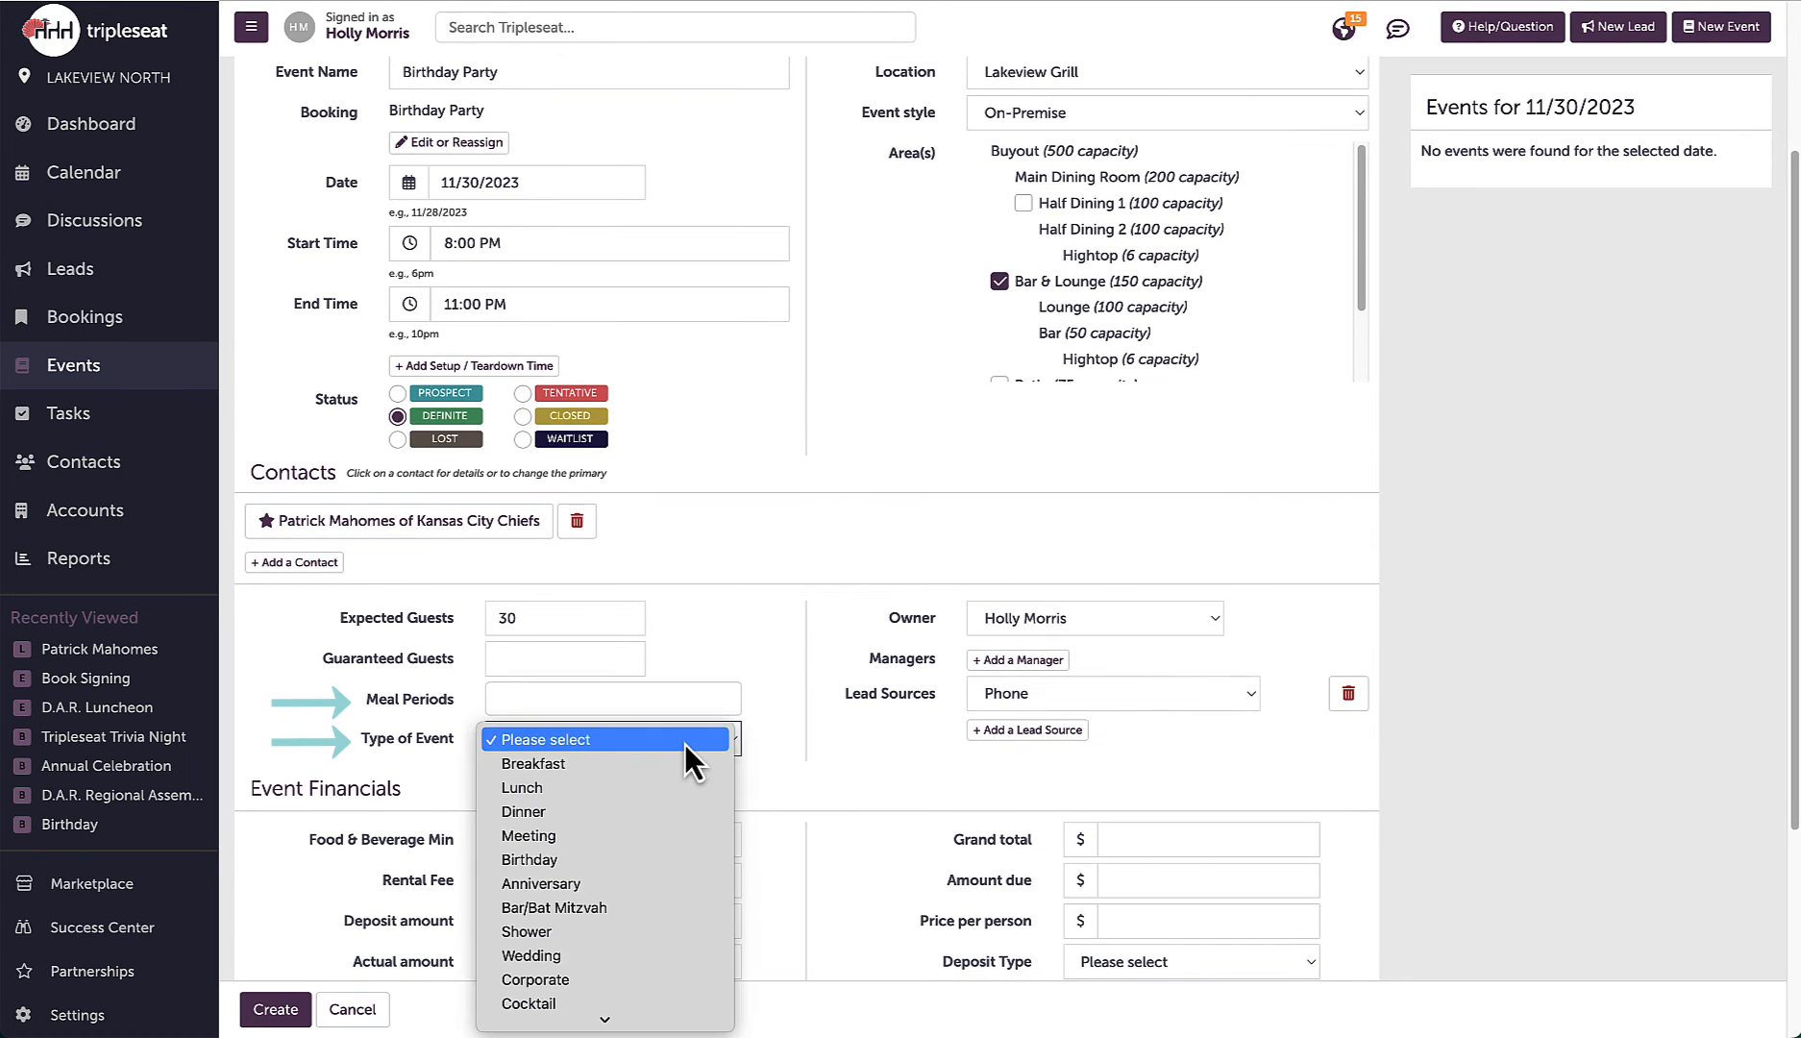
mouse_move(529, 859)
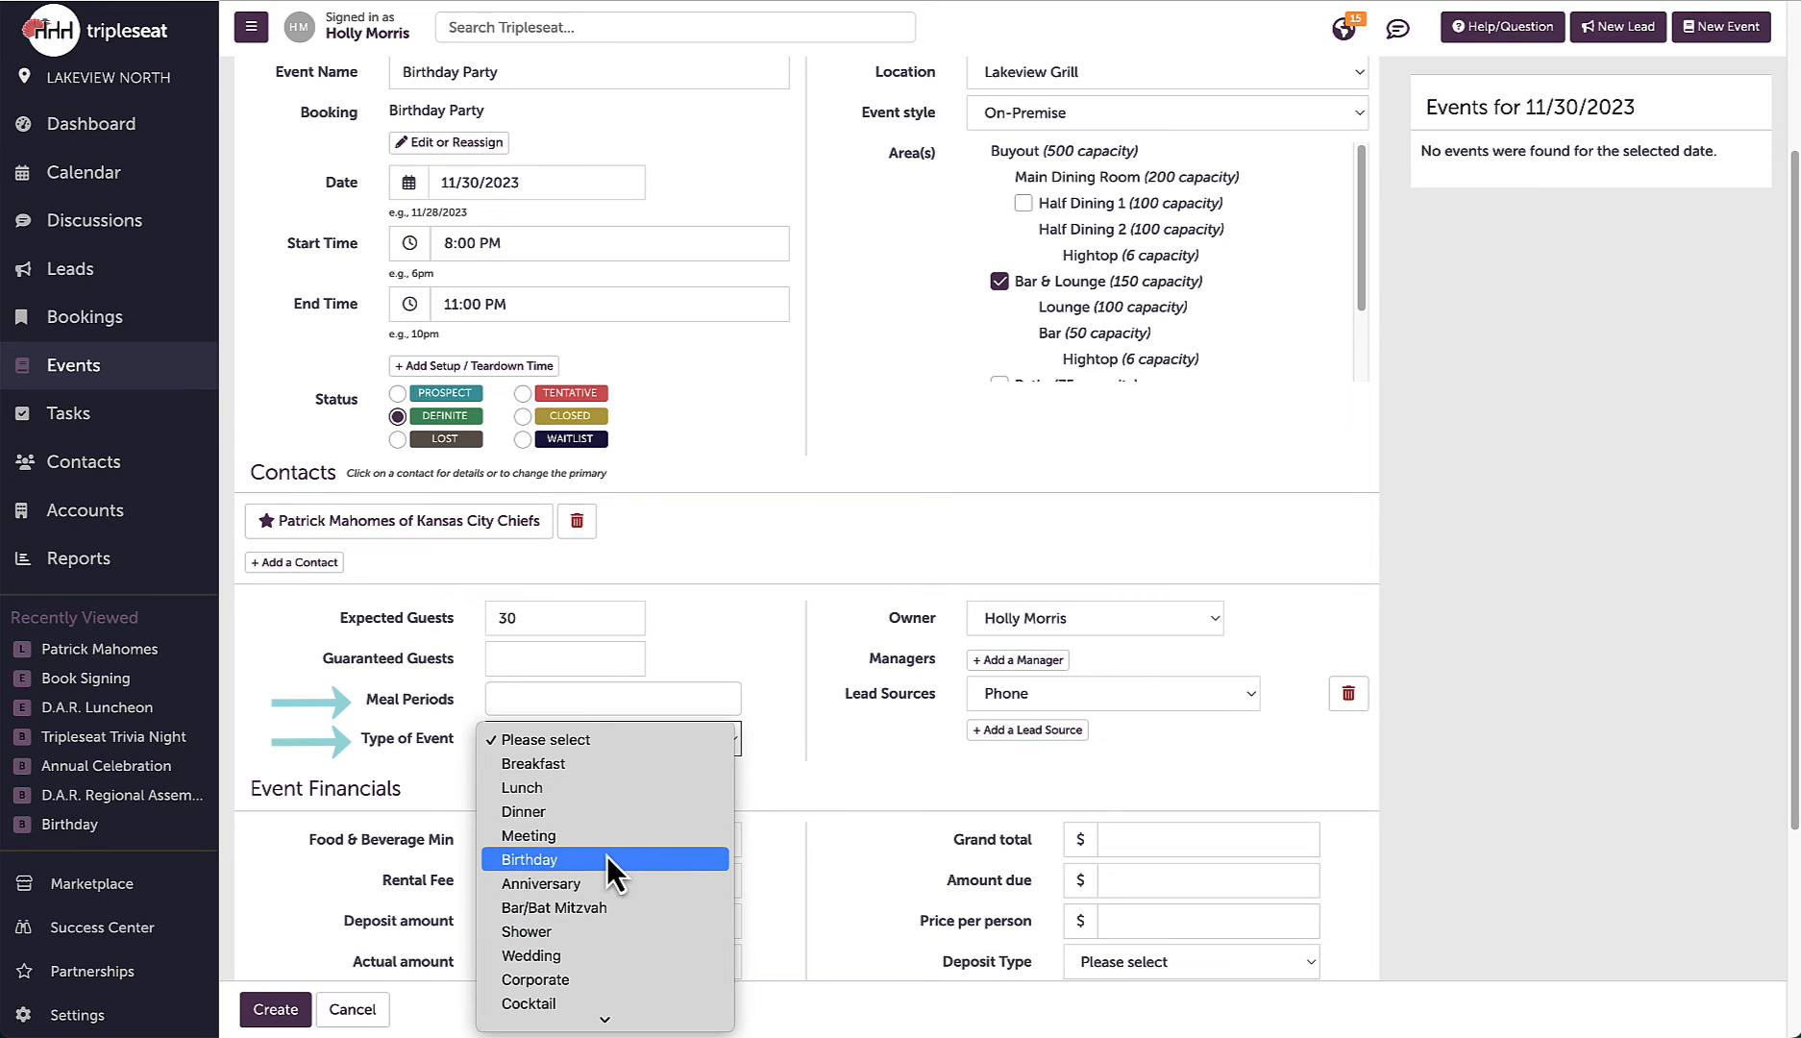
left_click(528, 859)
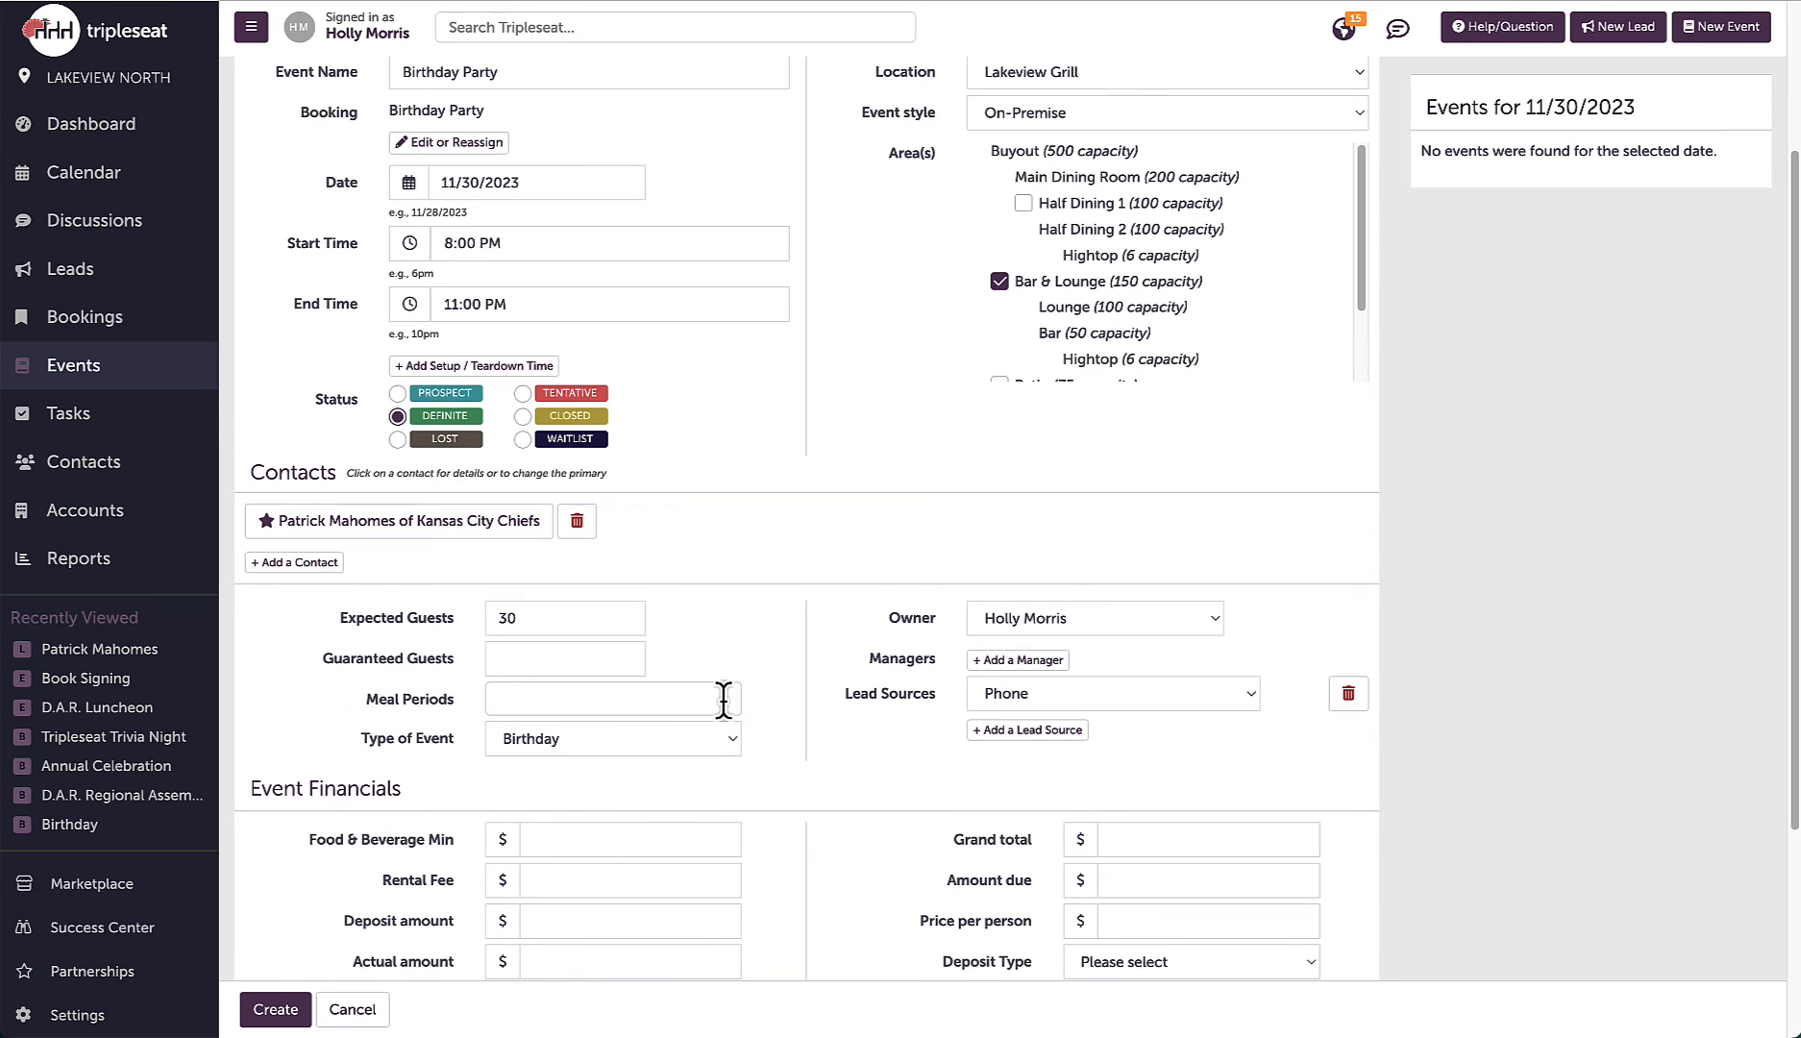
scroll("down", 3)
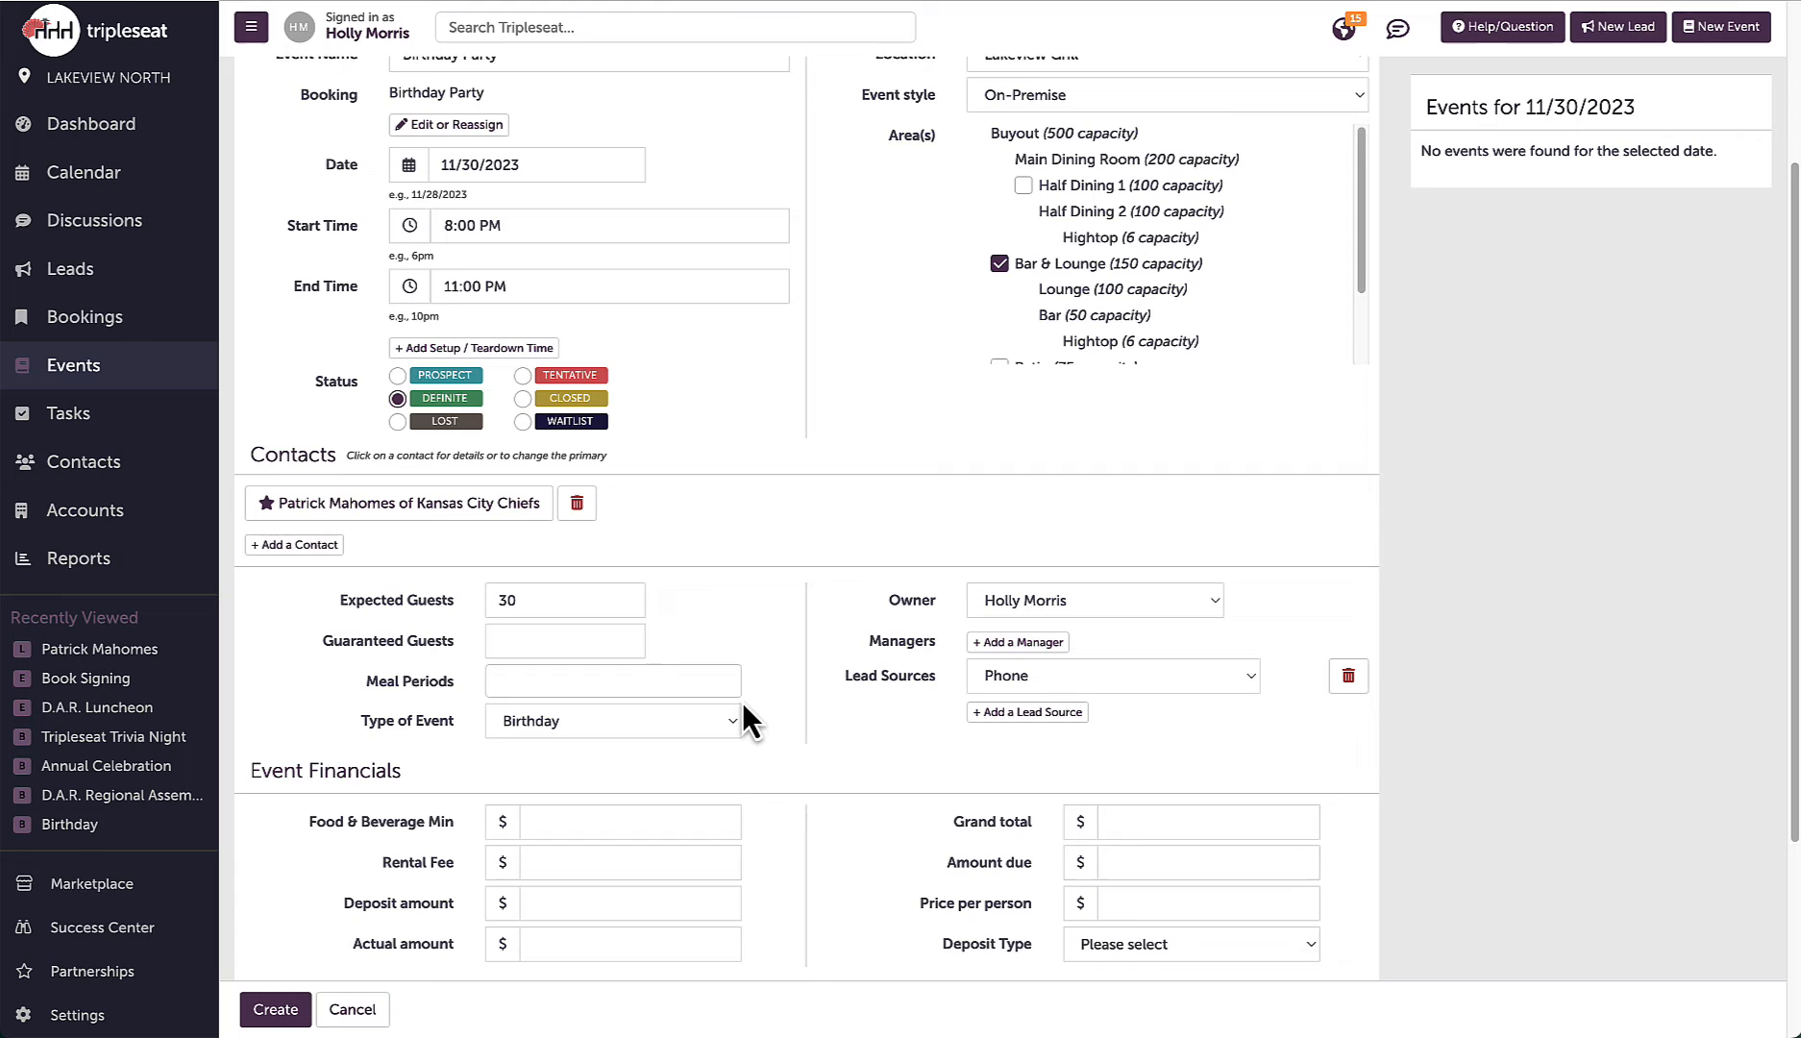
scroll("down", 3)
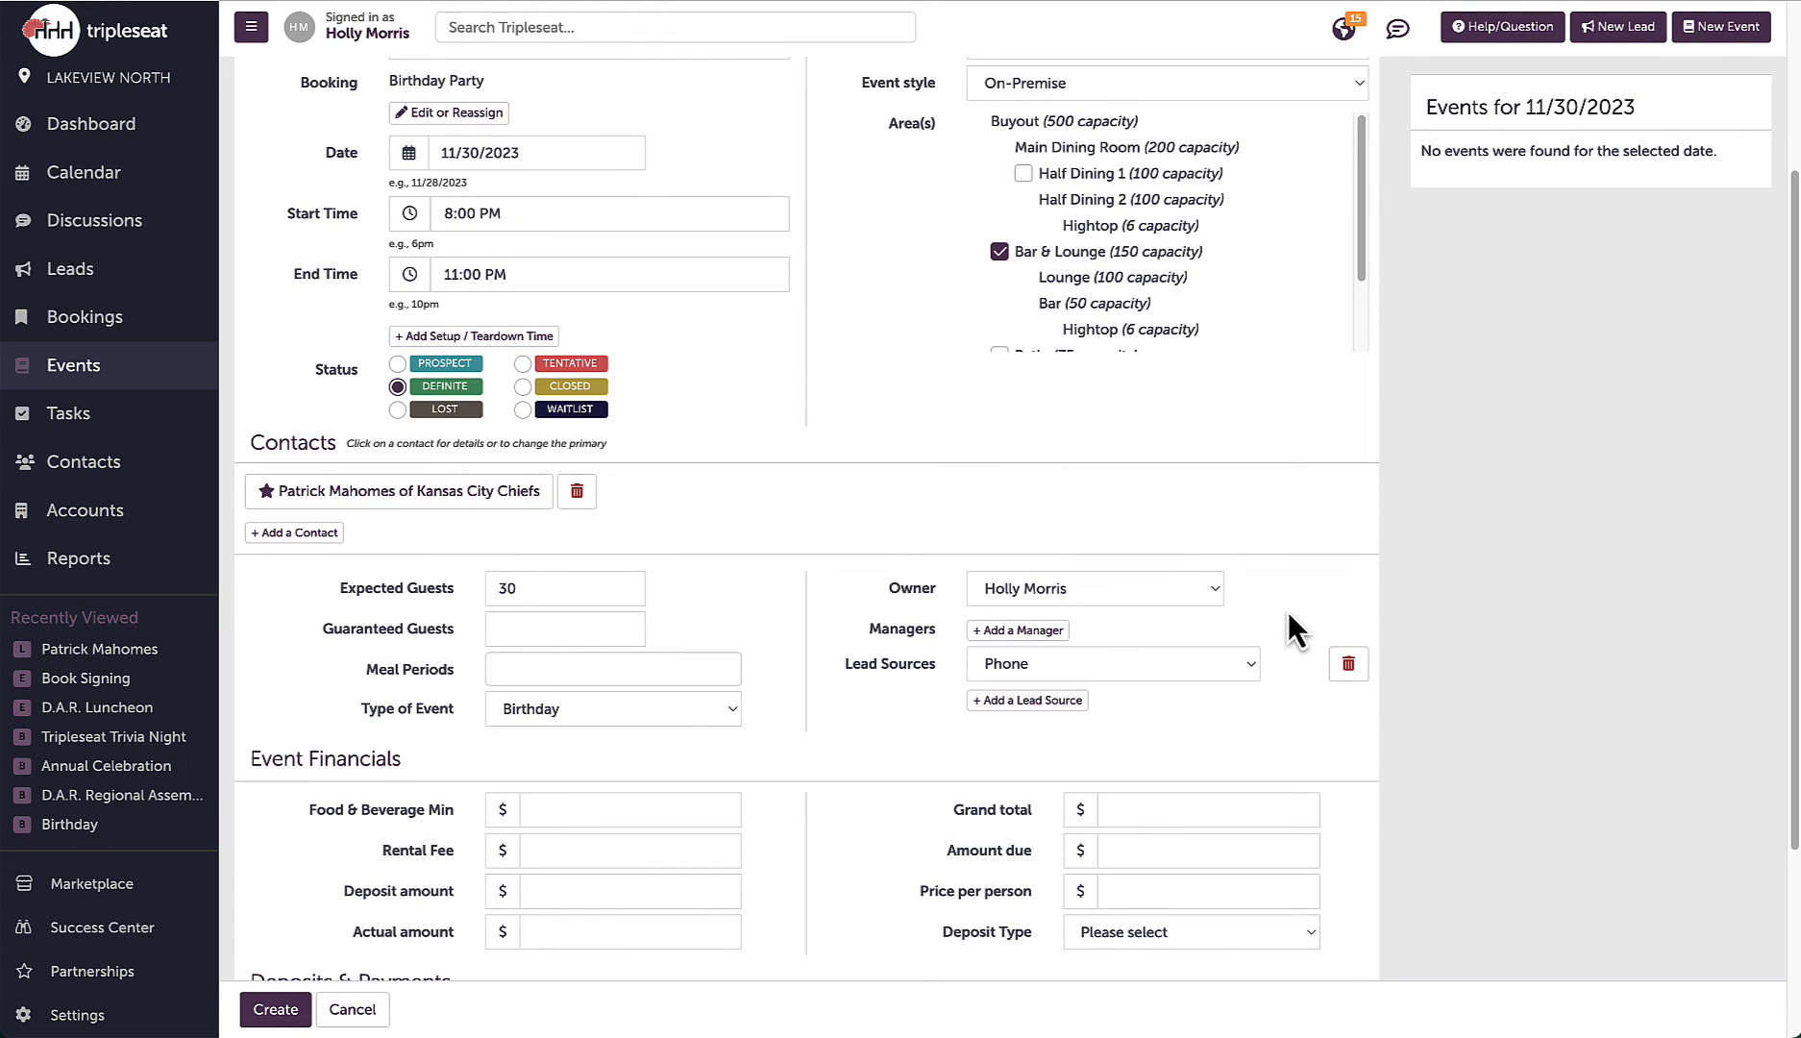
mouse_move(1222, 609)
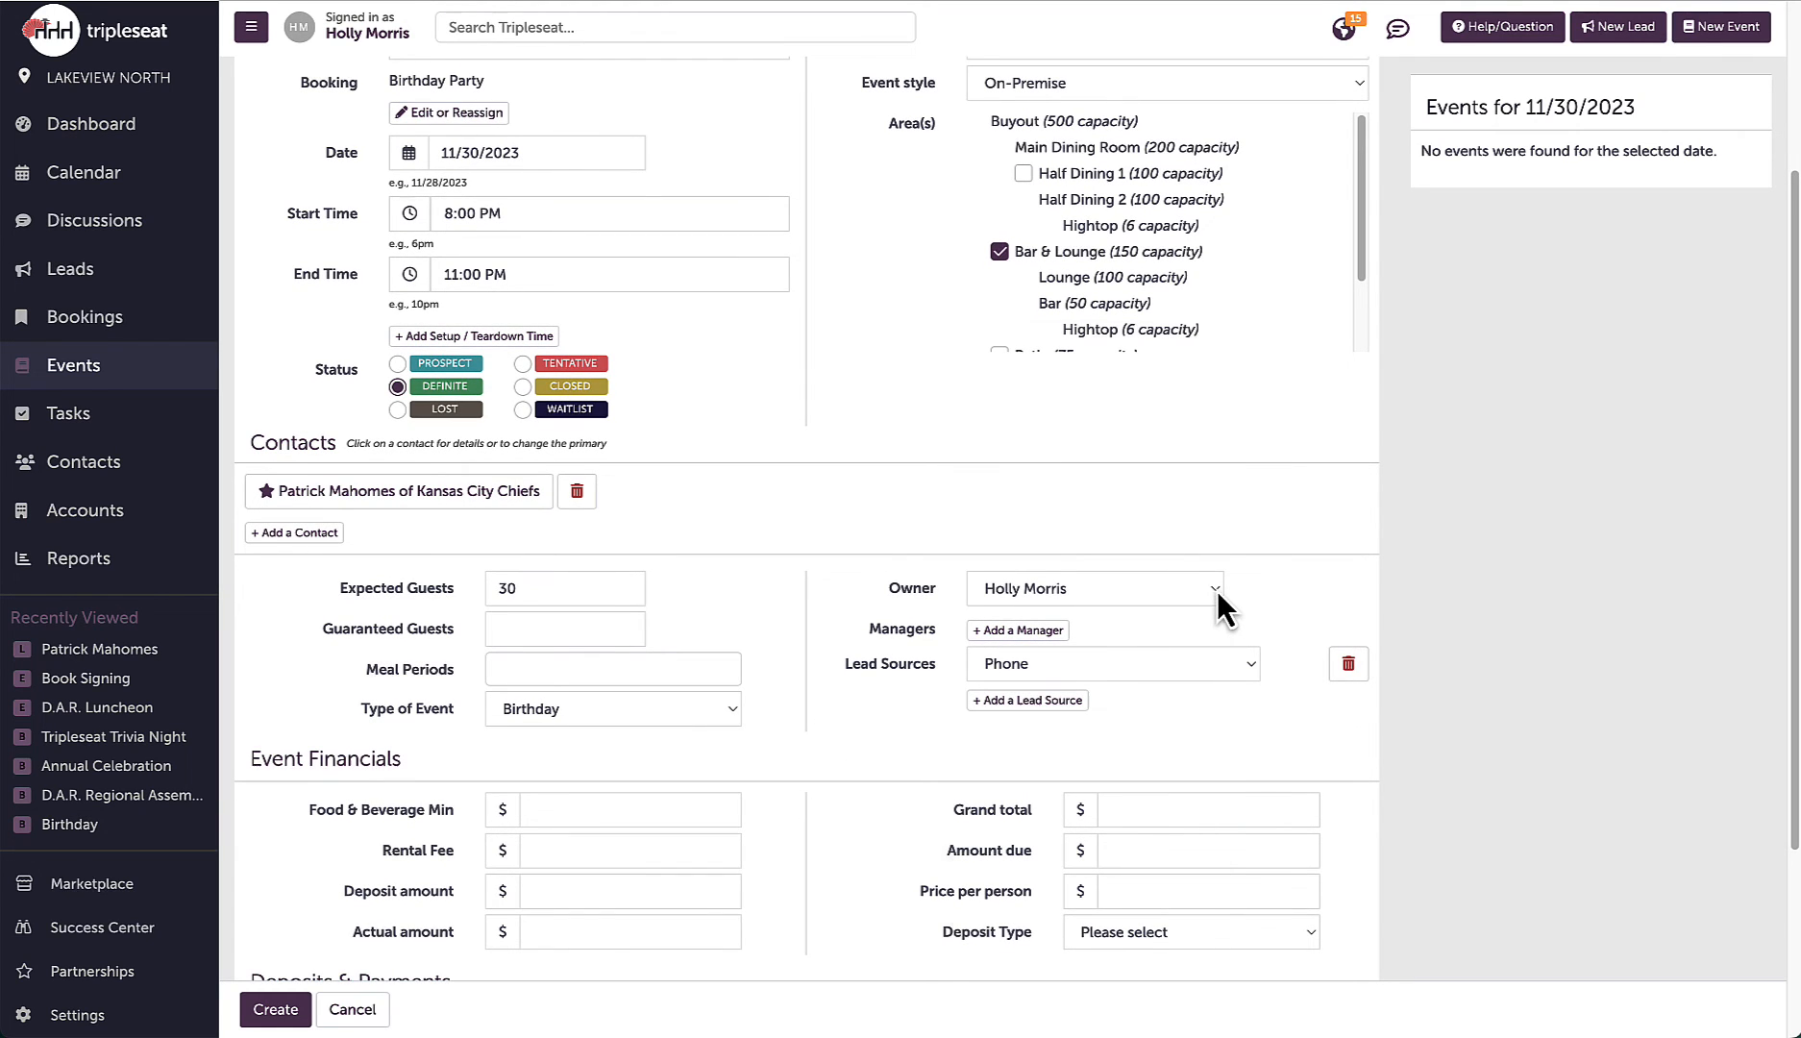
left_click(1091, 588)
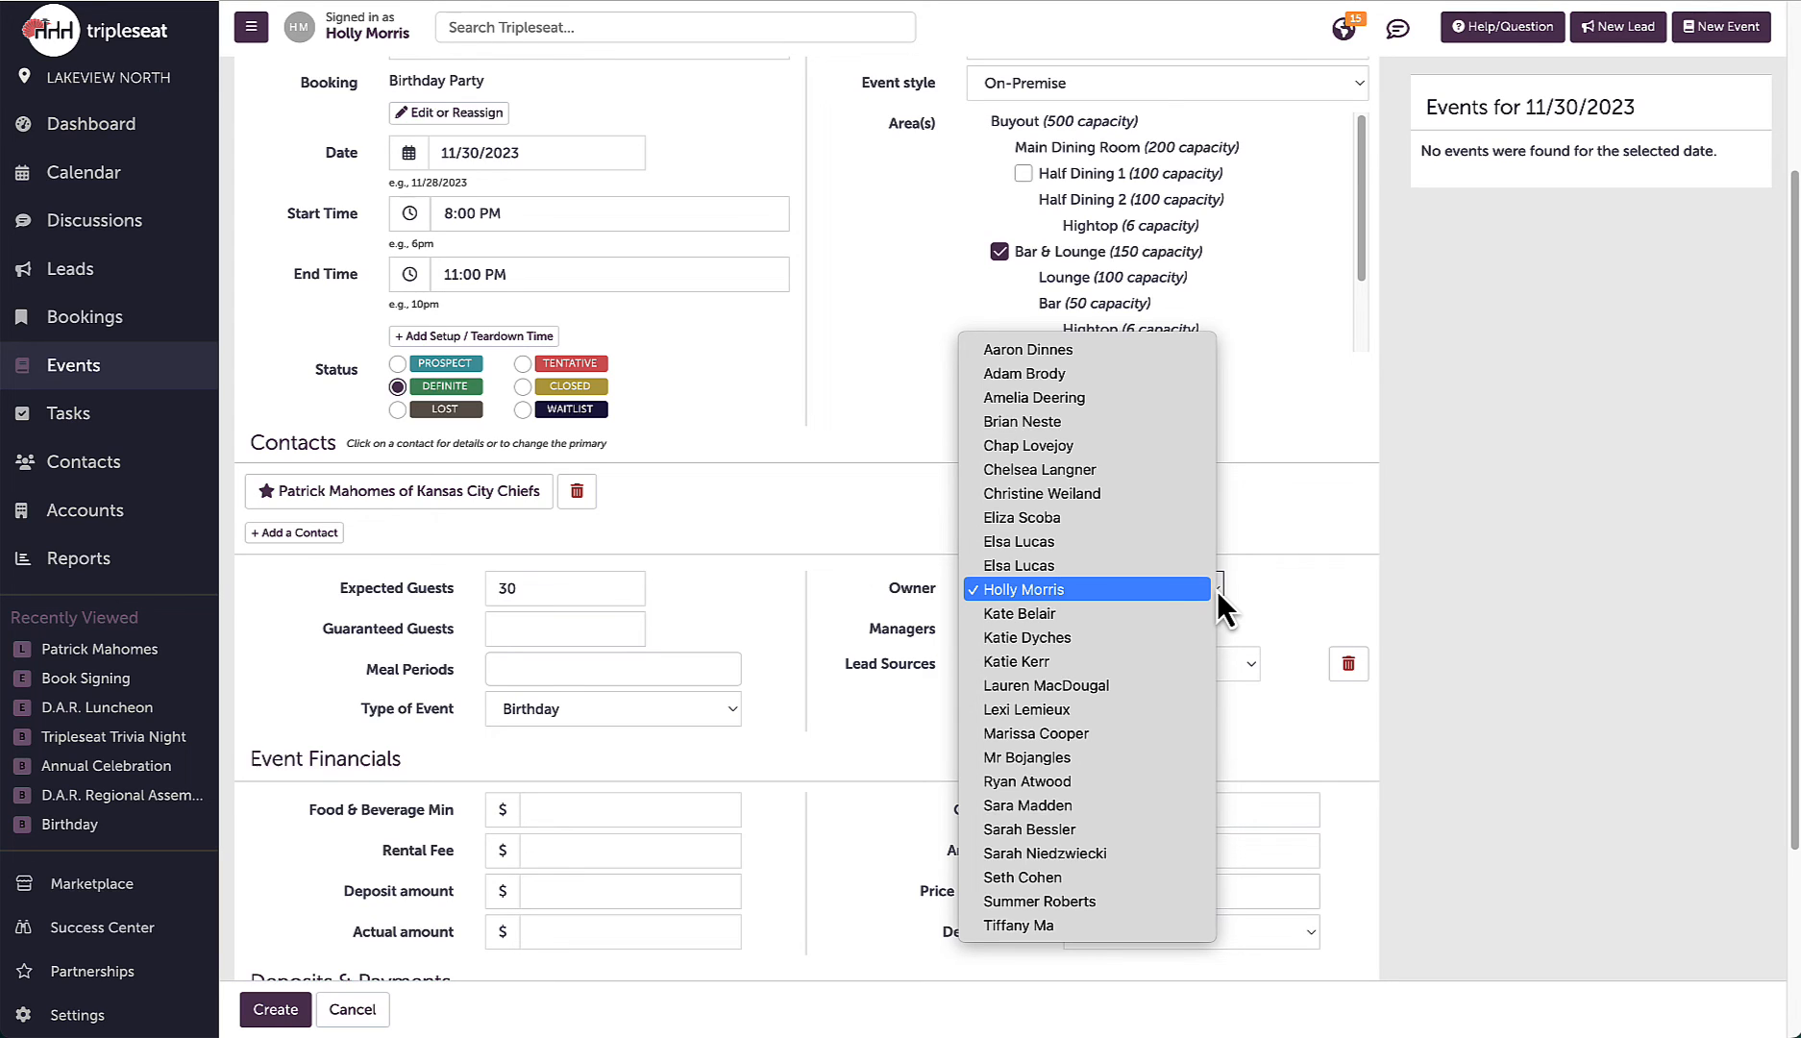
mouse_move(1172, 829)
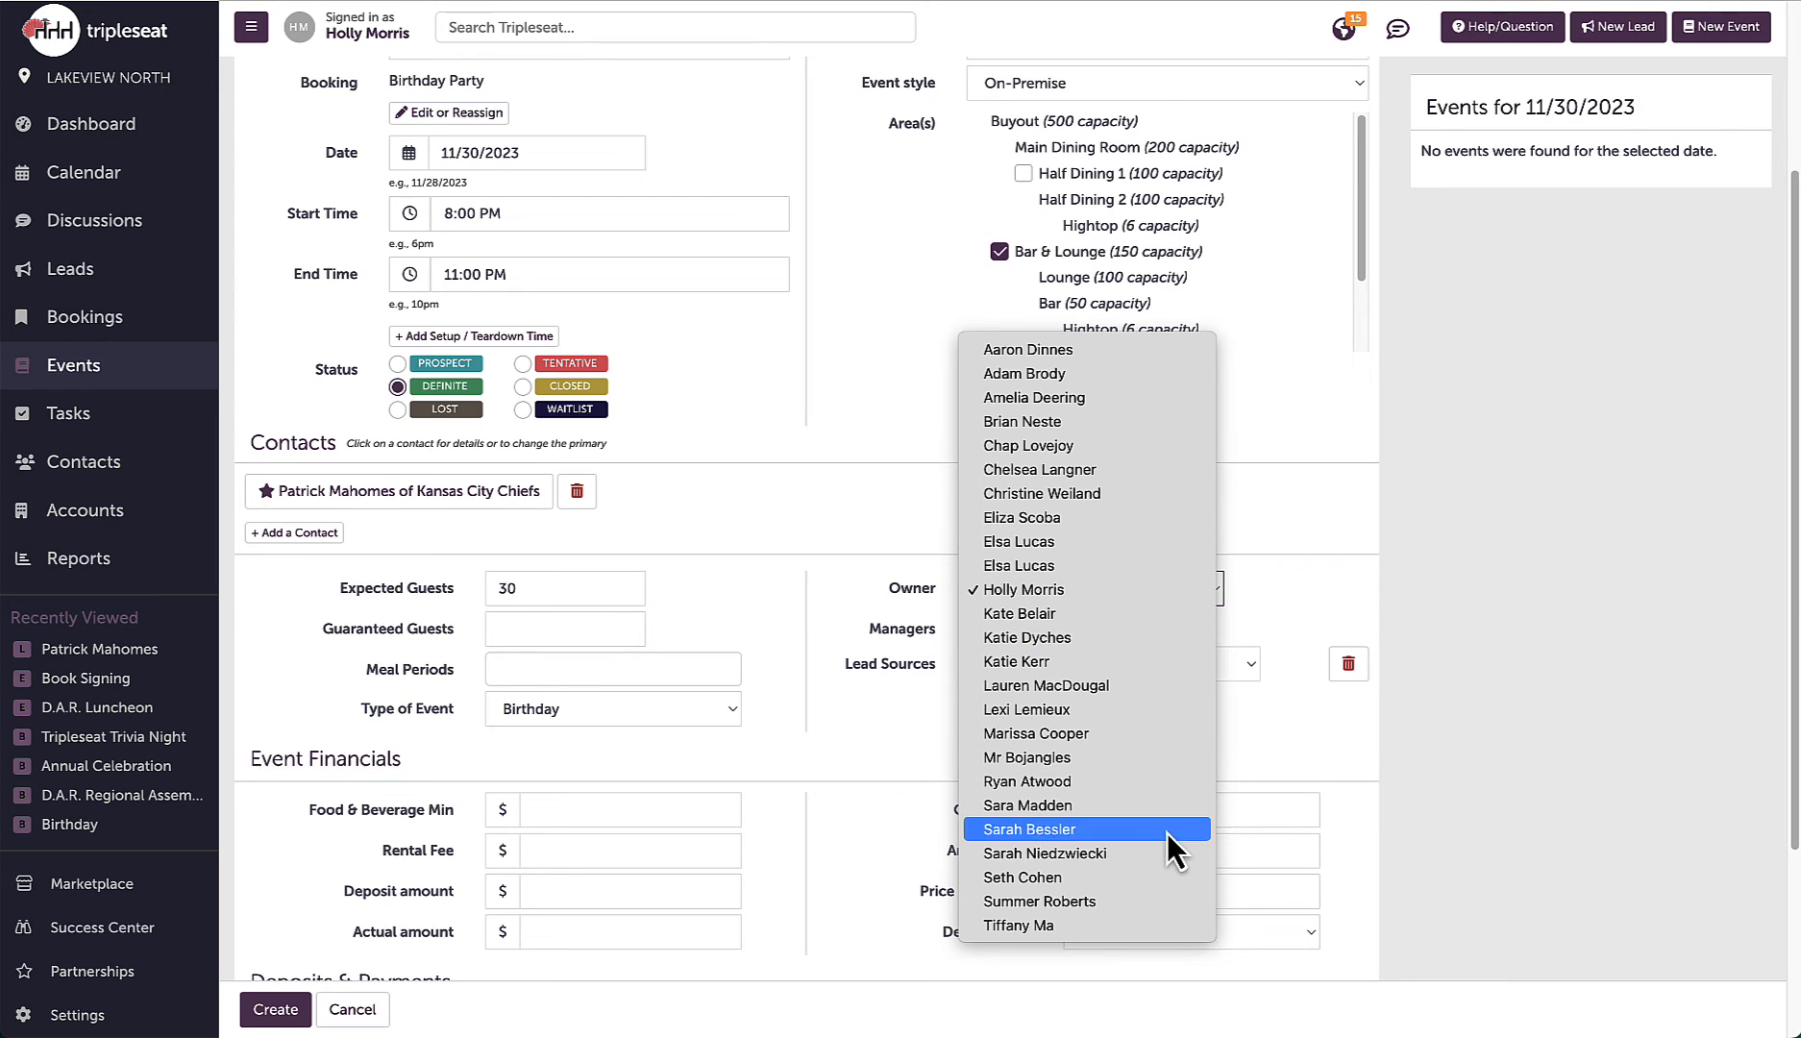
left_click(1030, 828)
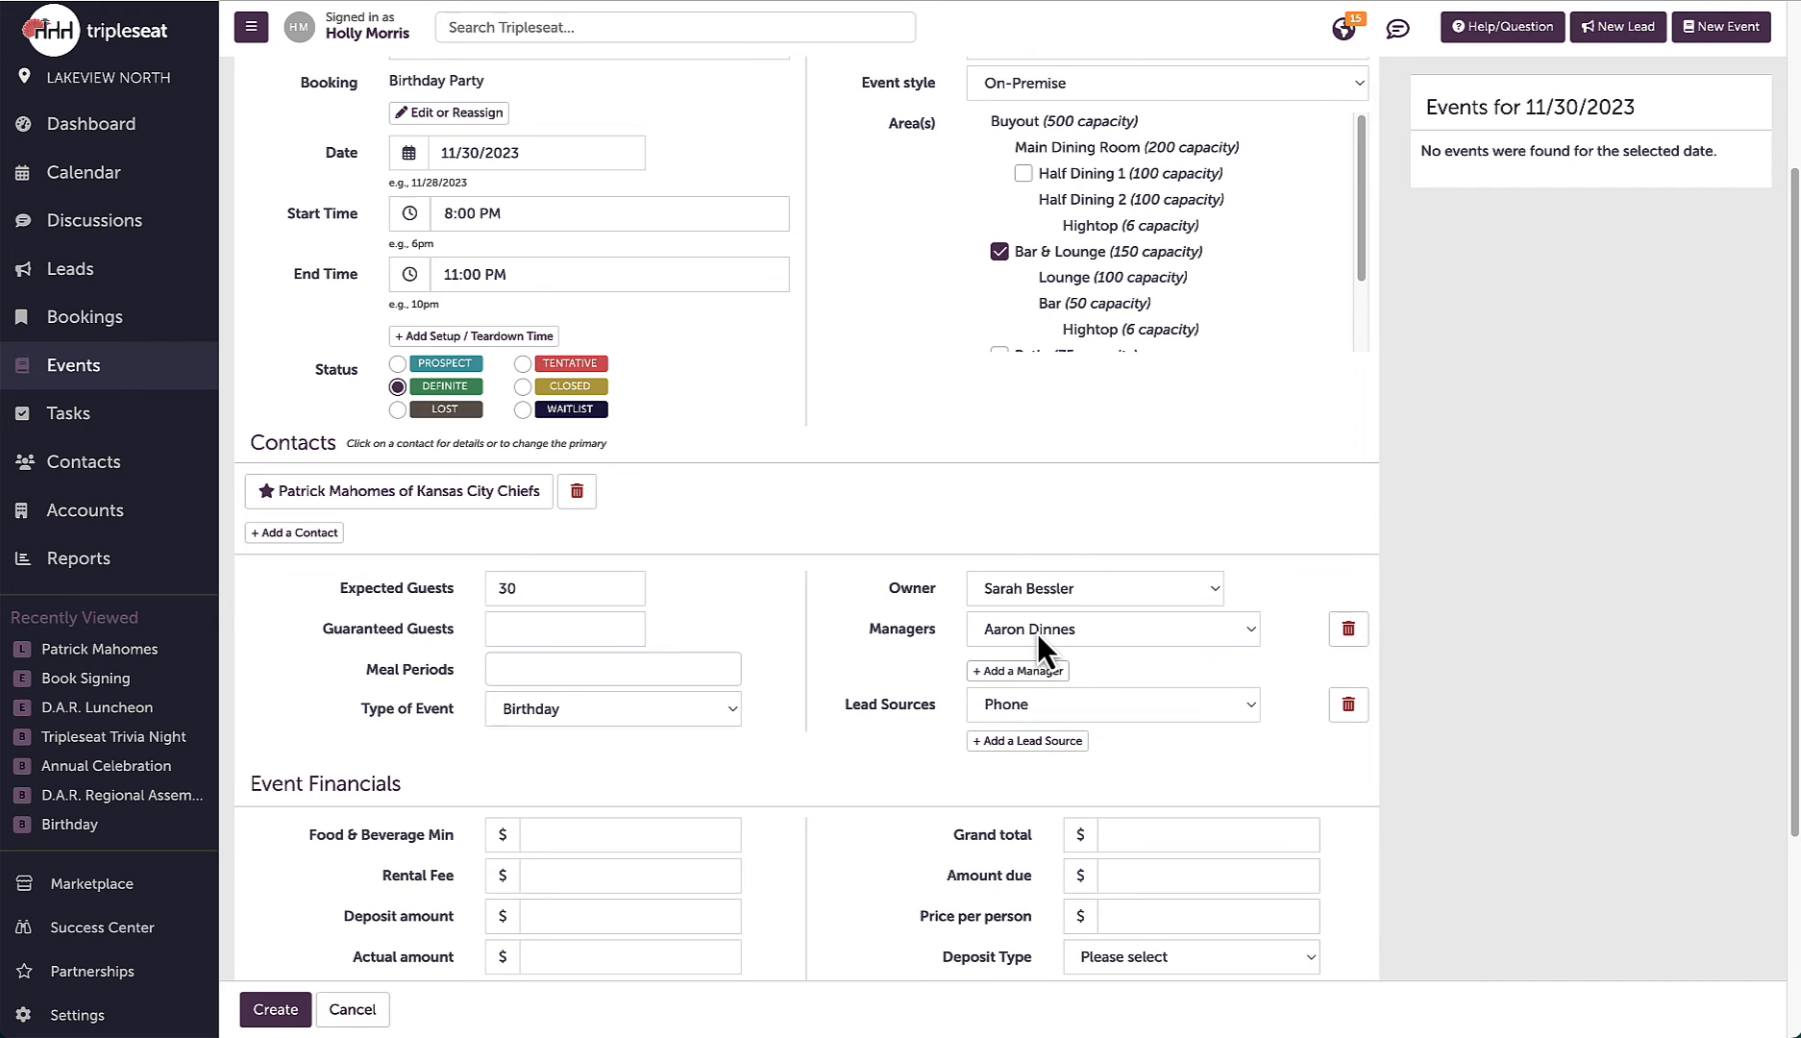
scroll("down", 3)
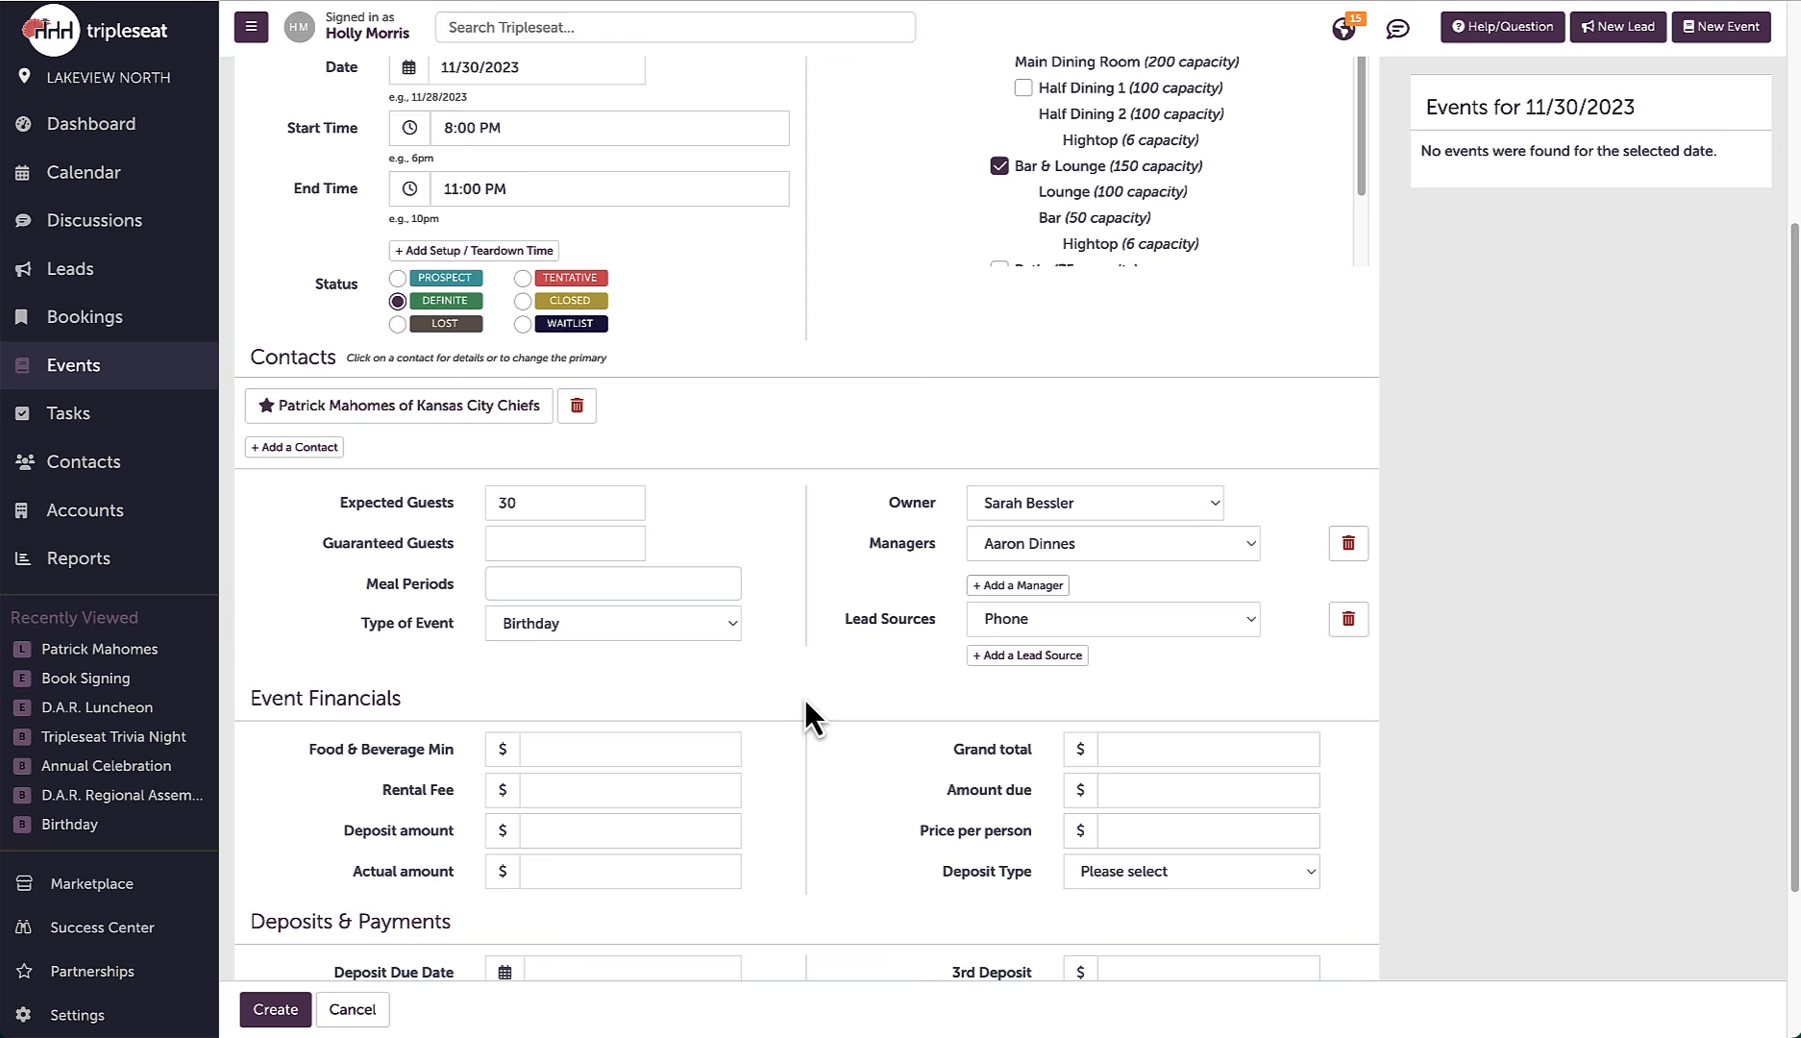
mouse_move(813, 711)
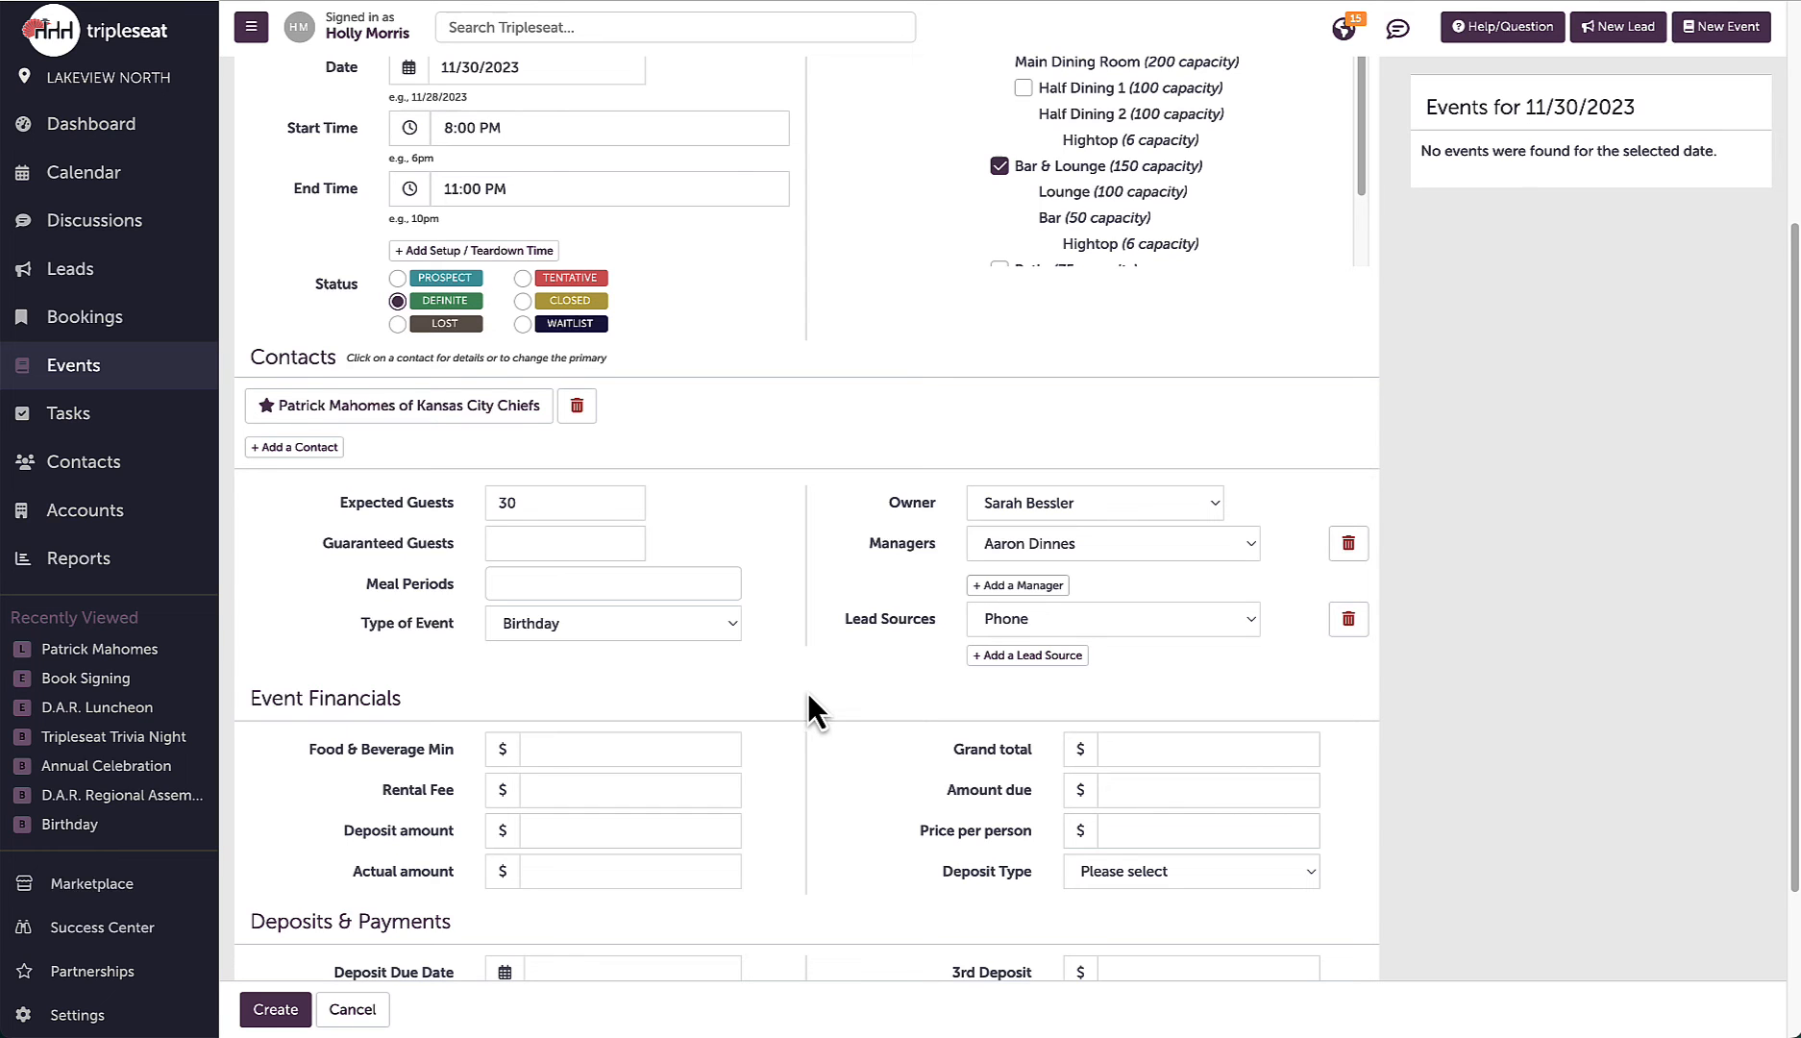
scroll("down", 3)
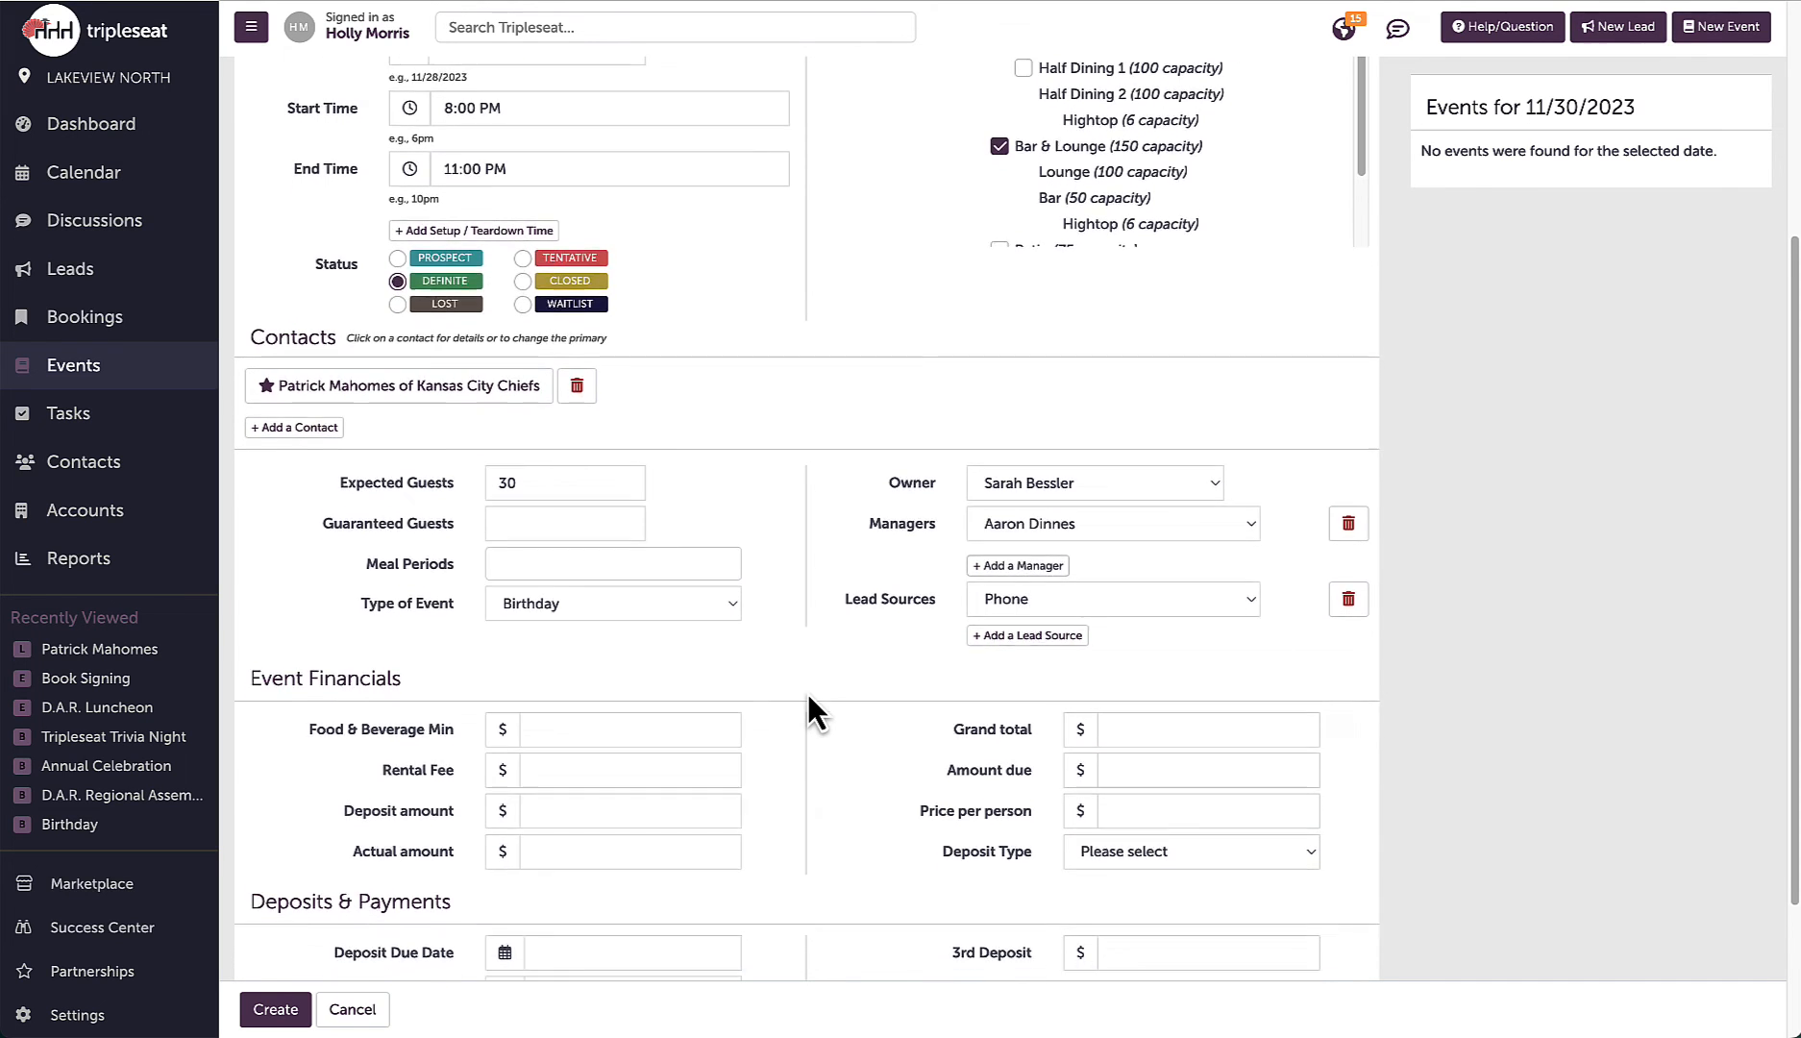
scroll("down", 3)
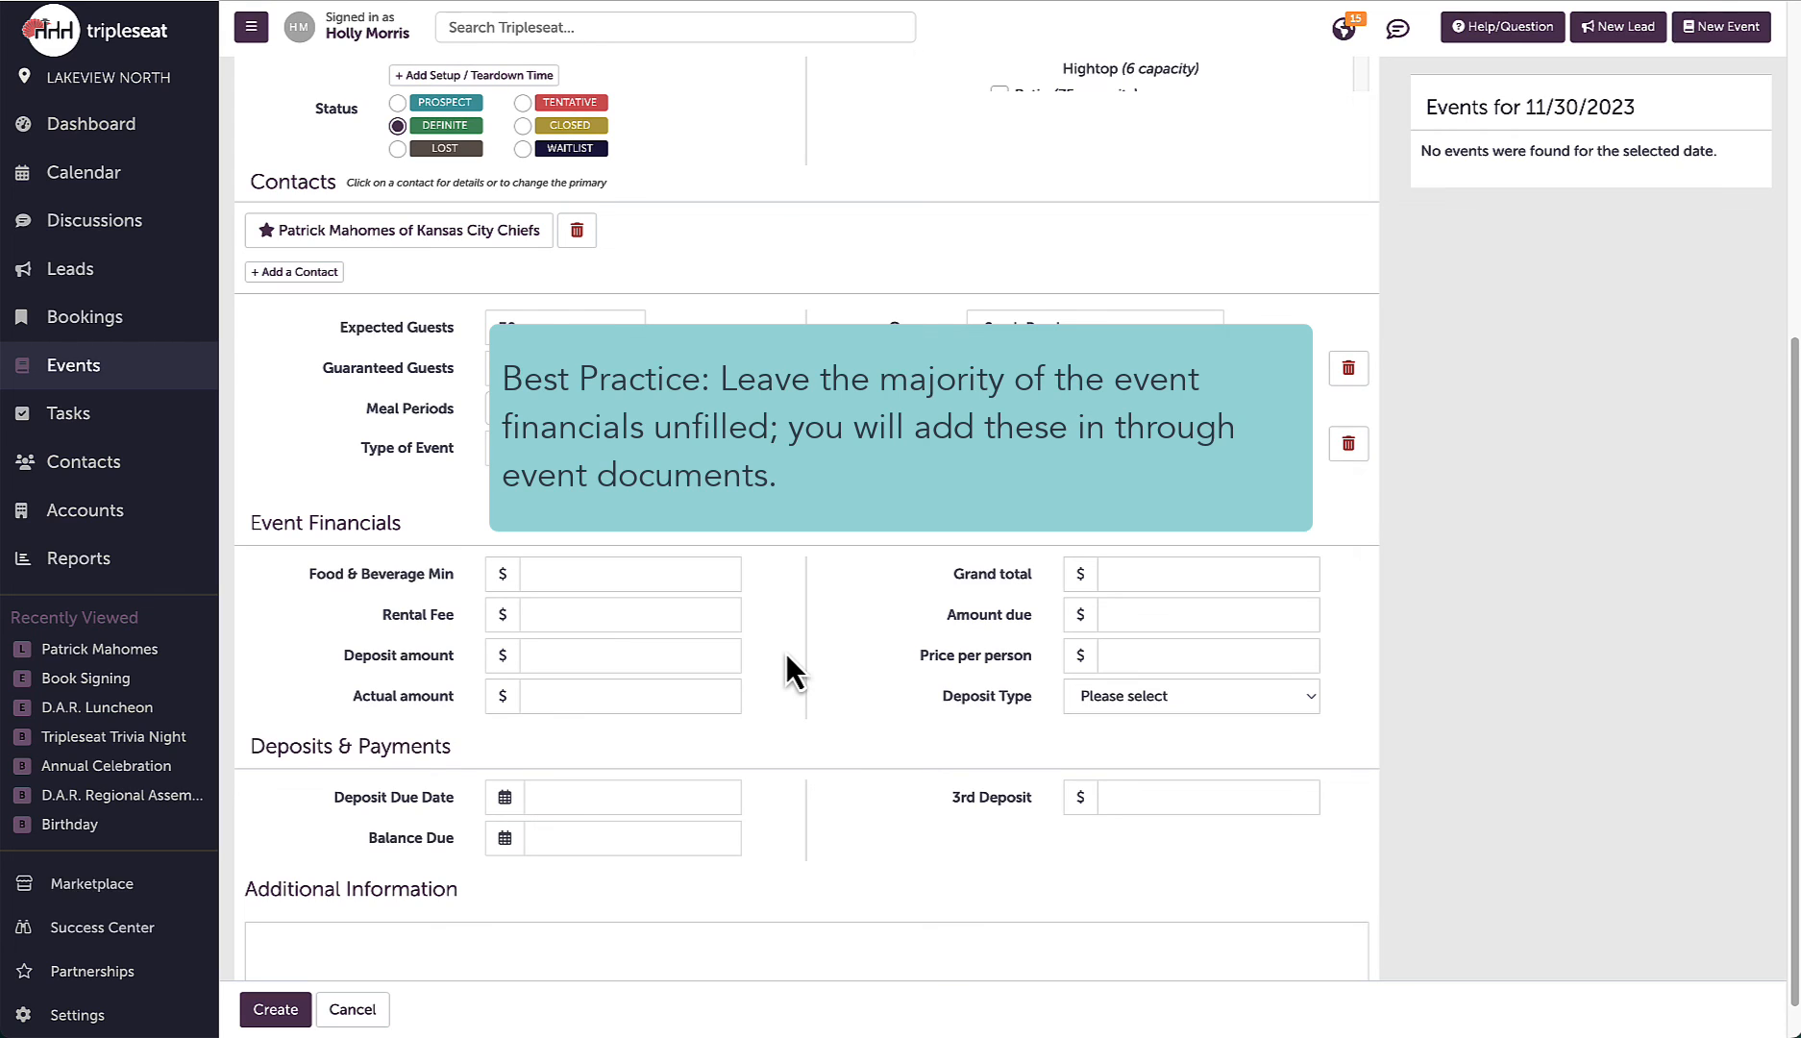
mouse_move(757, 651)
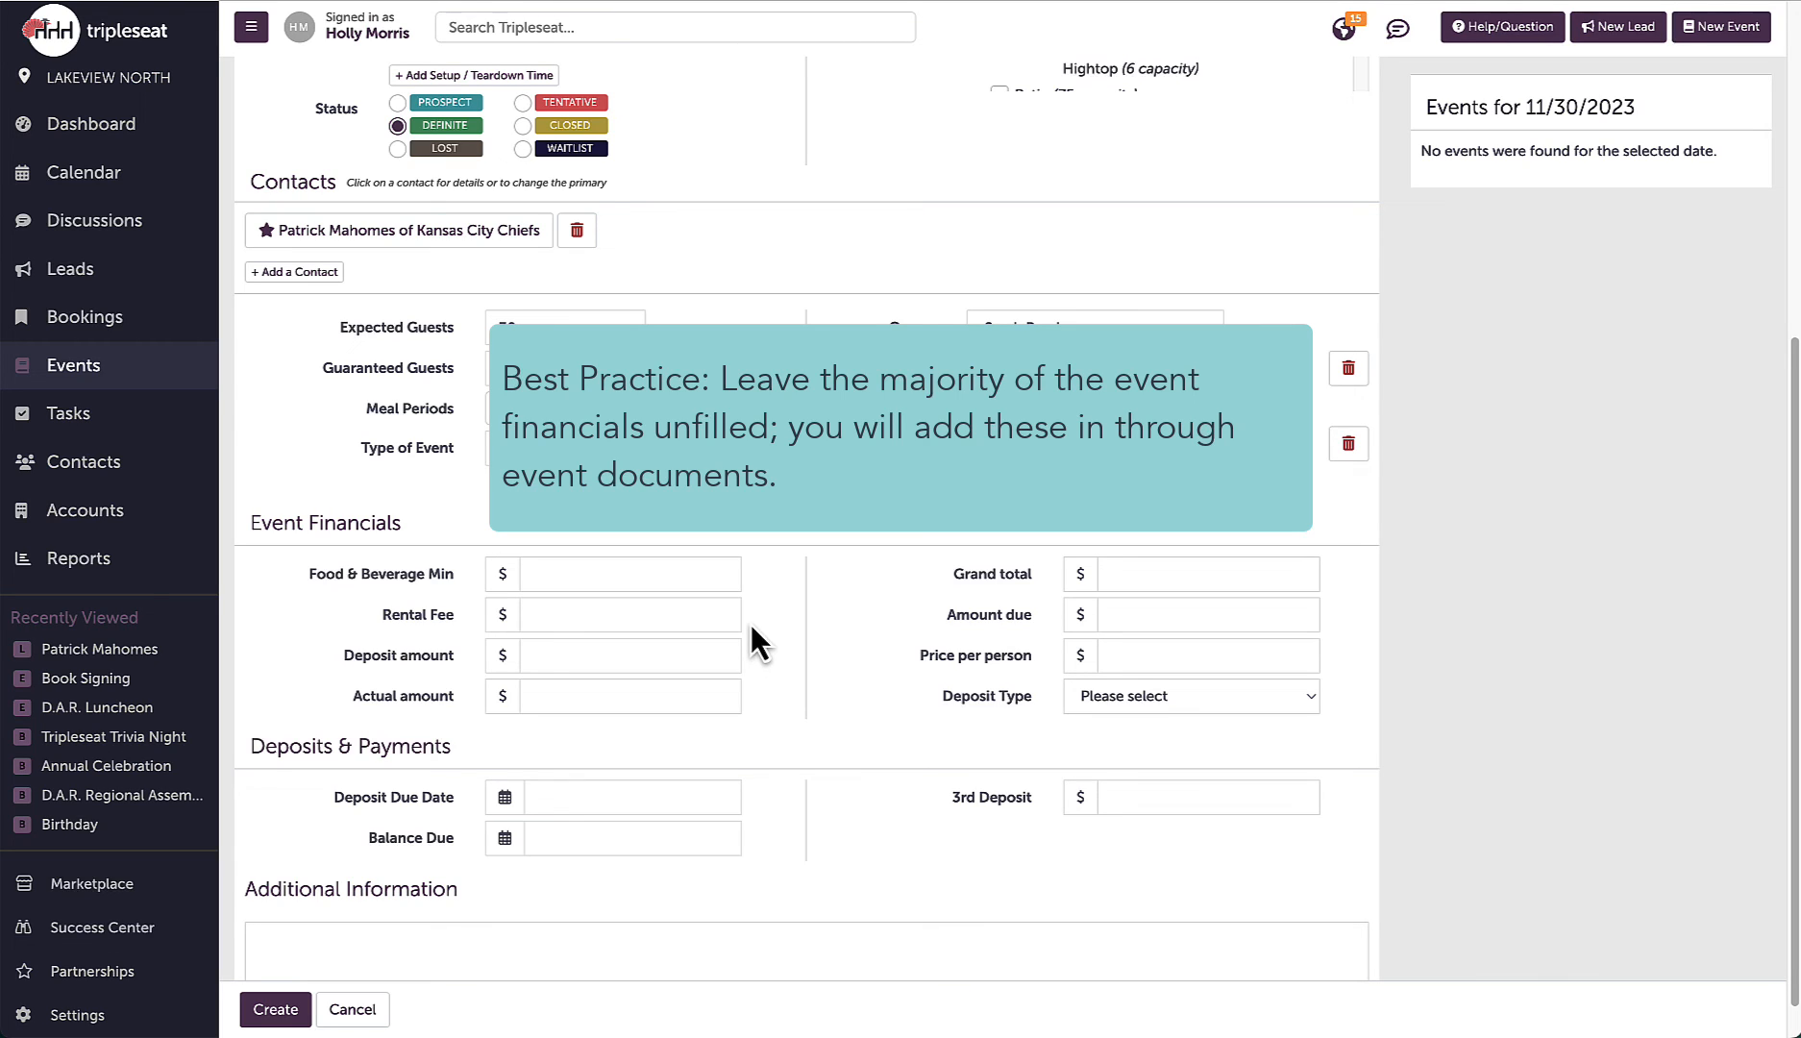
mouse_move(727, 604)
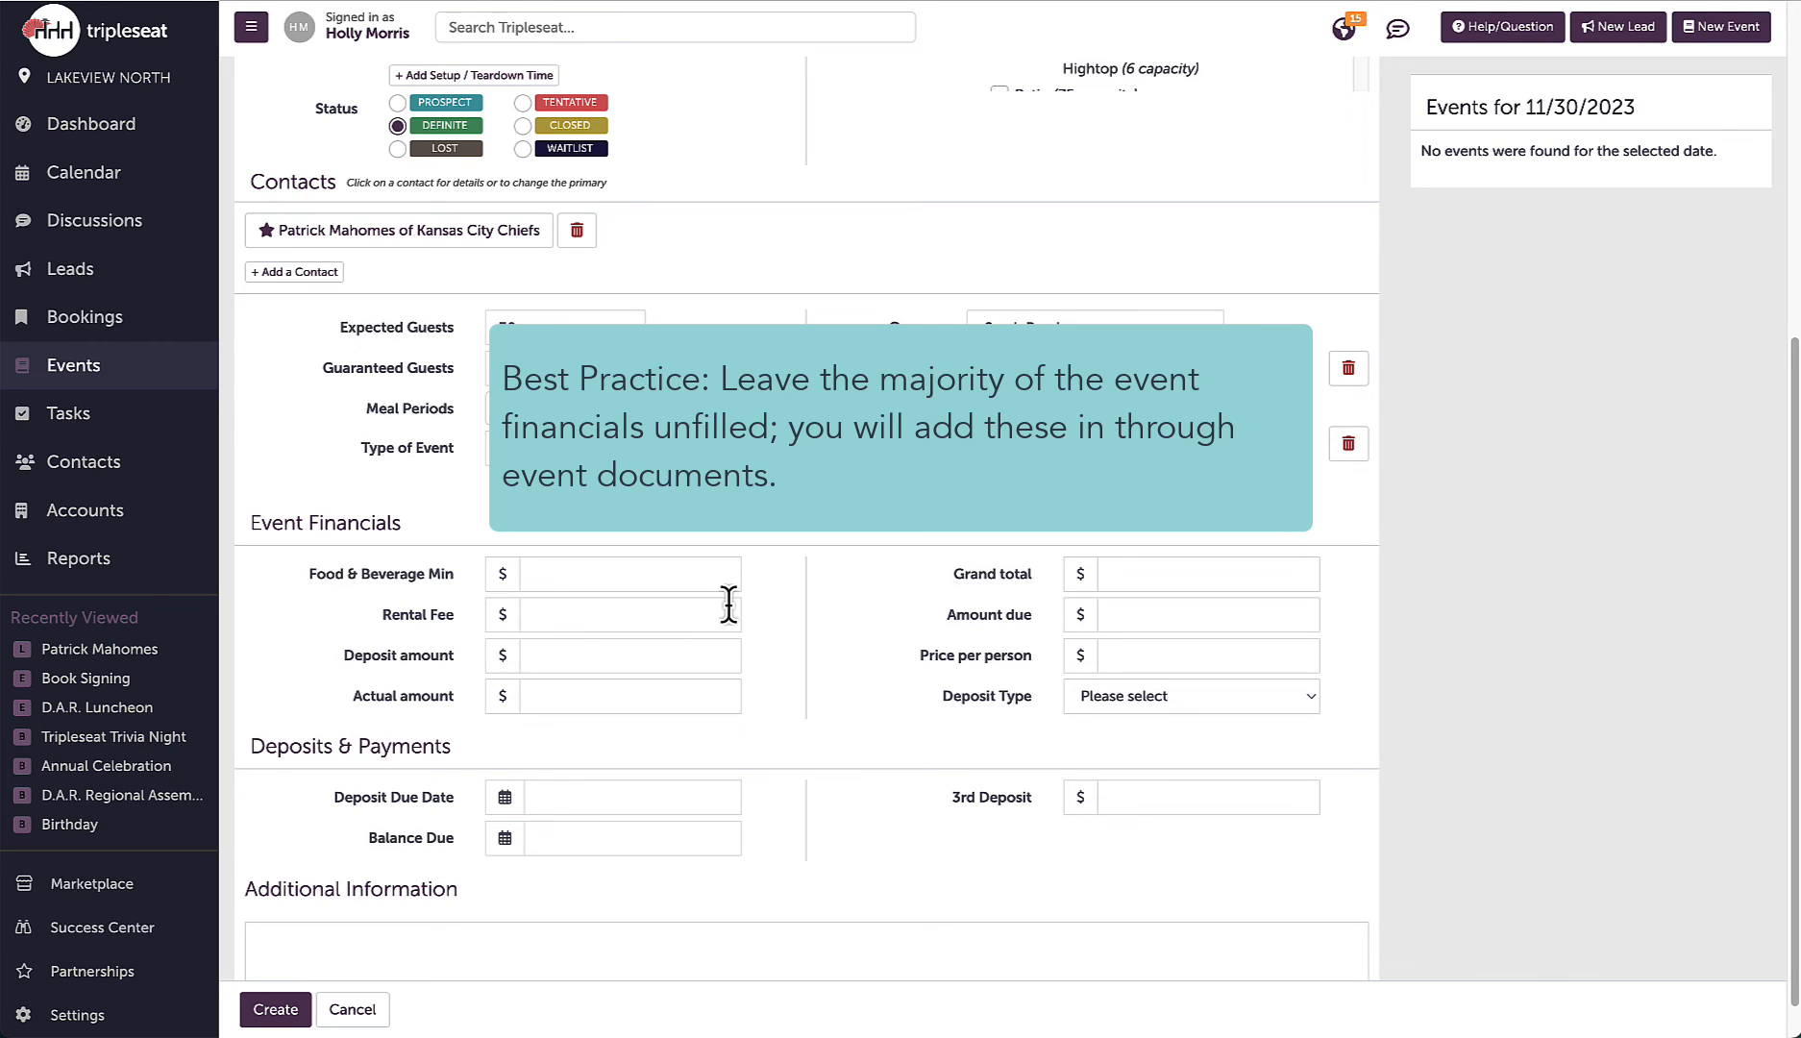
Enter a Food & Beverage minimum of 1000 and a rental fee of 500
type("1")
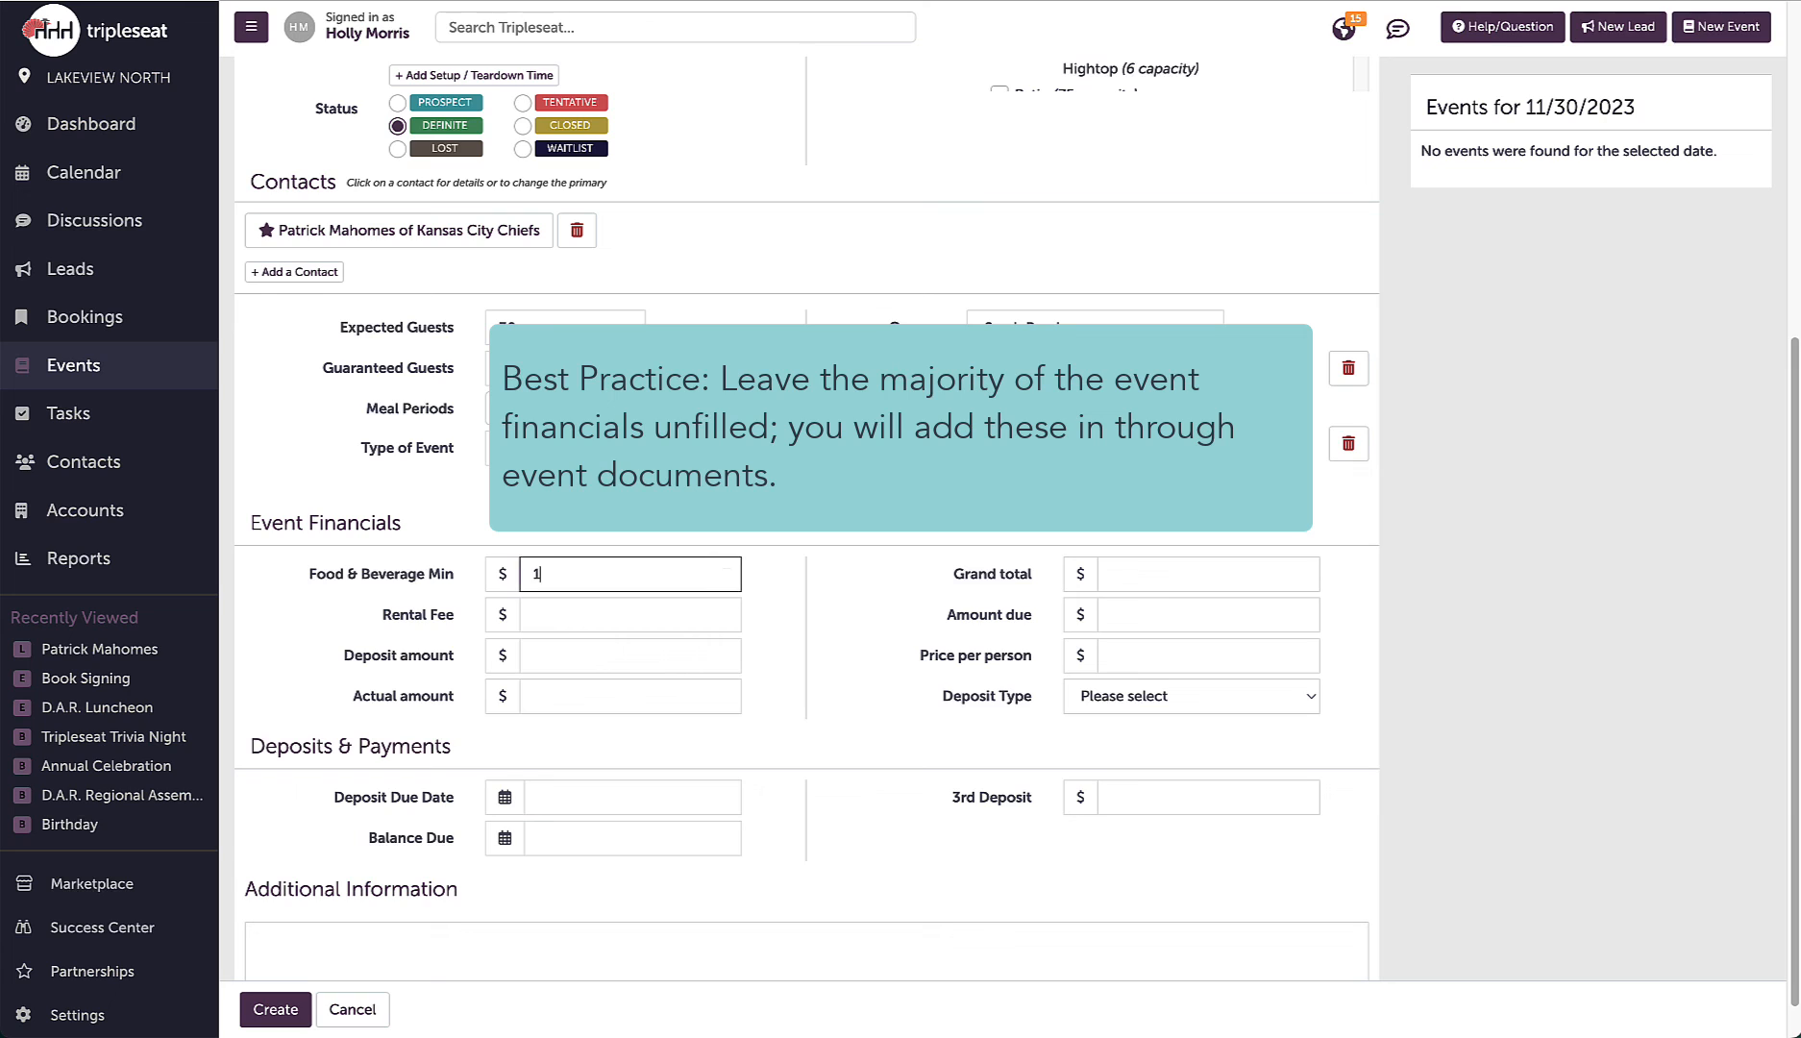
type("000")
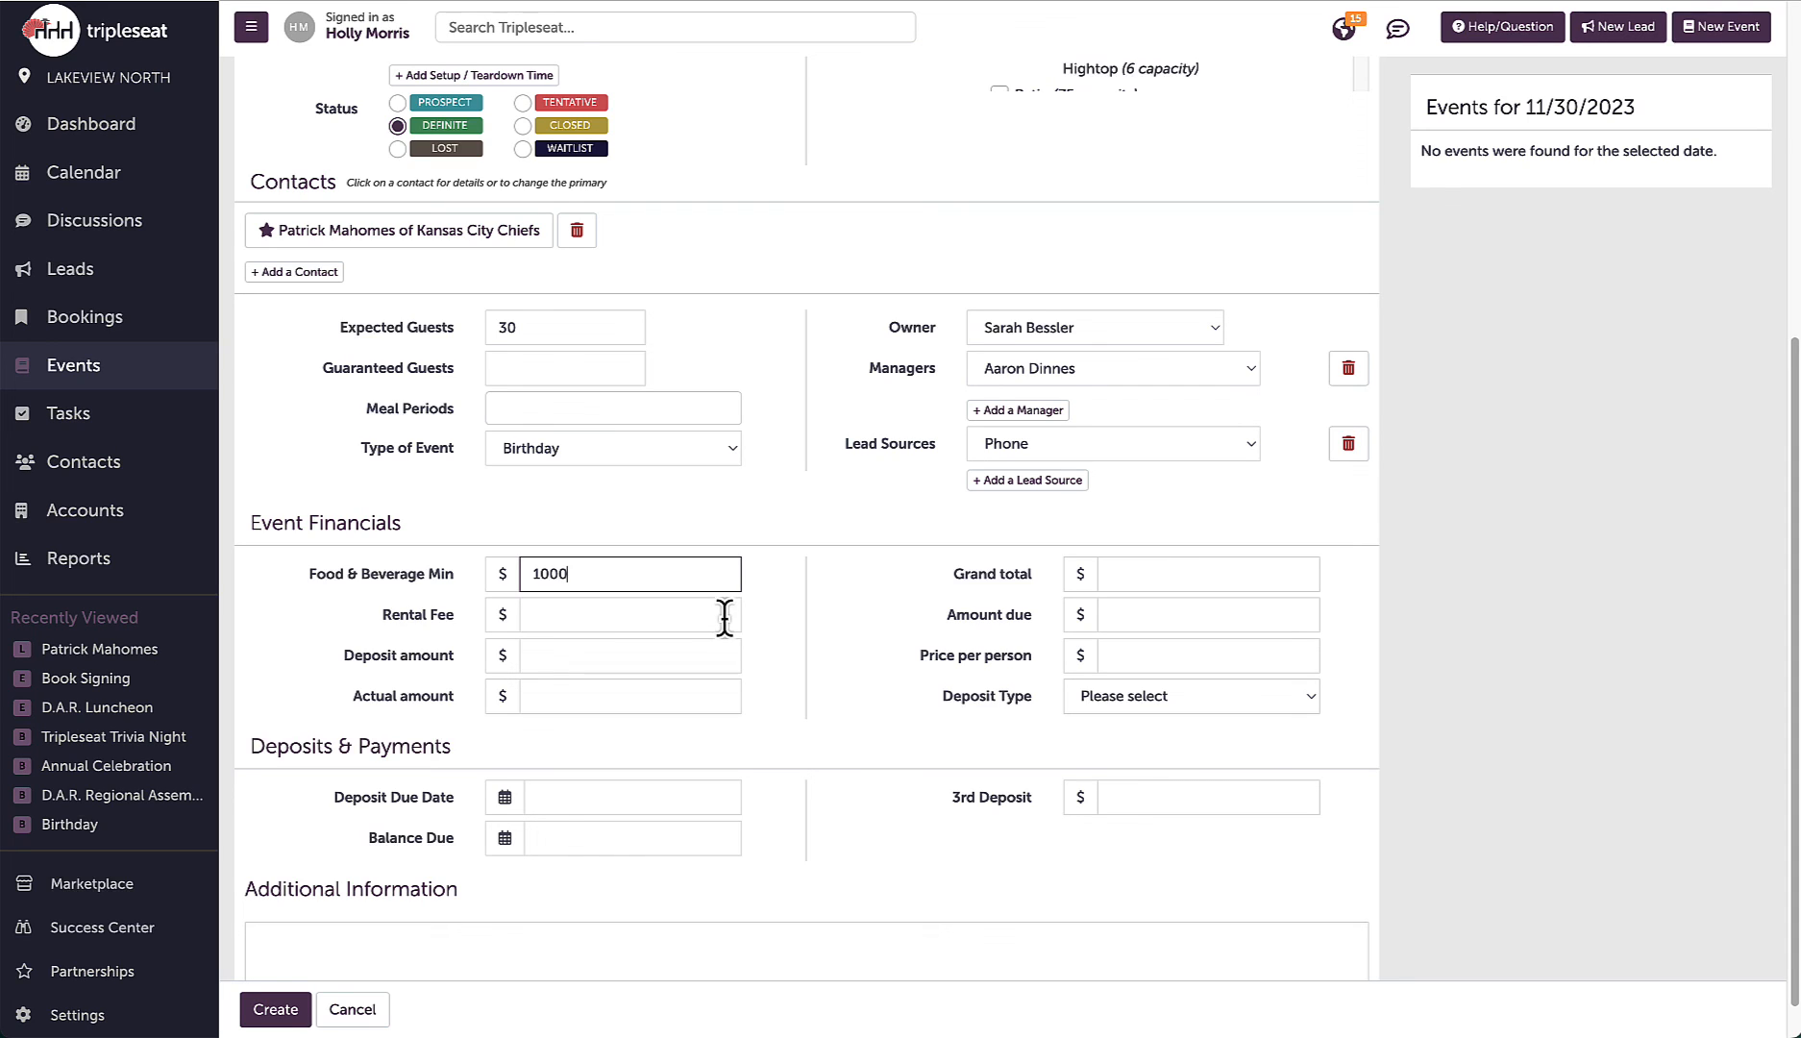
left_click(627, 615)
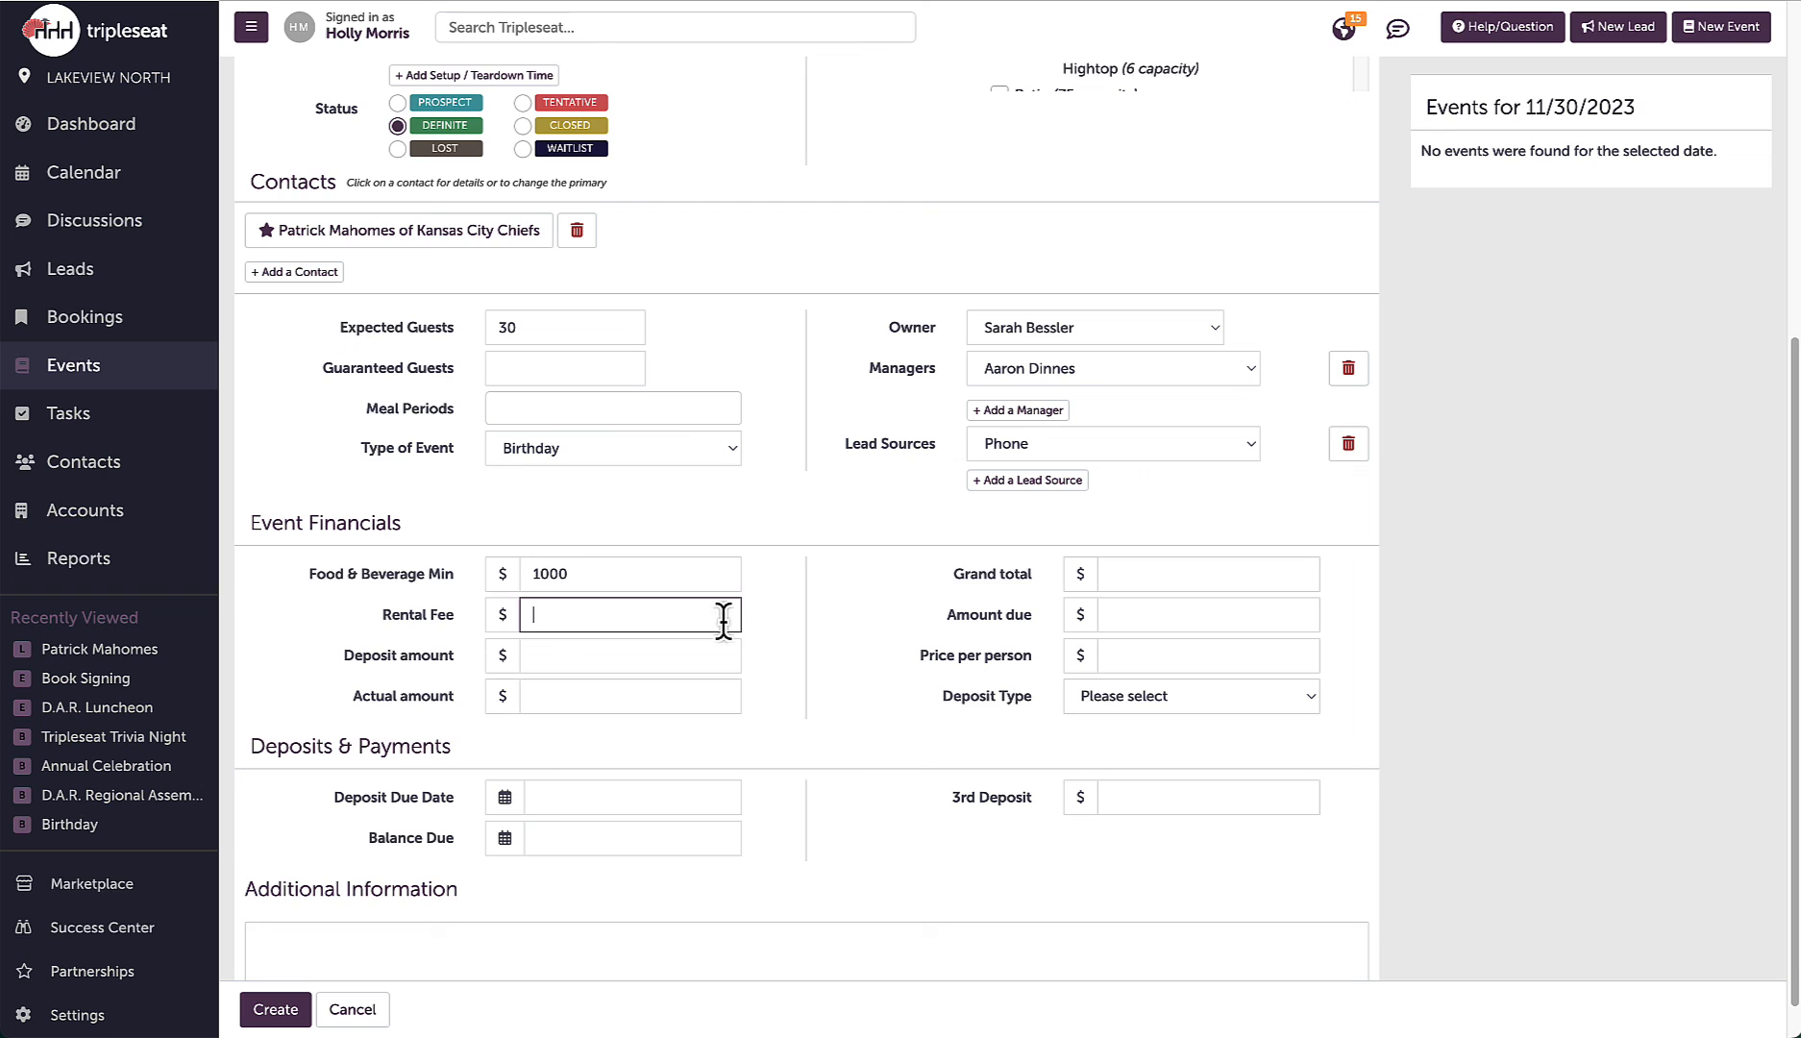
type("500")
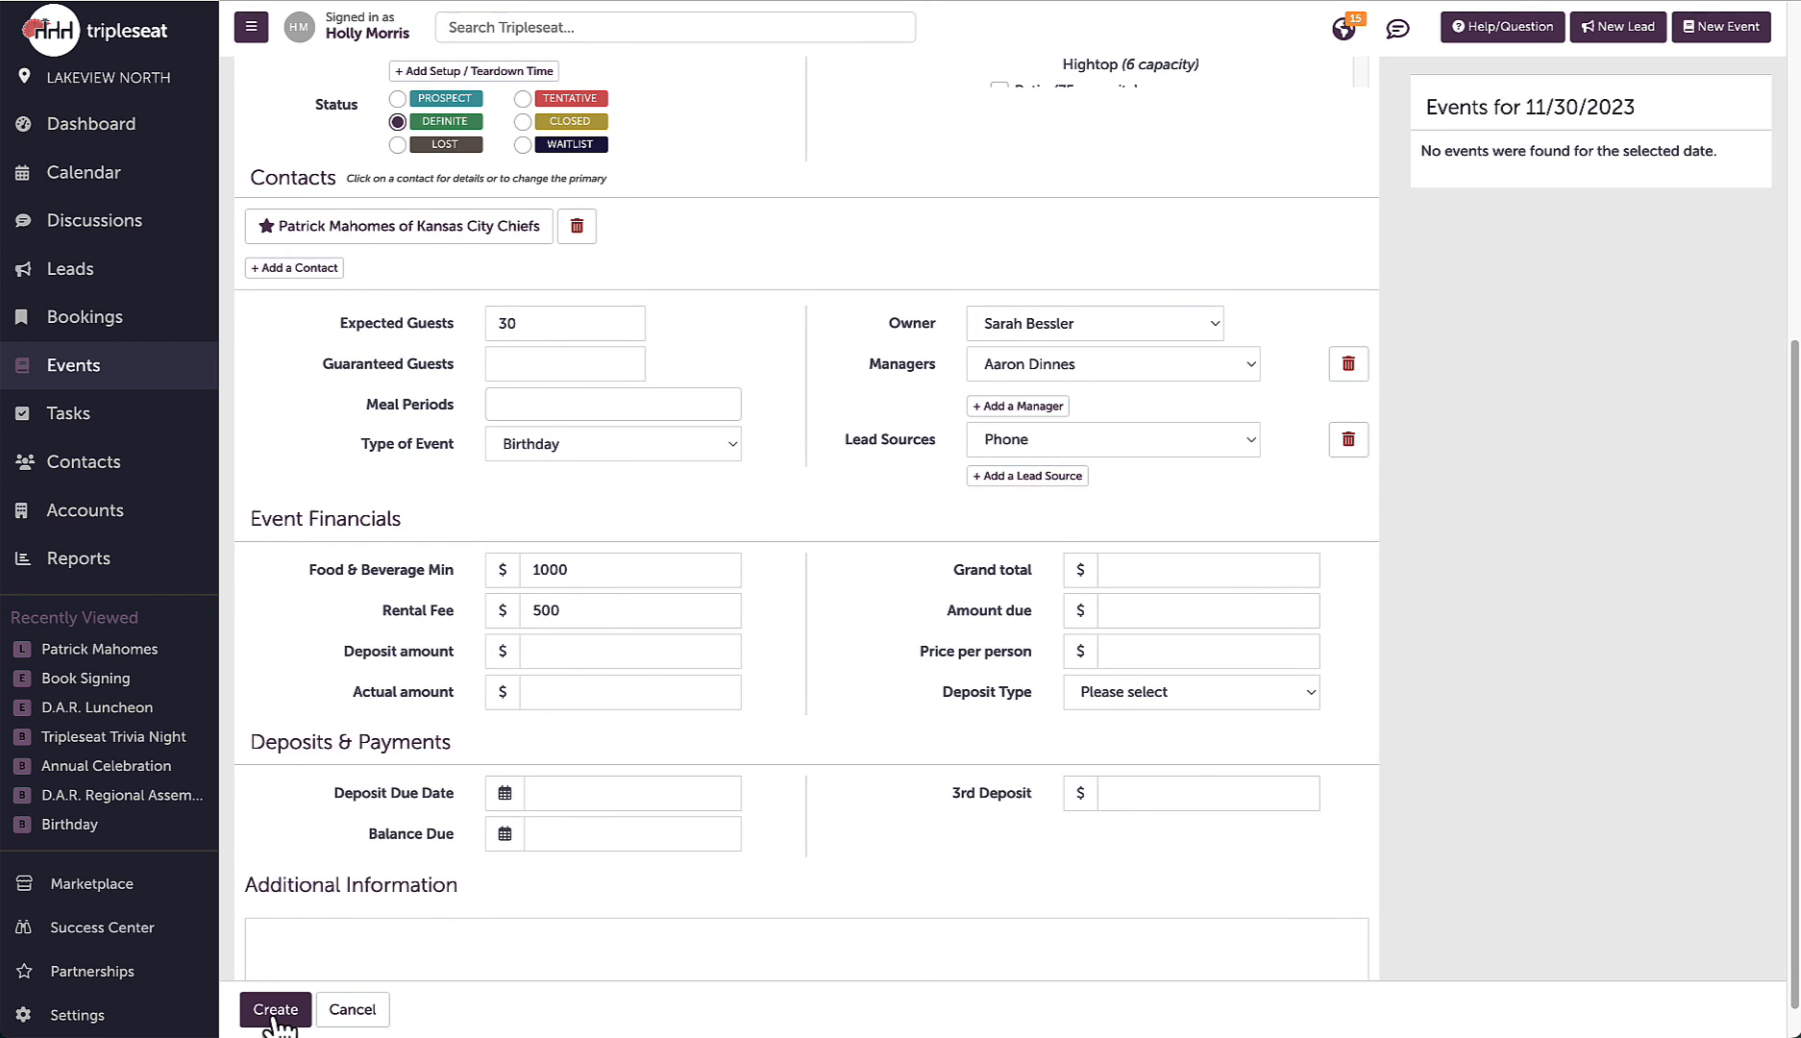
Create the Birthday Party event from the lead, then bring up the support help panel
left_click(275, 1009)
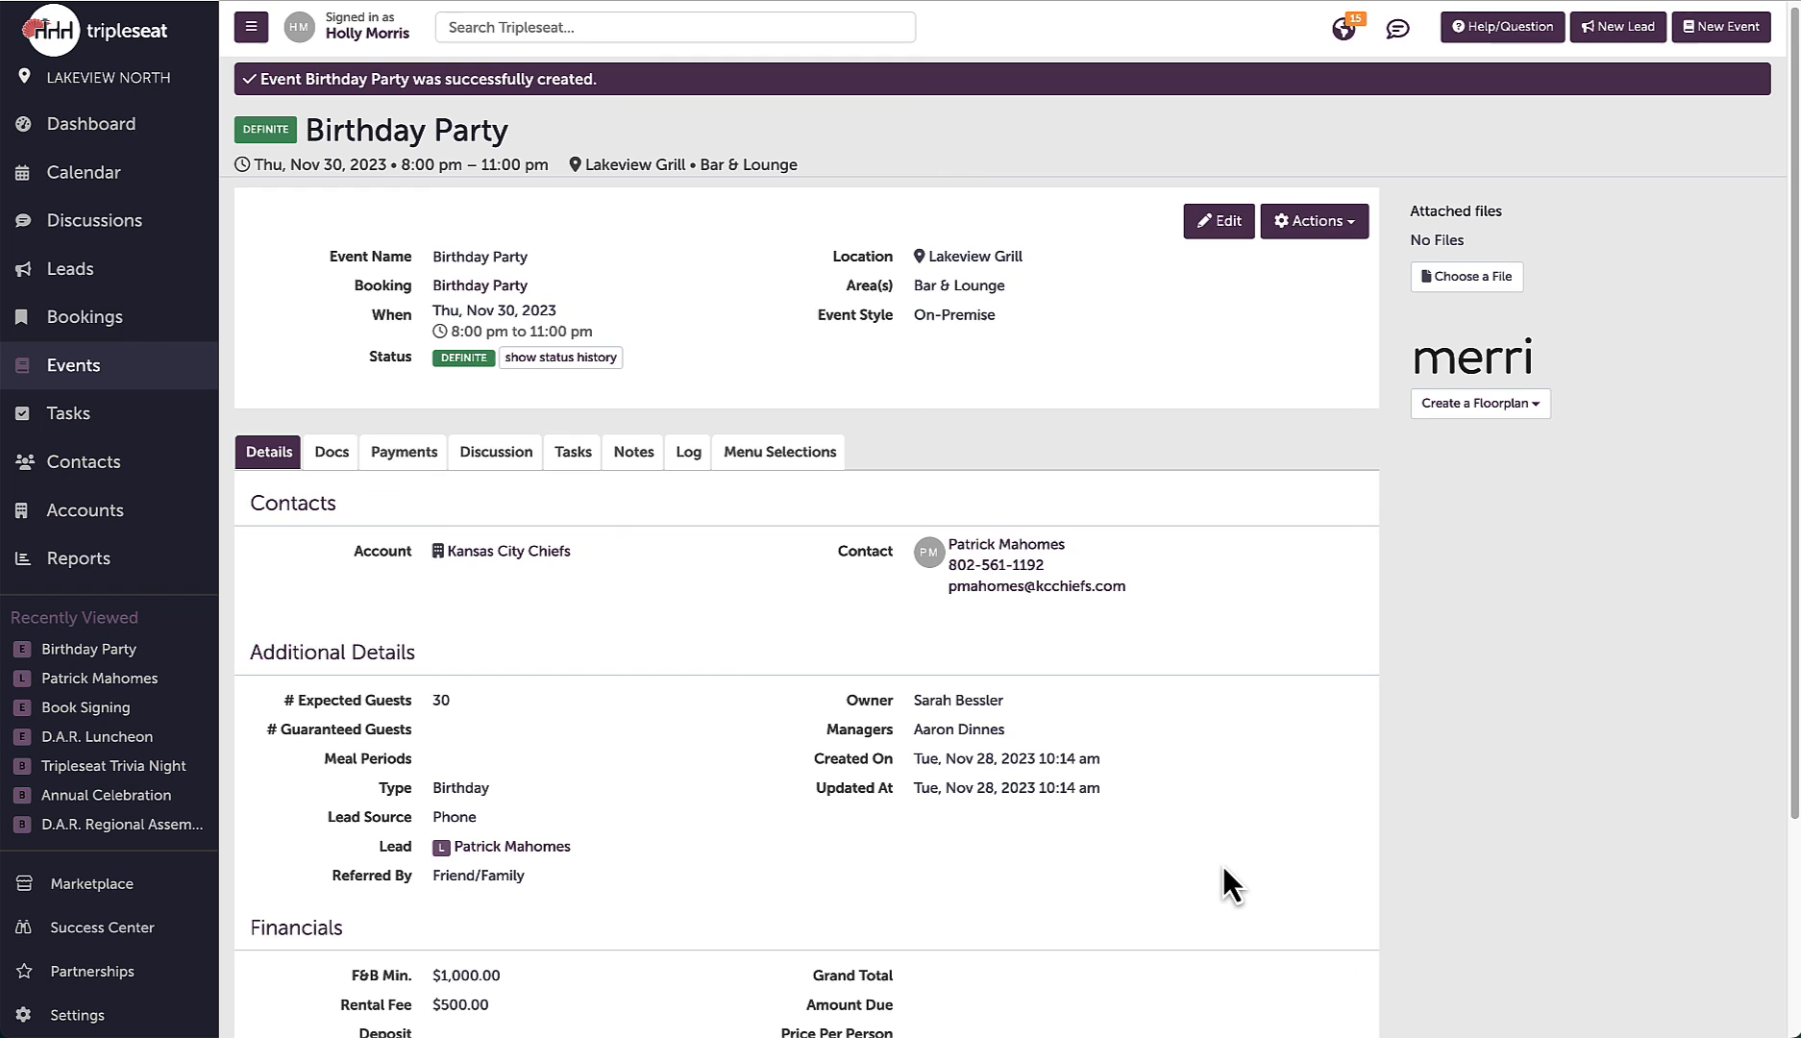
mouse_move(1534, 609)
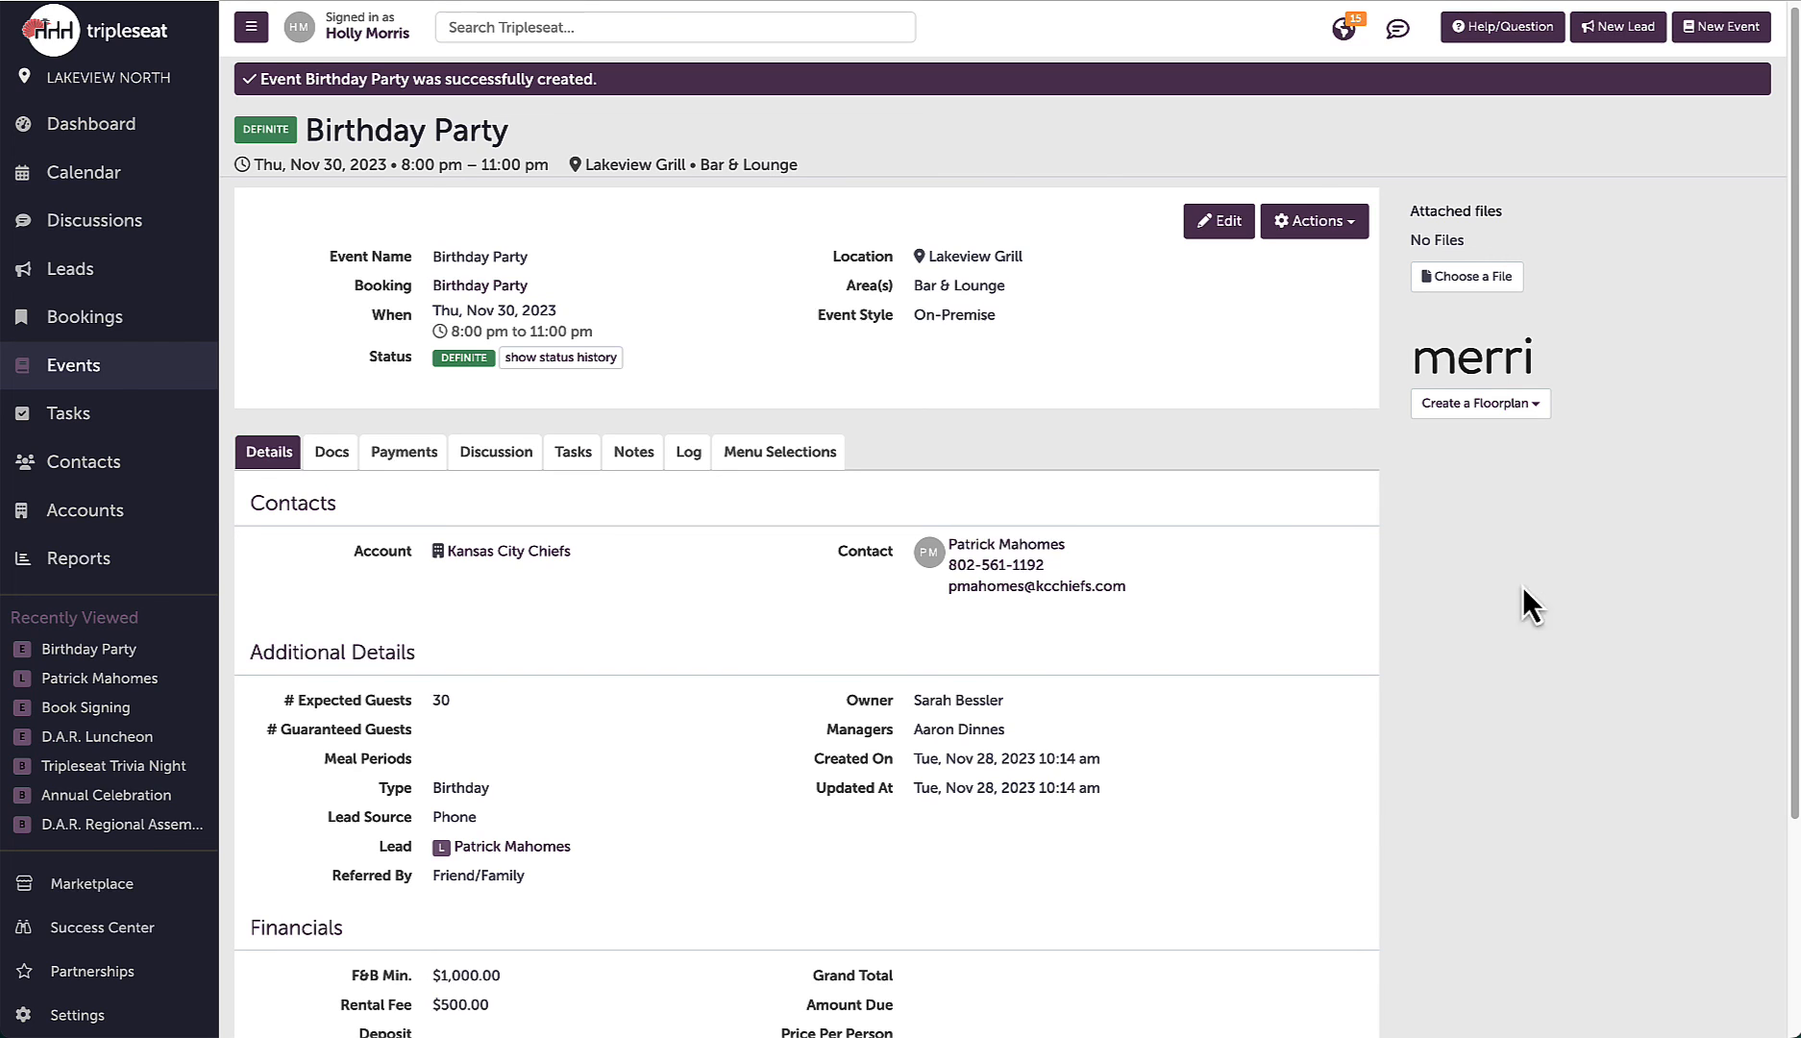
left_click(1499, 27)
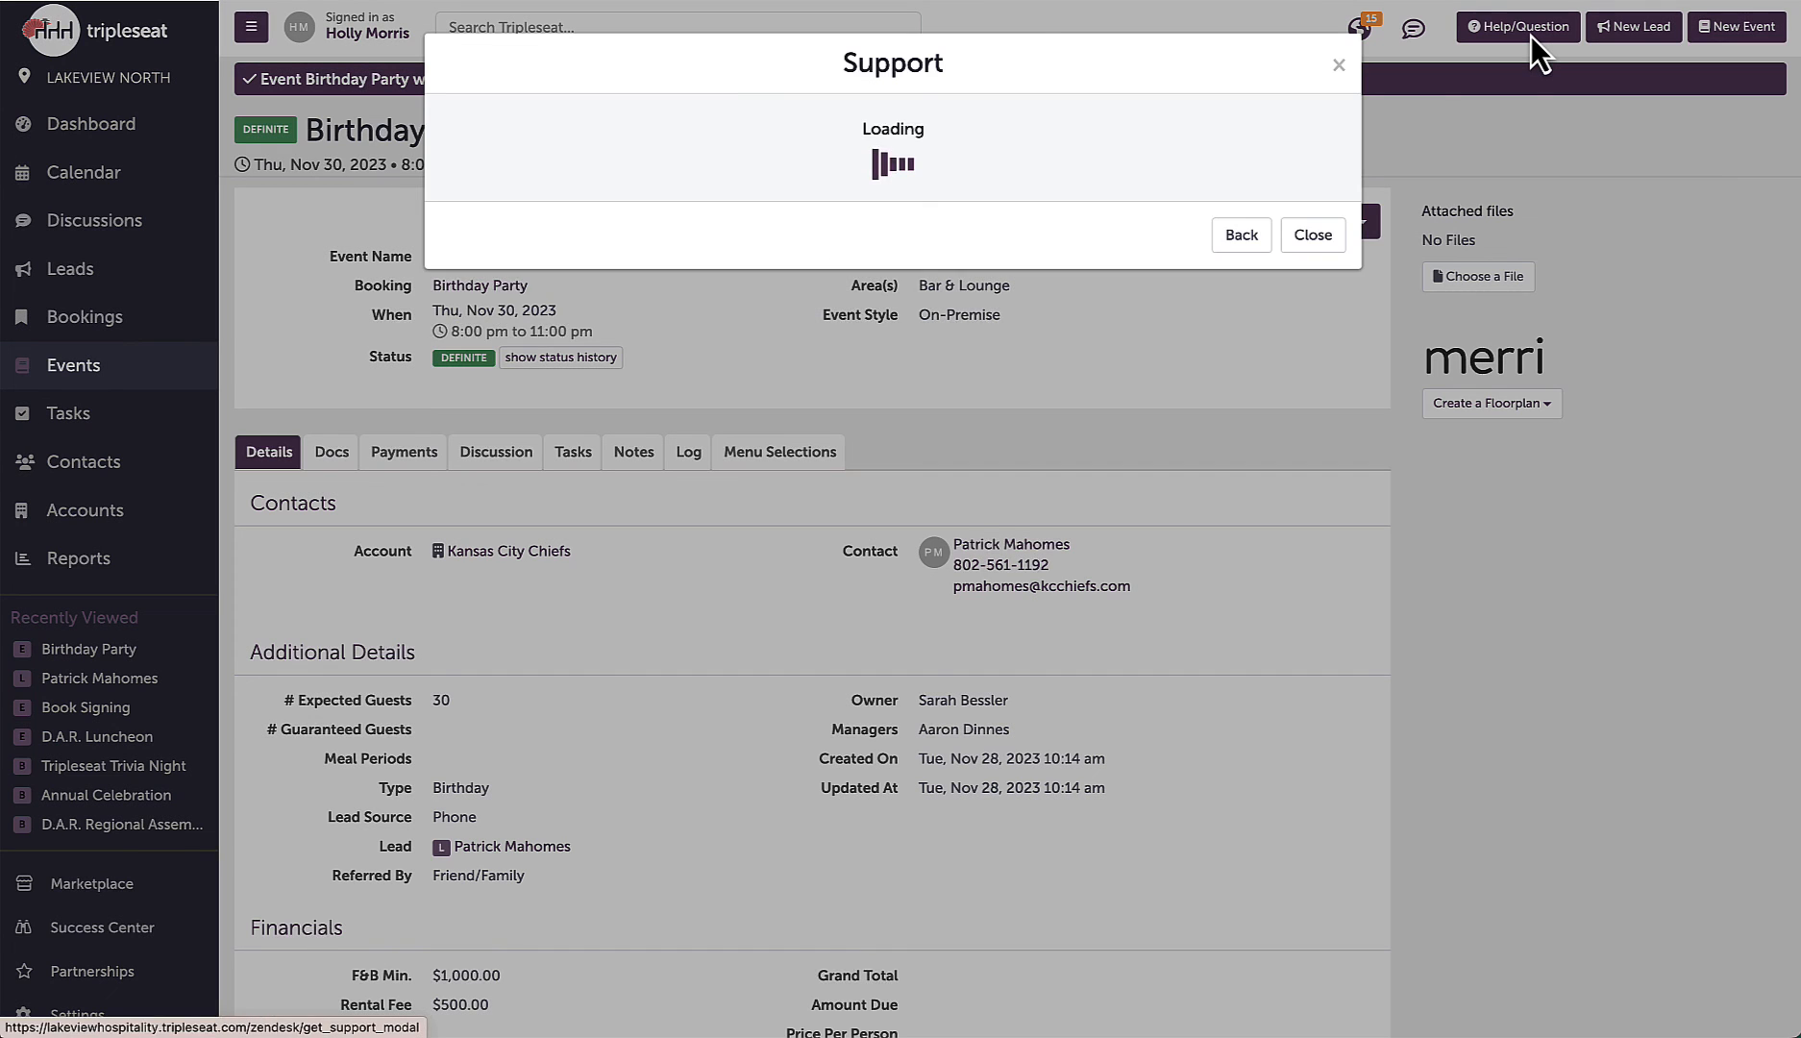